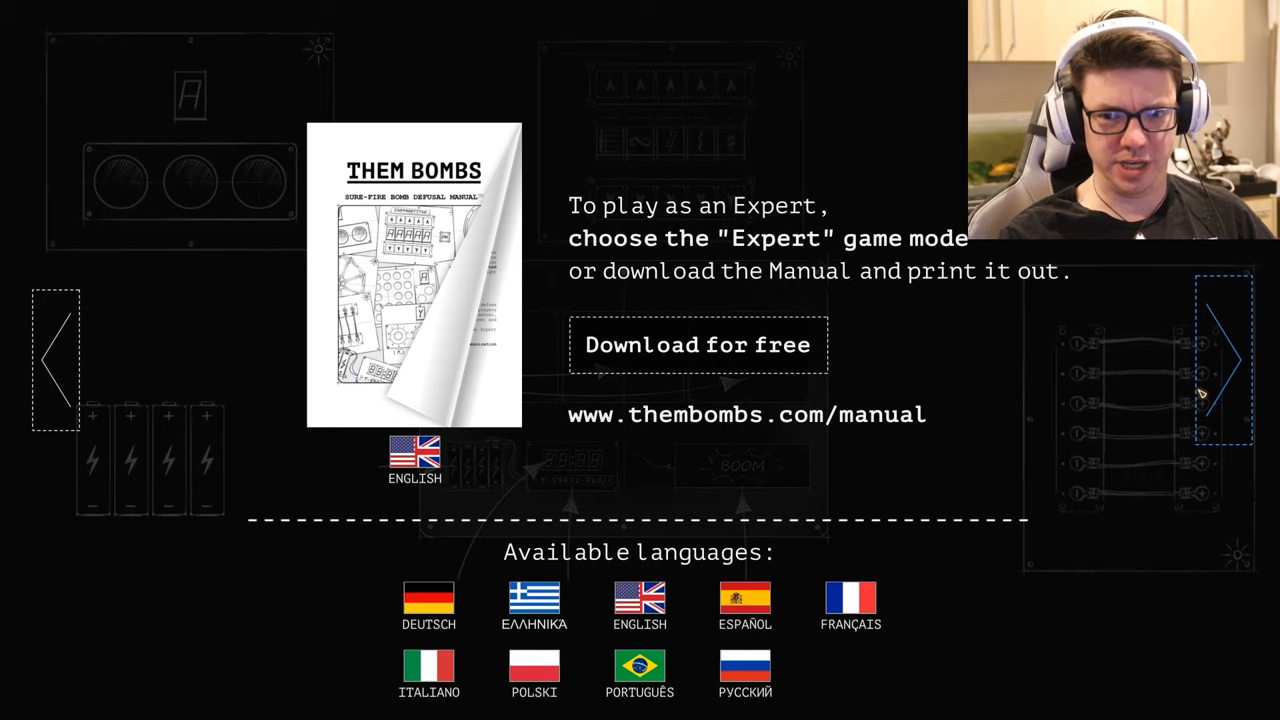
mouse_move(1067, 451)
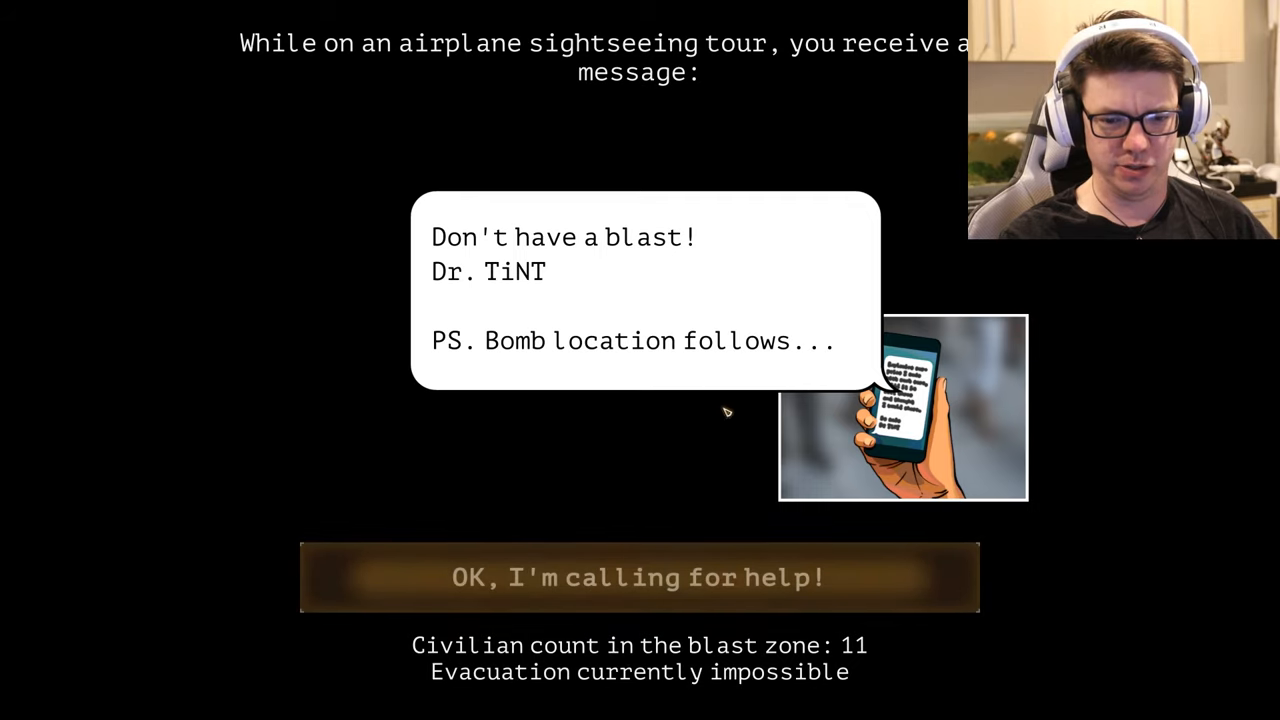
mouse_move(639, 577)
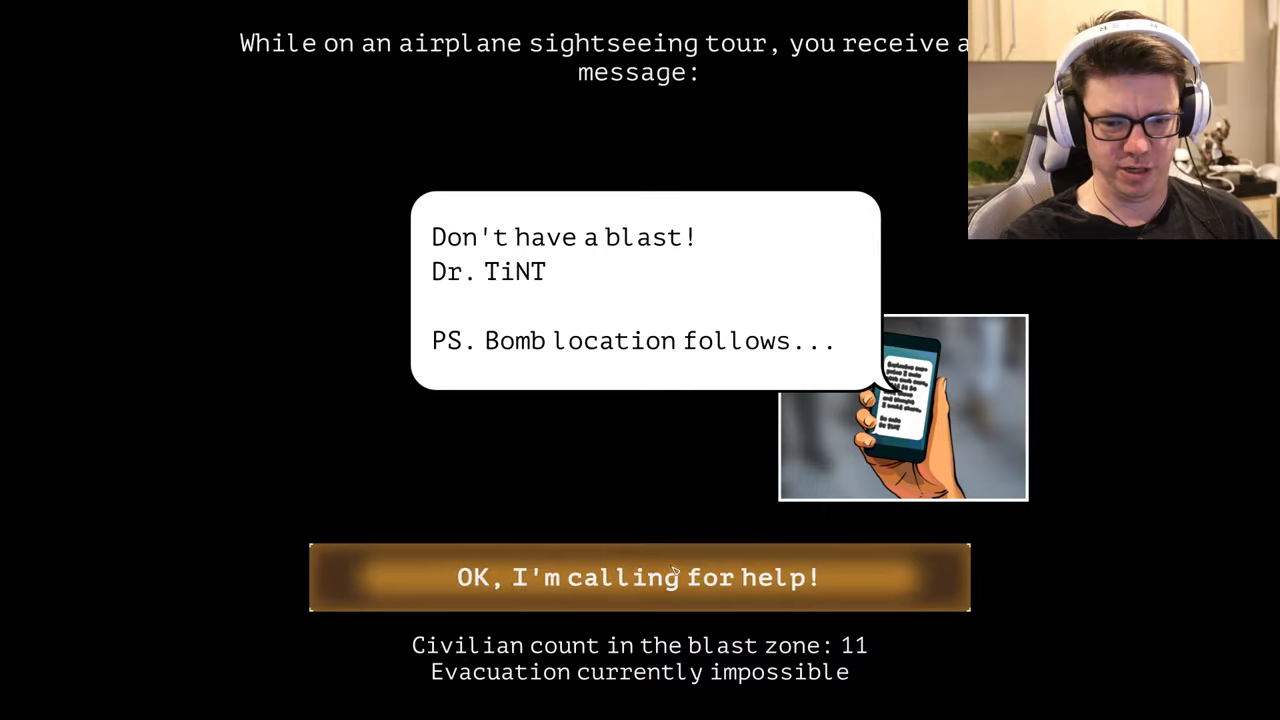
Accept the 'OK, I'm calling for help!' warning to bring up the bomb casing.
click(639, 577)
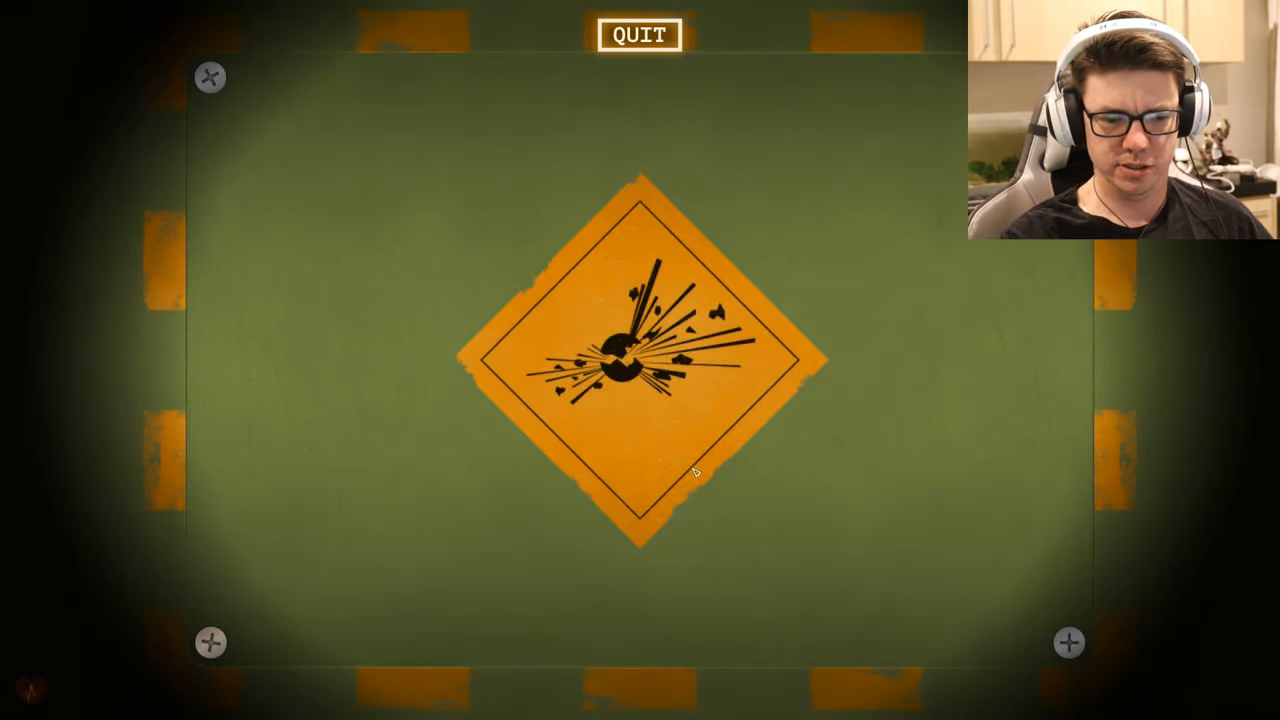
mouse_move(1153, 662)
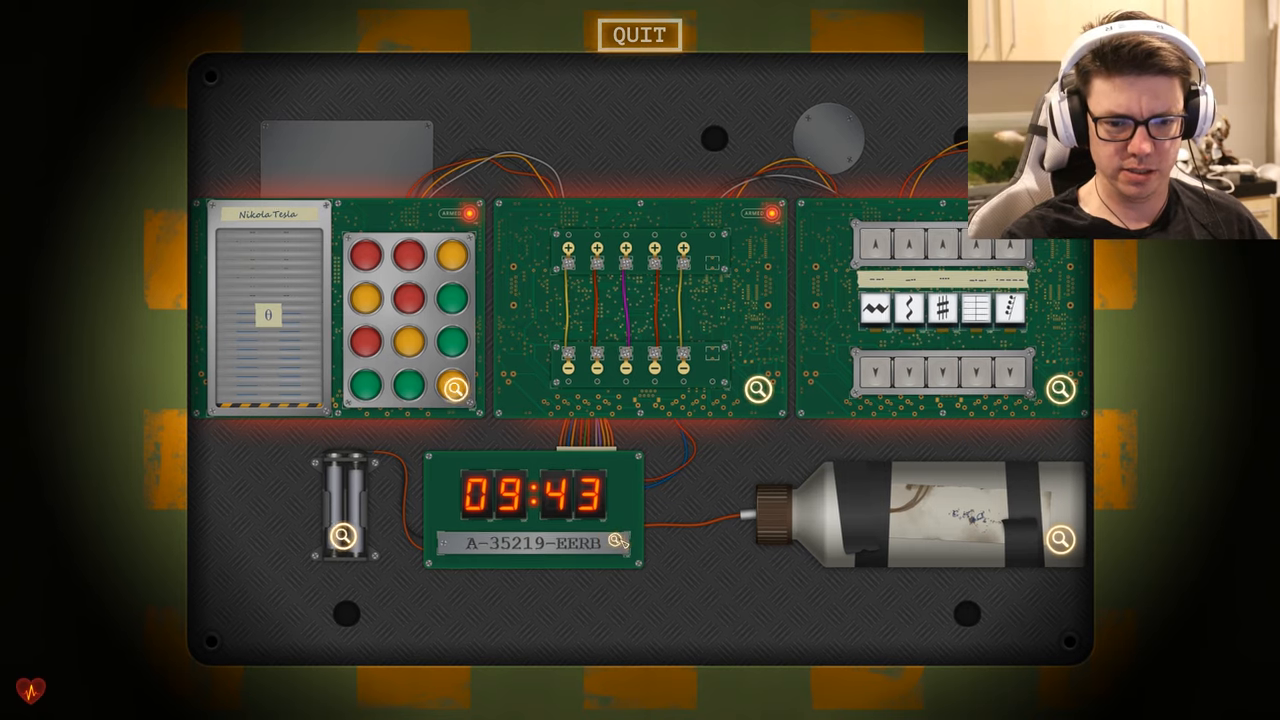
Zoom in on the bomb's twin-battery holder for close inspection.
click(618, 540)
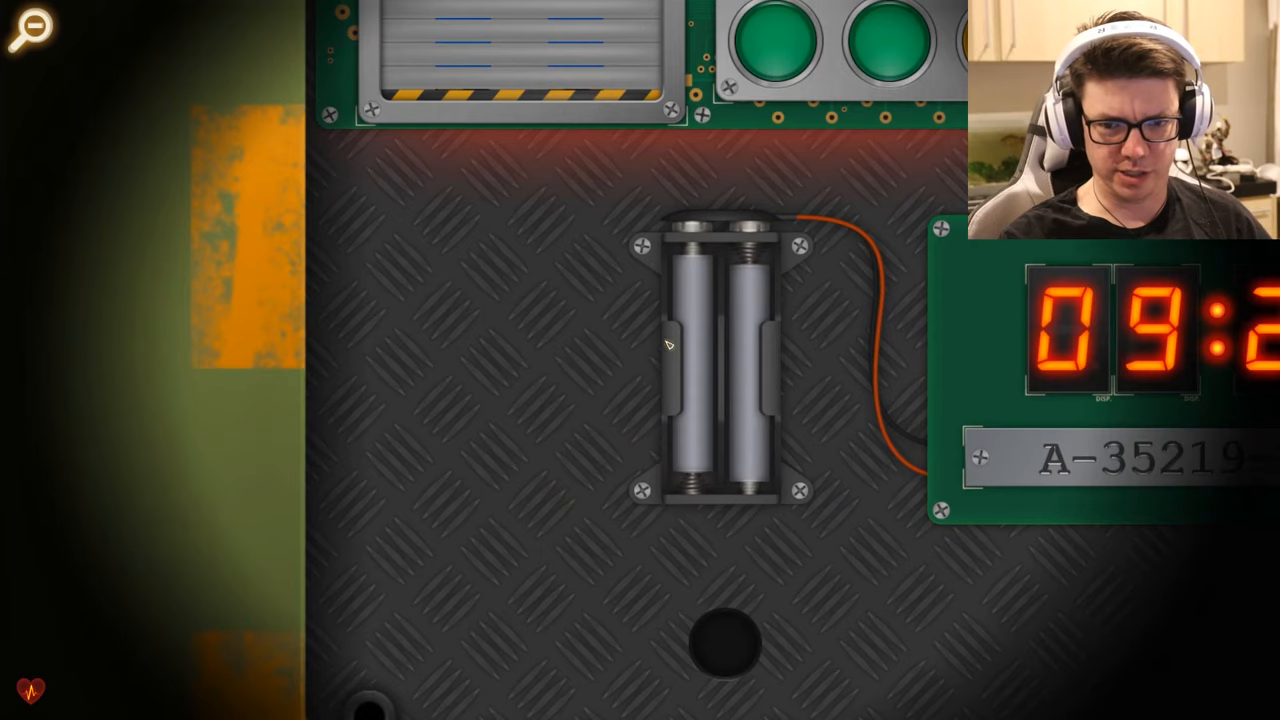
mouse_move(860, 368)
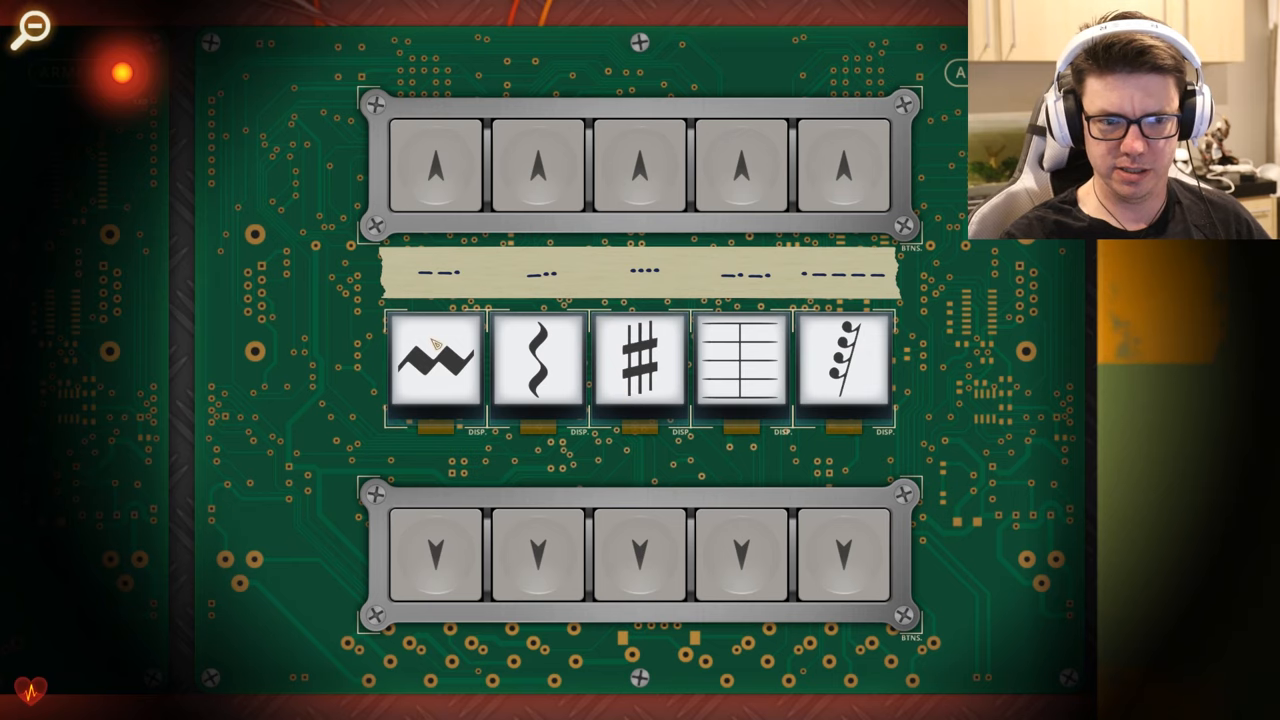
mouse_move(933, 338)
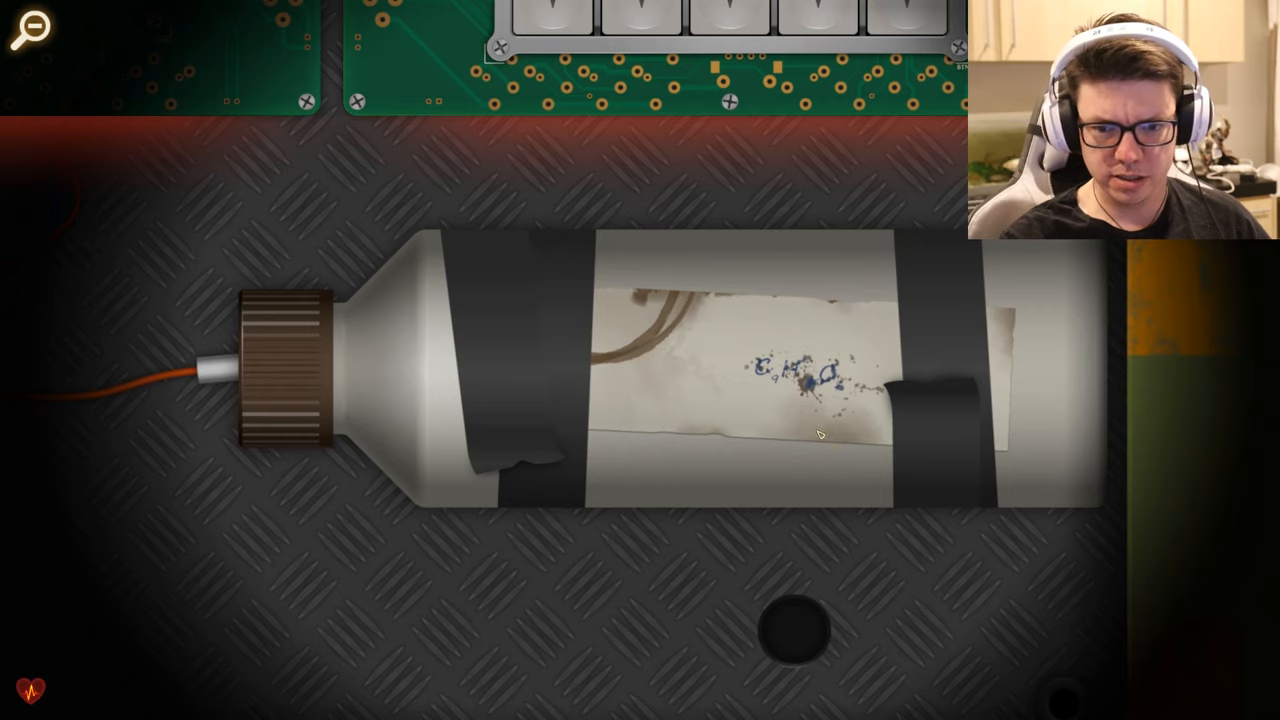
mouse_move(852, 386)
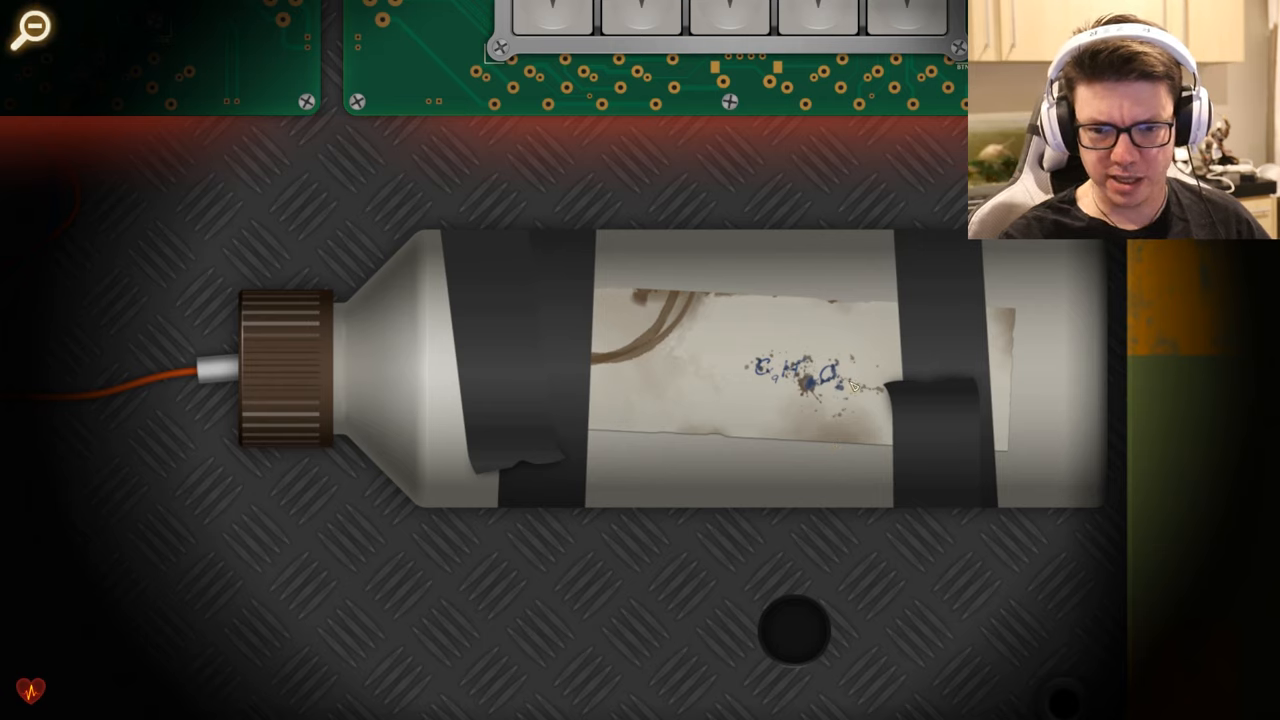
mouse_move(795, 395)
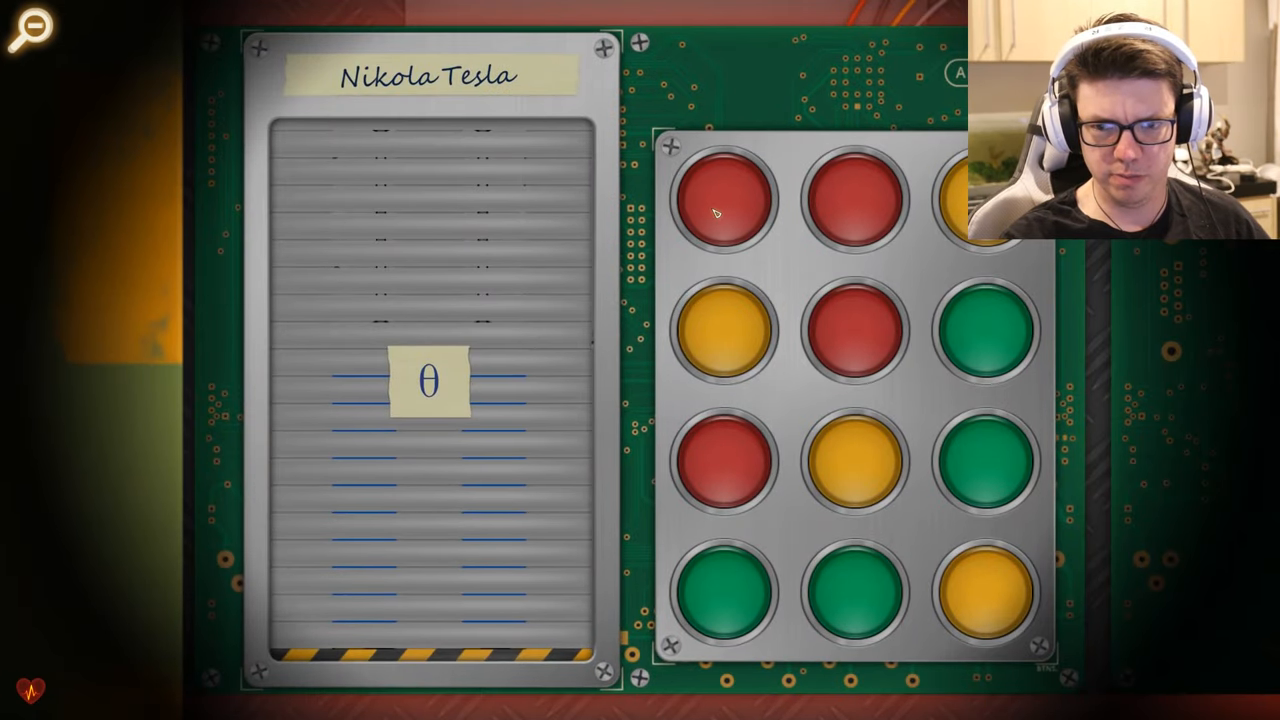
mouse_move(885, 340)
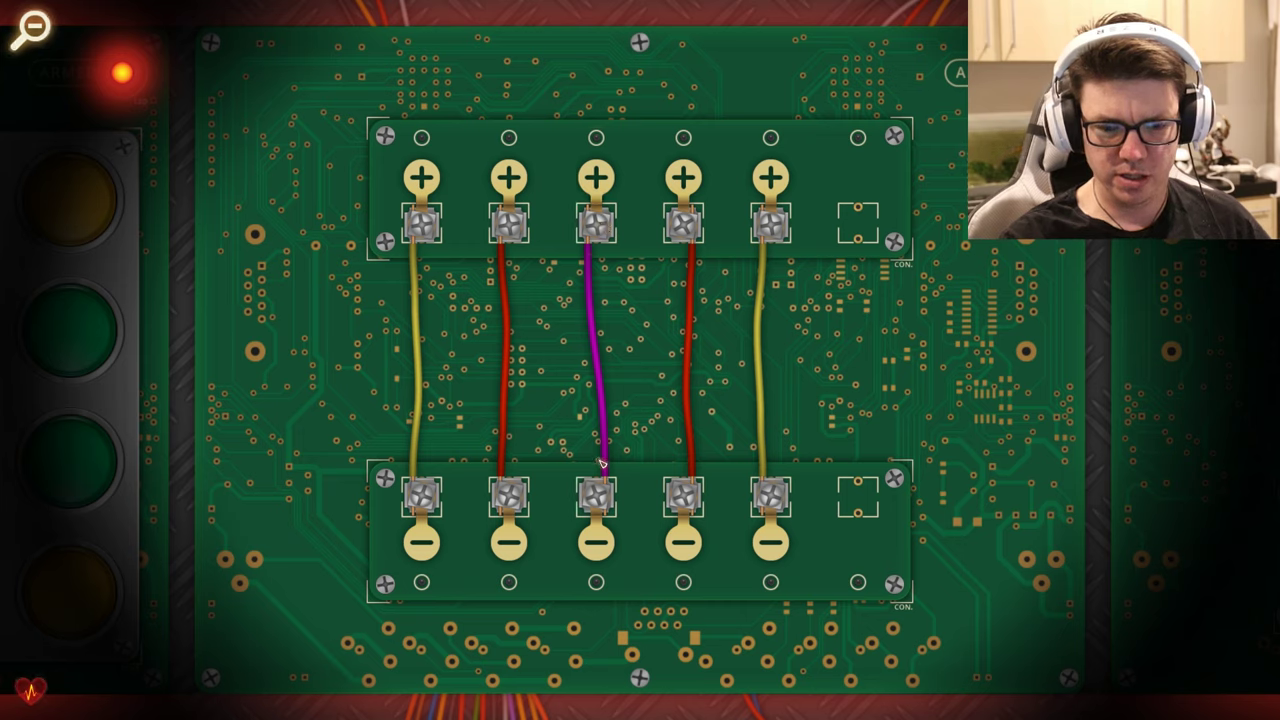
mouse_move(605, 498)
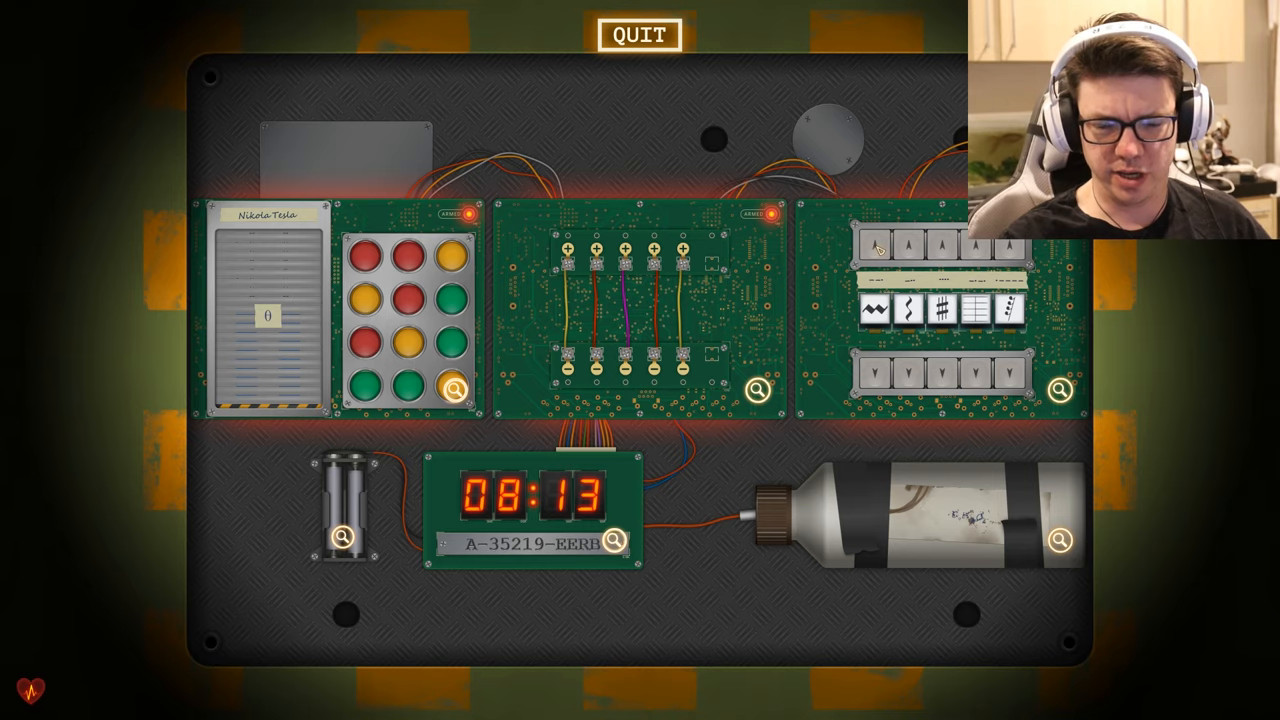
Zoom into the symbol module and cycle its fifth symbol to a new one.
click(1059, 390)
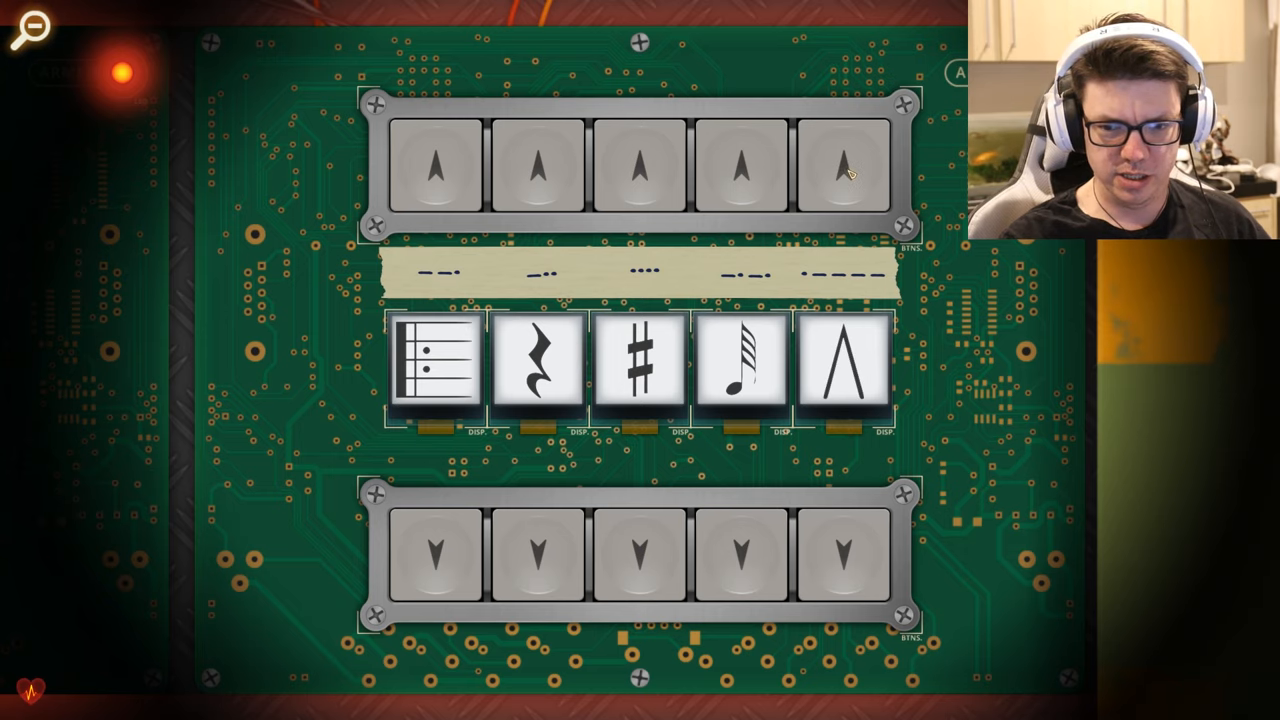
click(841, 165)
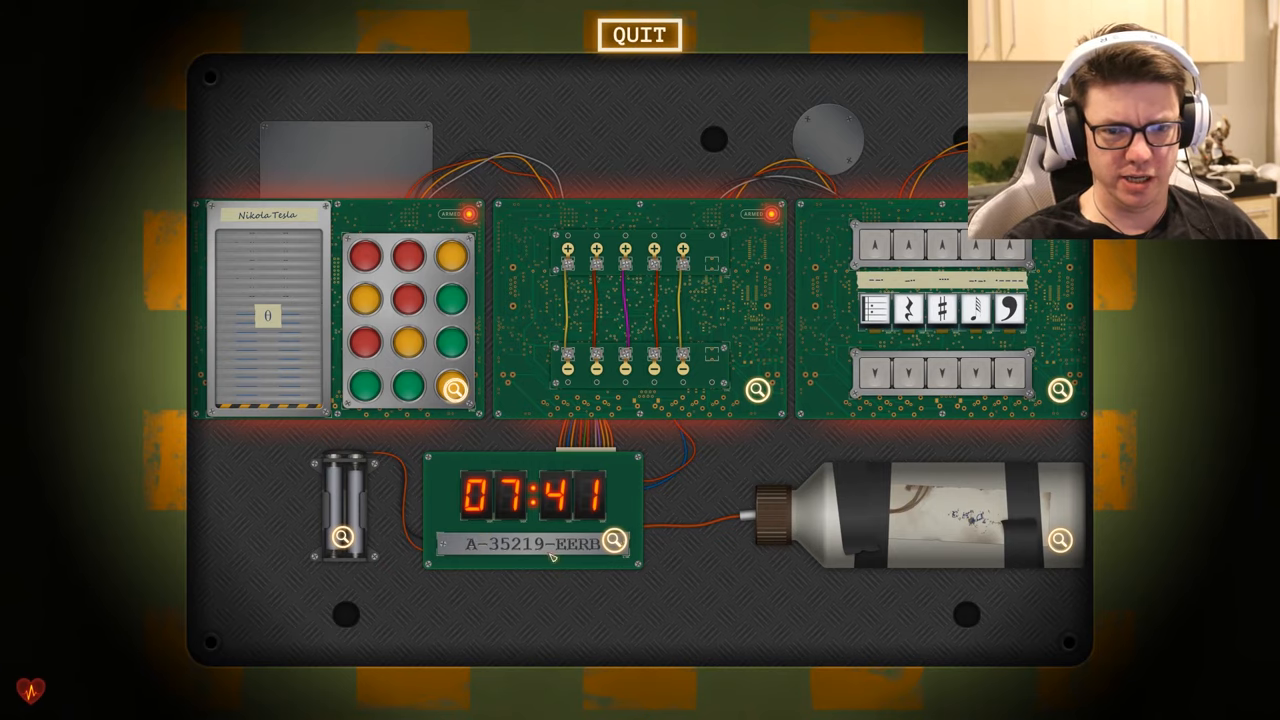
Recheck the battery holder, then press a coloured button on the Nikola Tesla module.
click(758, 390)
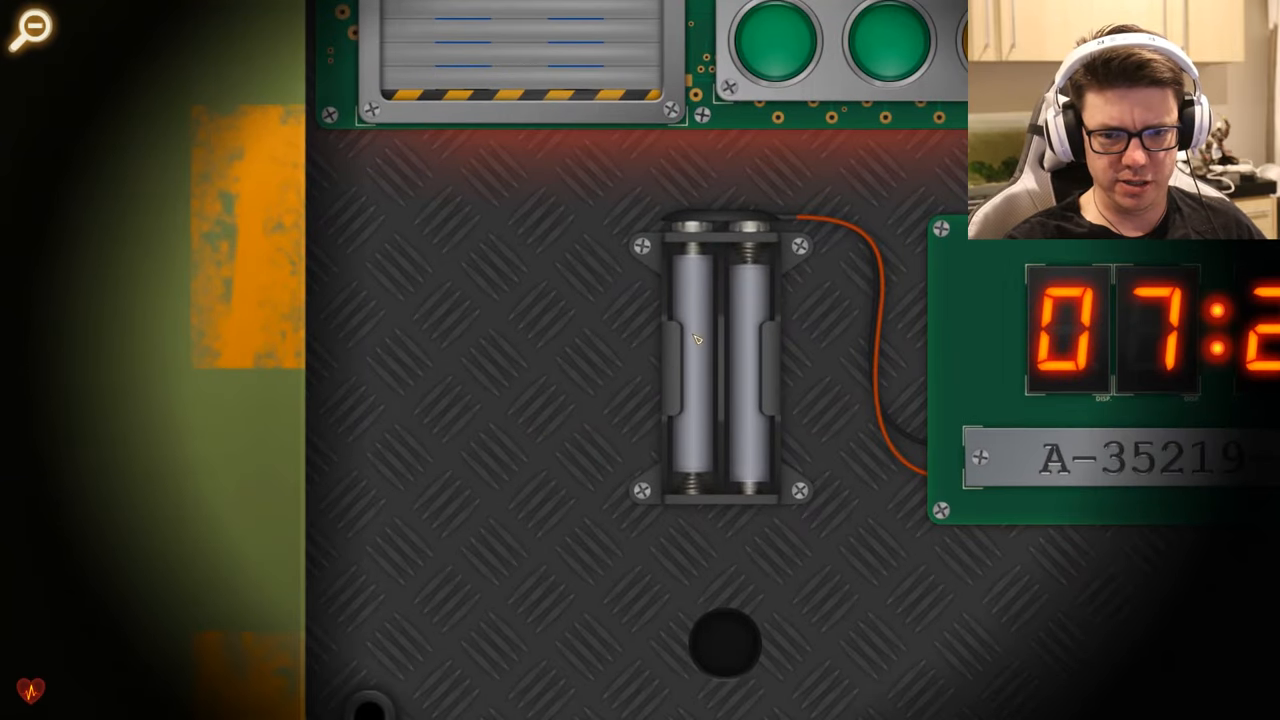
mouse_move(648, 216)
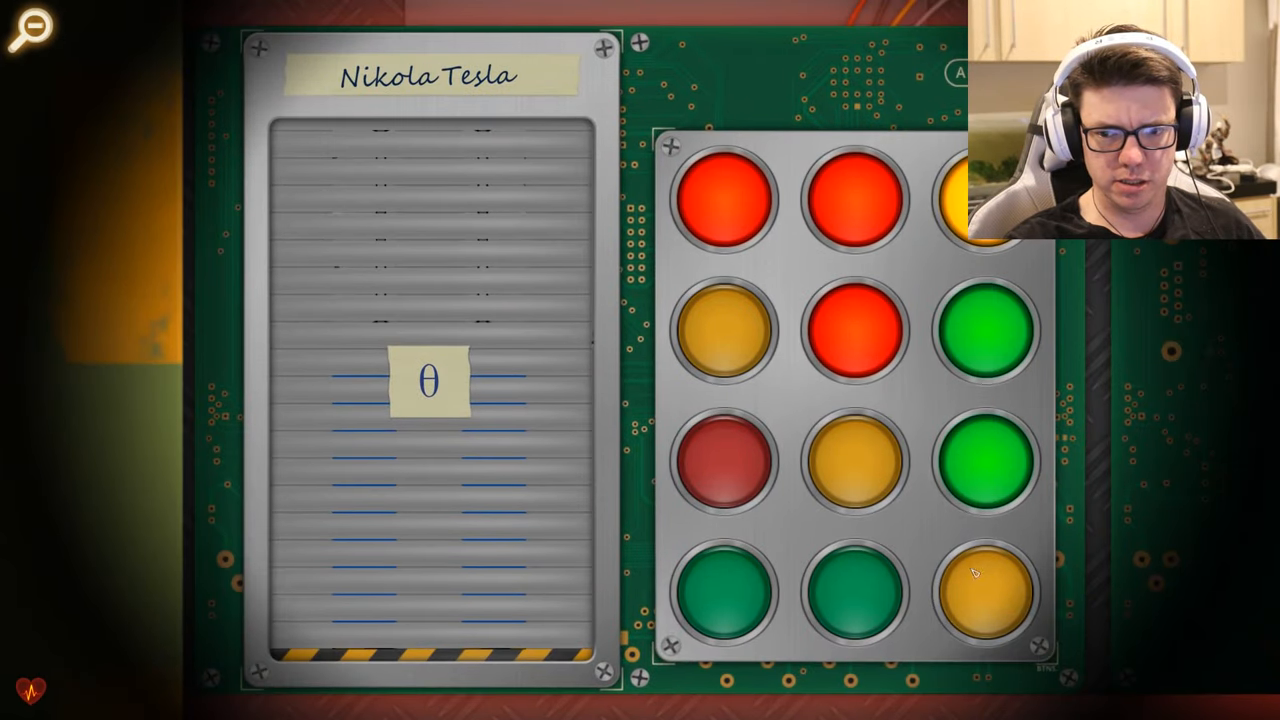
click(725, 330)
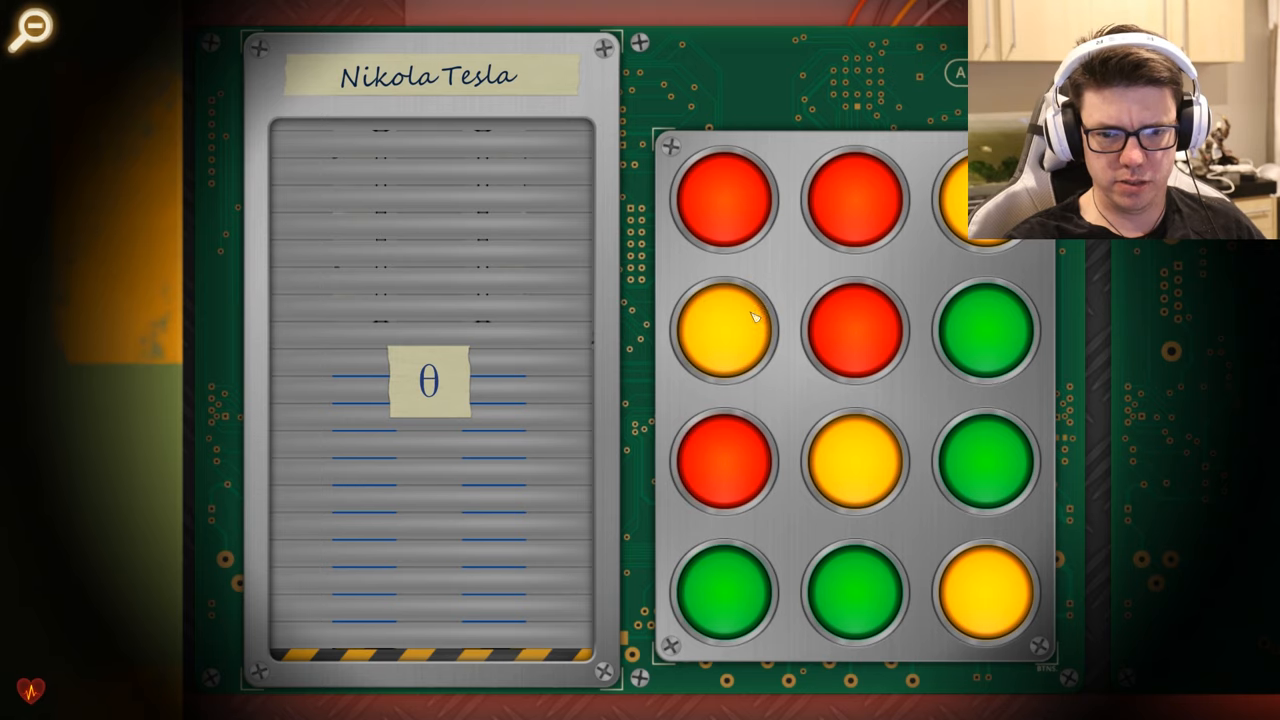
mouse_move(465, 290)
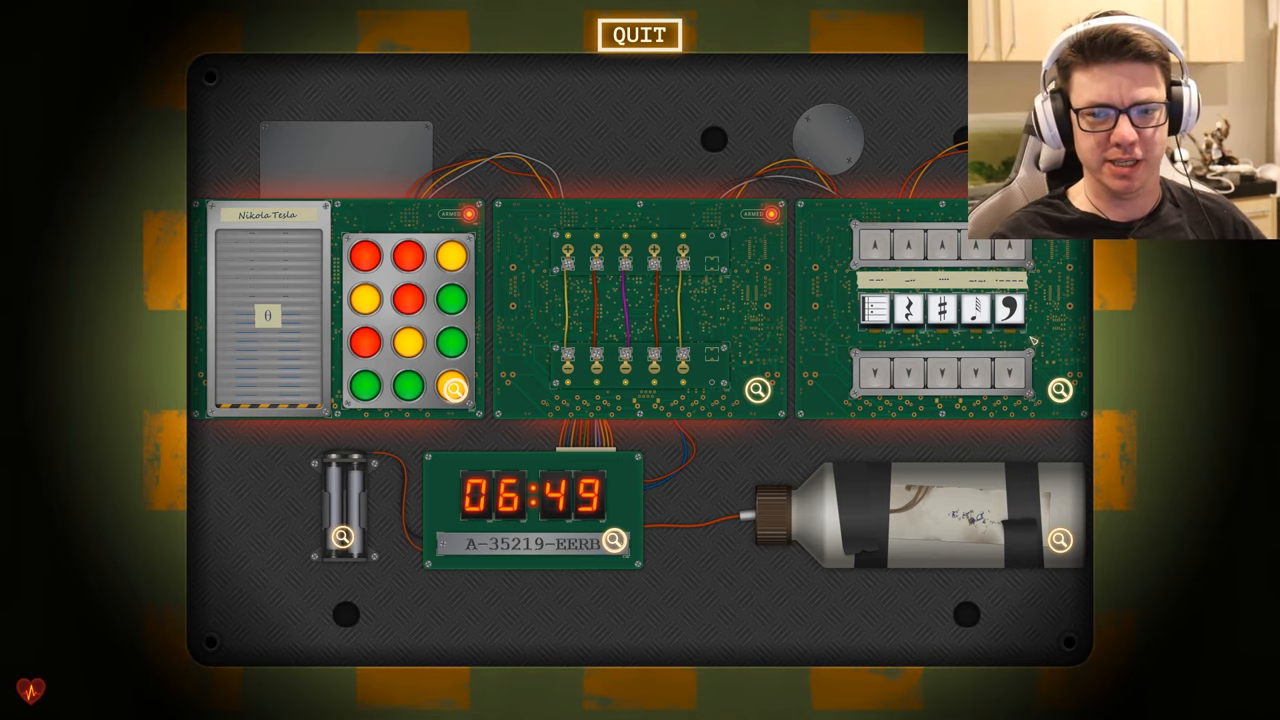
Change the symbol module's symbols again, then quit the unfinished bomb.
click(1060, 389)
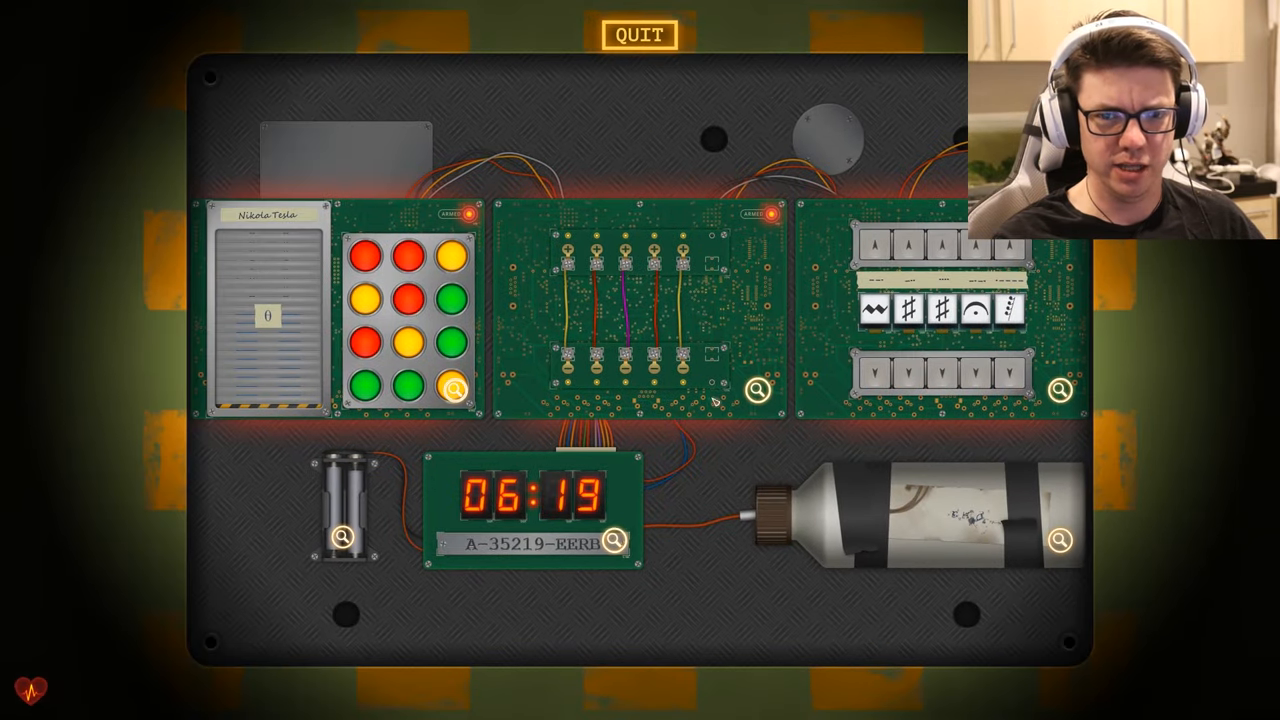
click(637, 35)
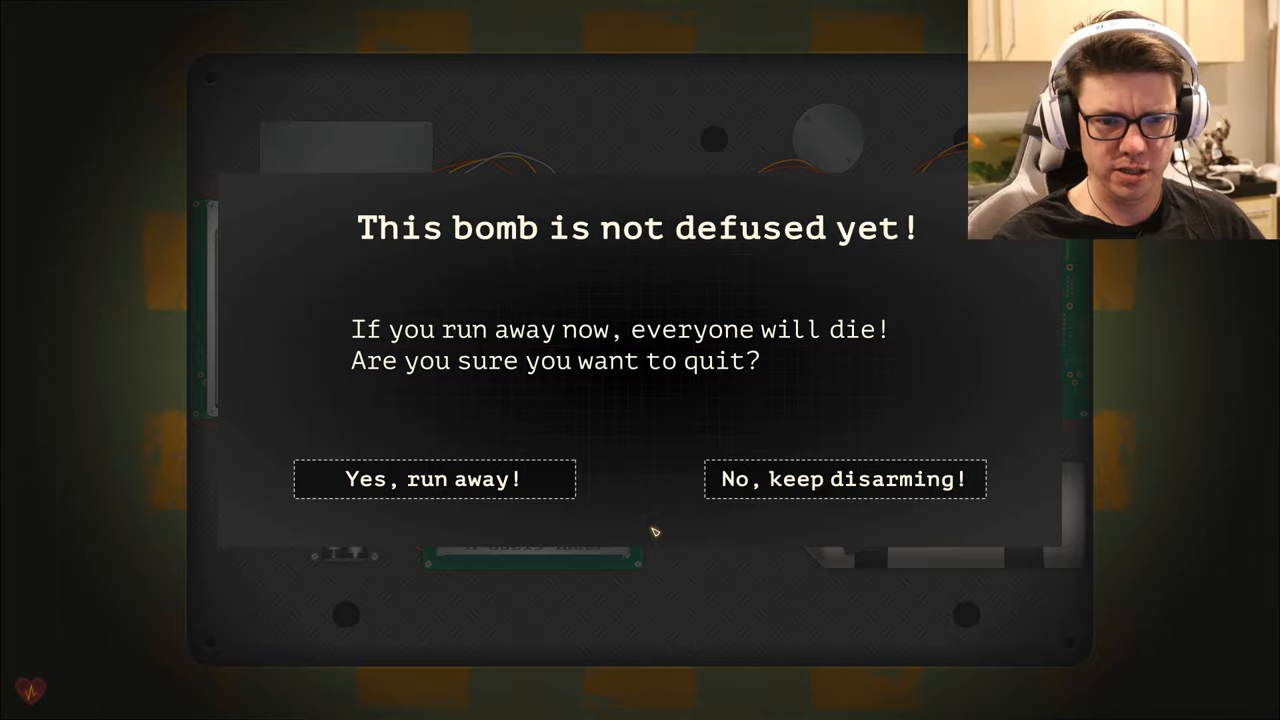
mouse_move(435, 479)
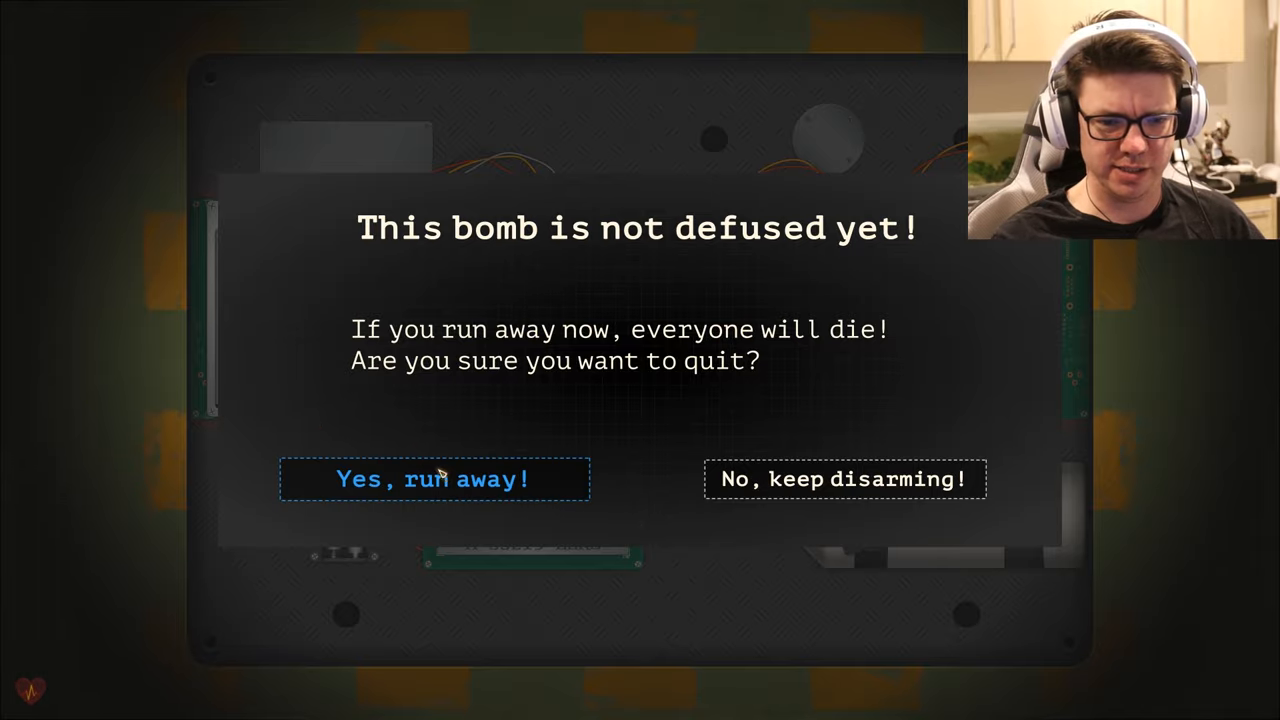
Confirm 'Yes, run away!', return to the main menu, and open How to play.
click(434, 479)
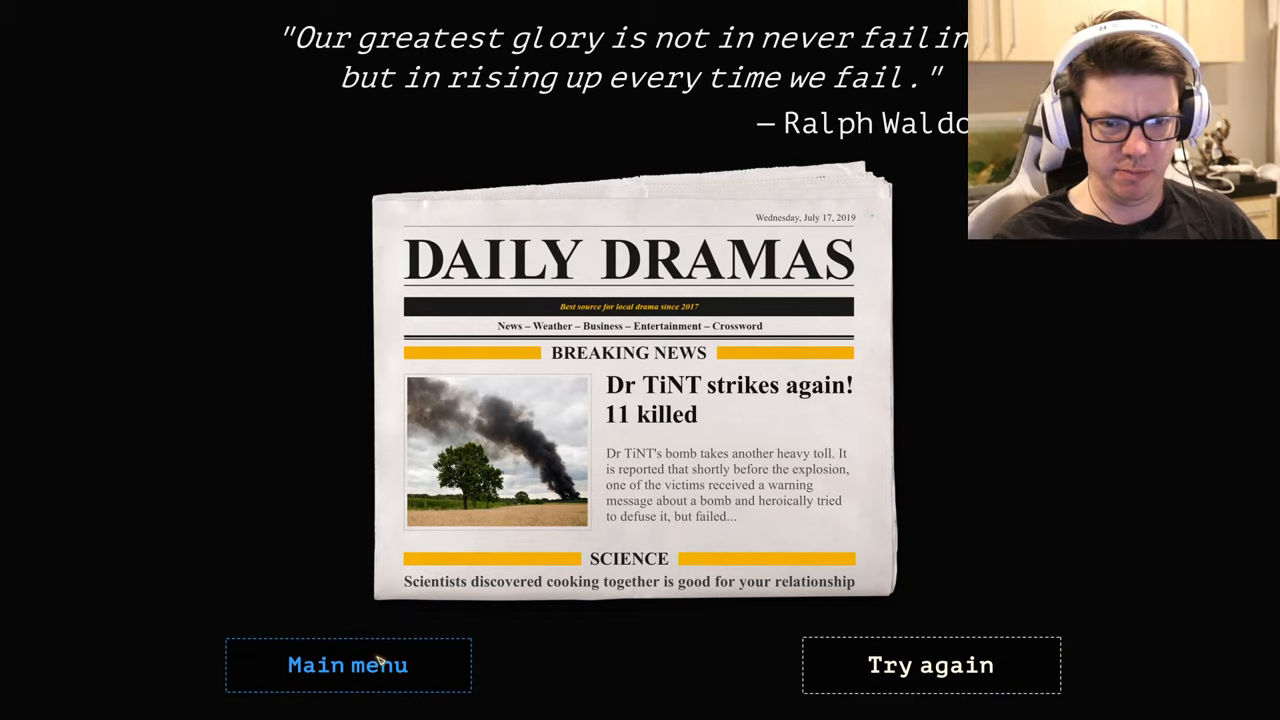
click(348, 665)
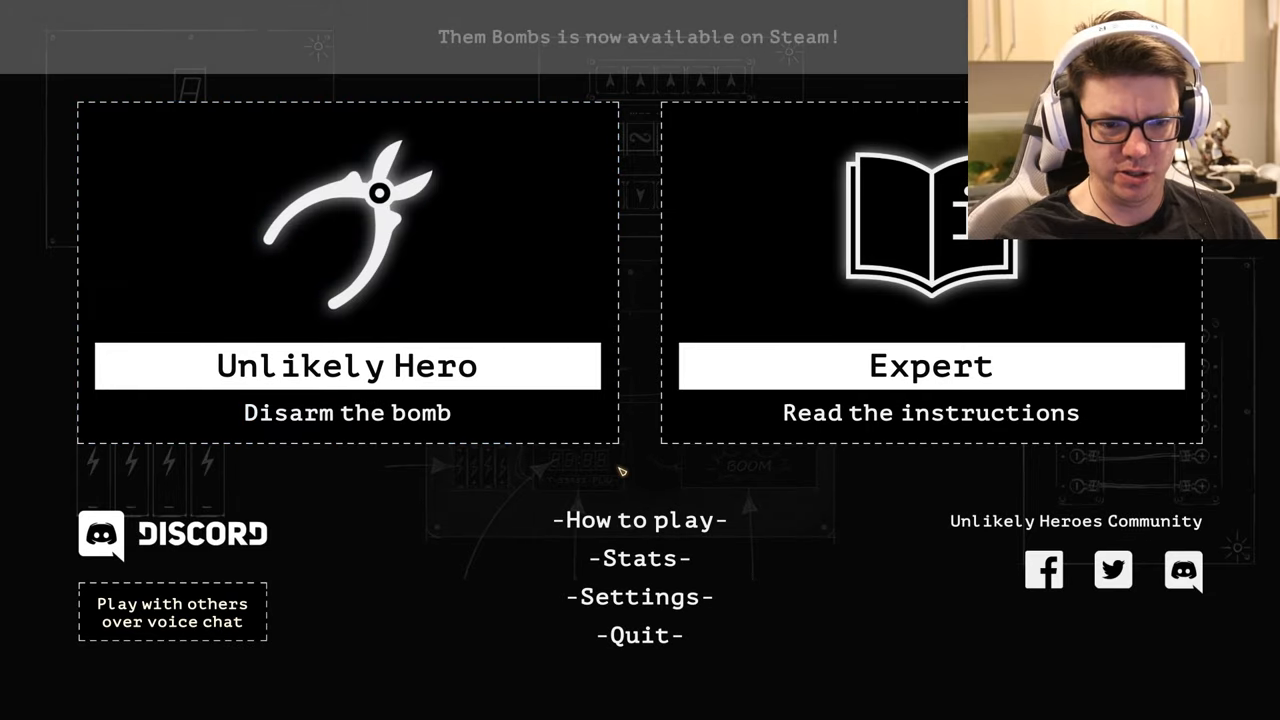
click(929, 365)
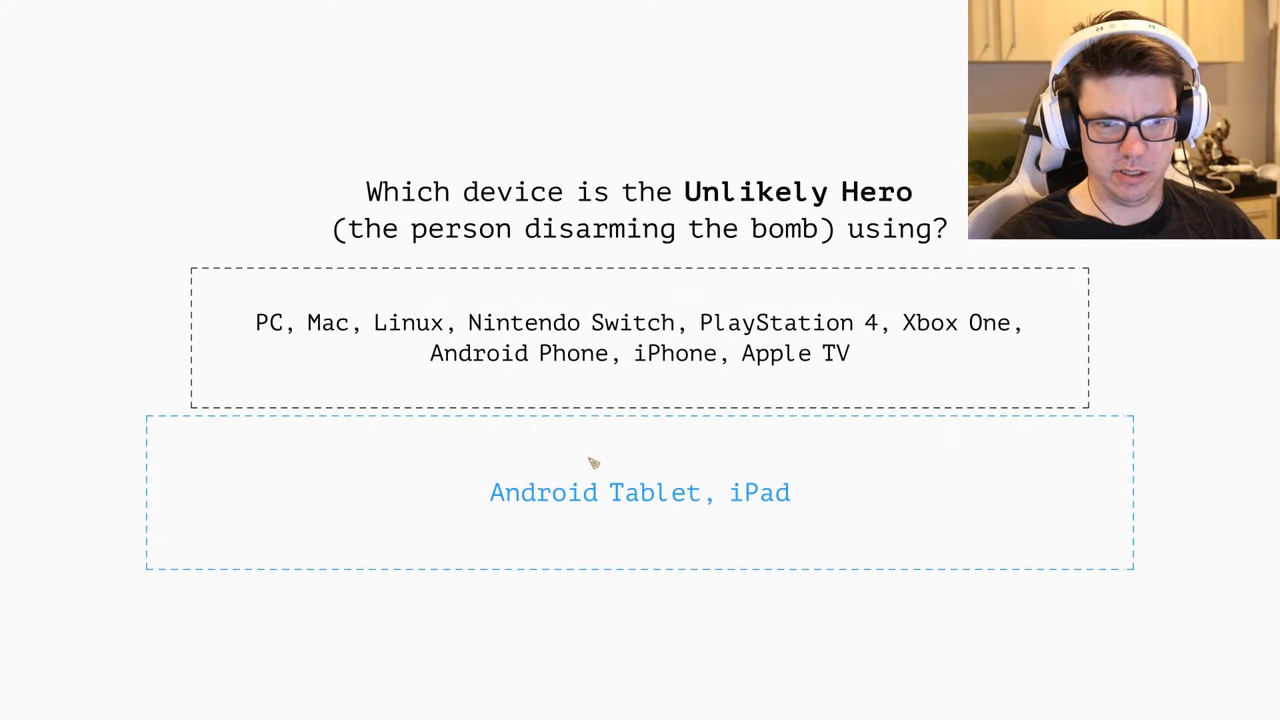
mouse_move(585, 451)
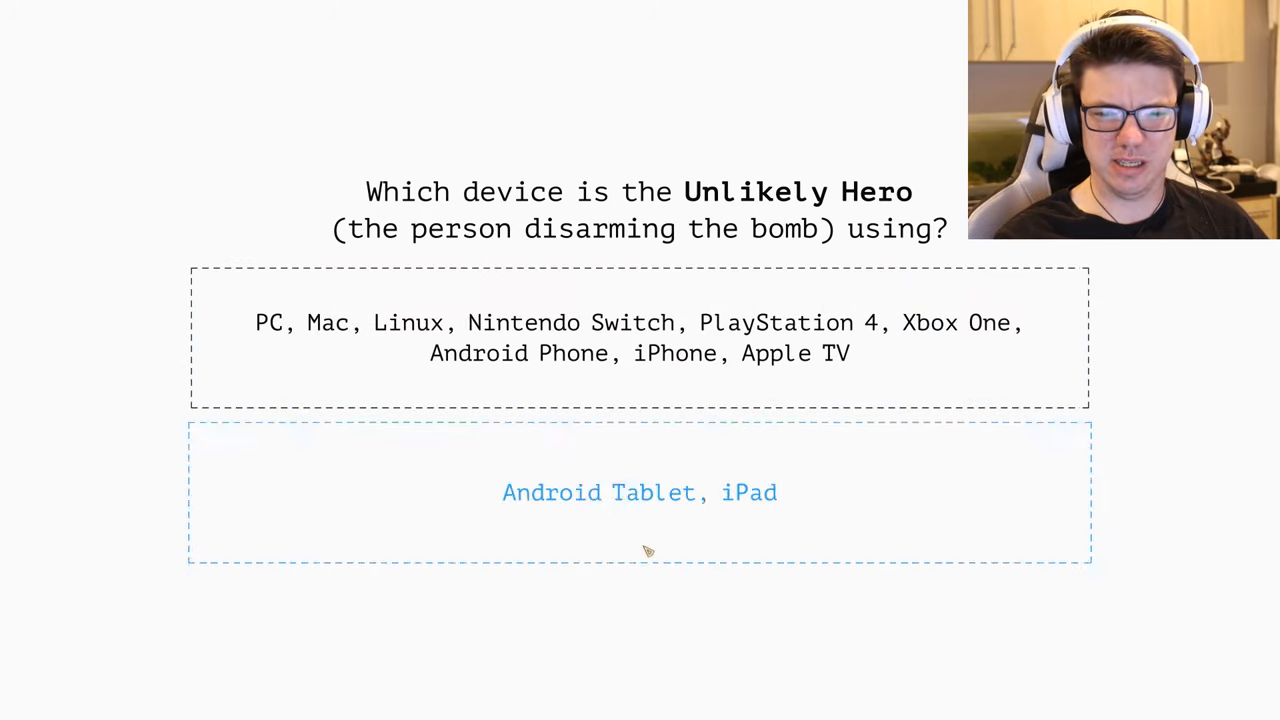
Pick Android Tablet/iPad and scroll the Expert manual down to the WIRES module tips.
click(640, 492)
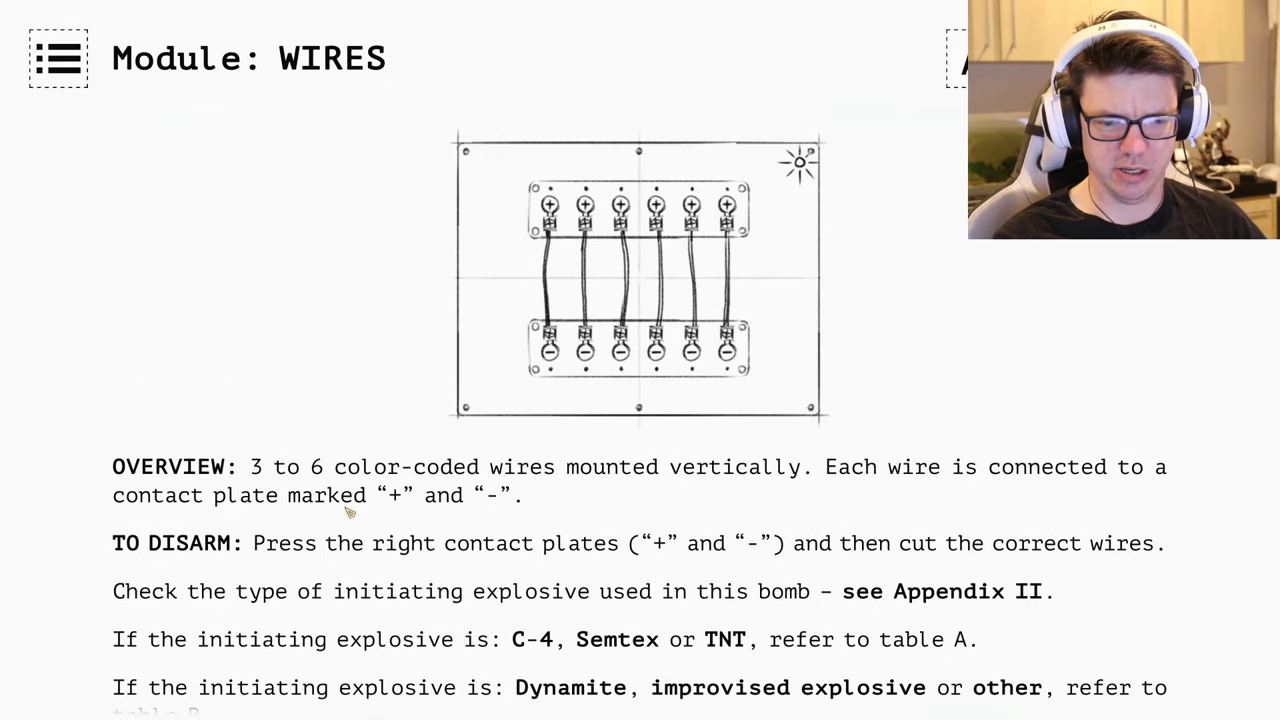
scroll(down, 3)
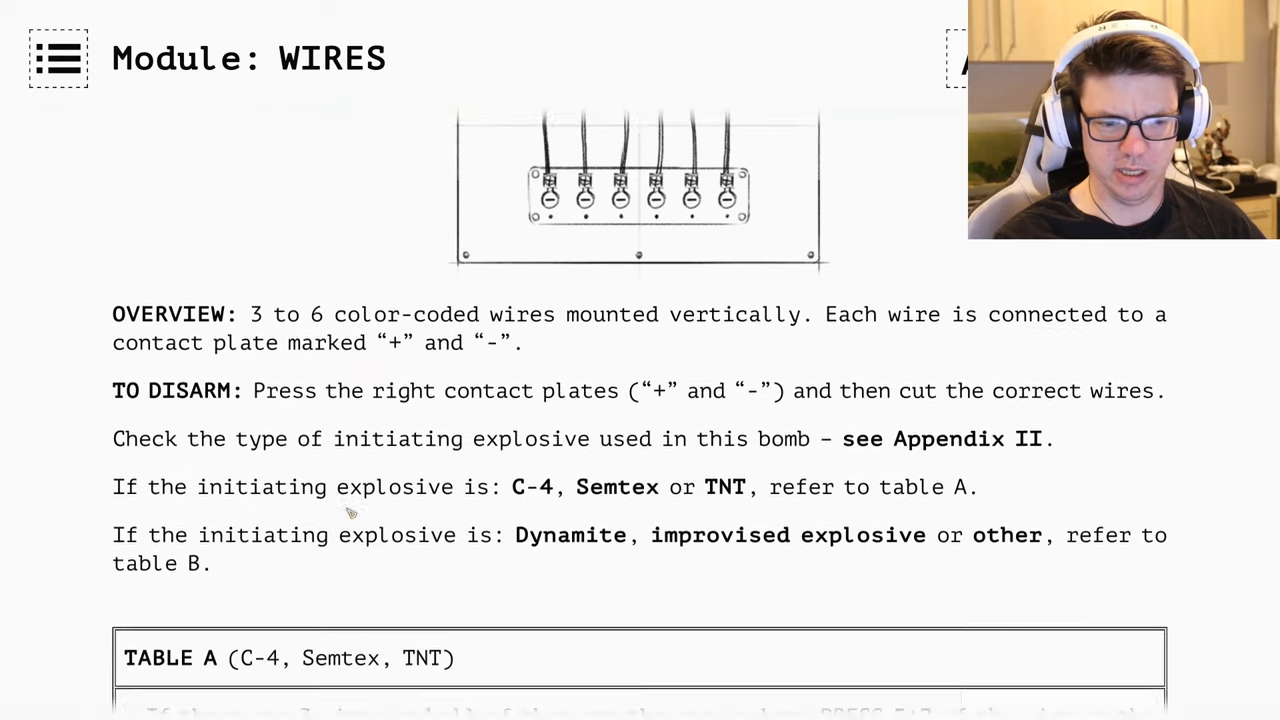
scroll(down, 3)
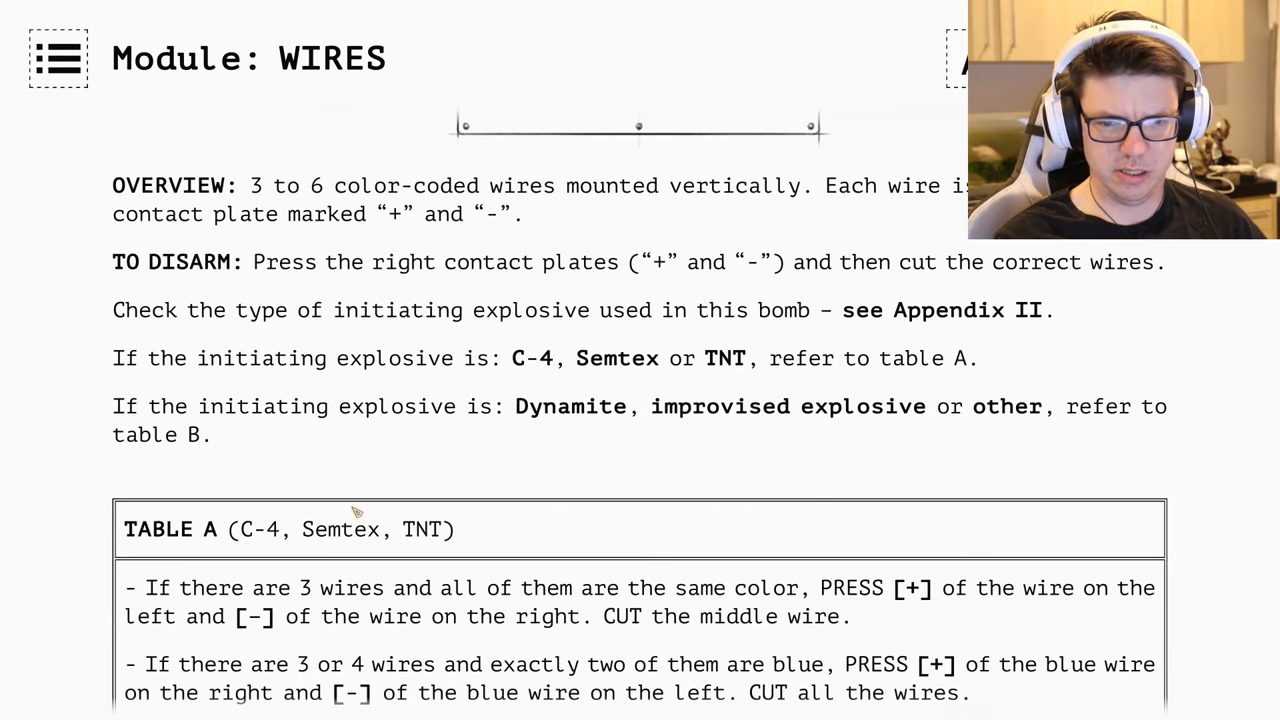
mouse_move(362, 508)
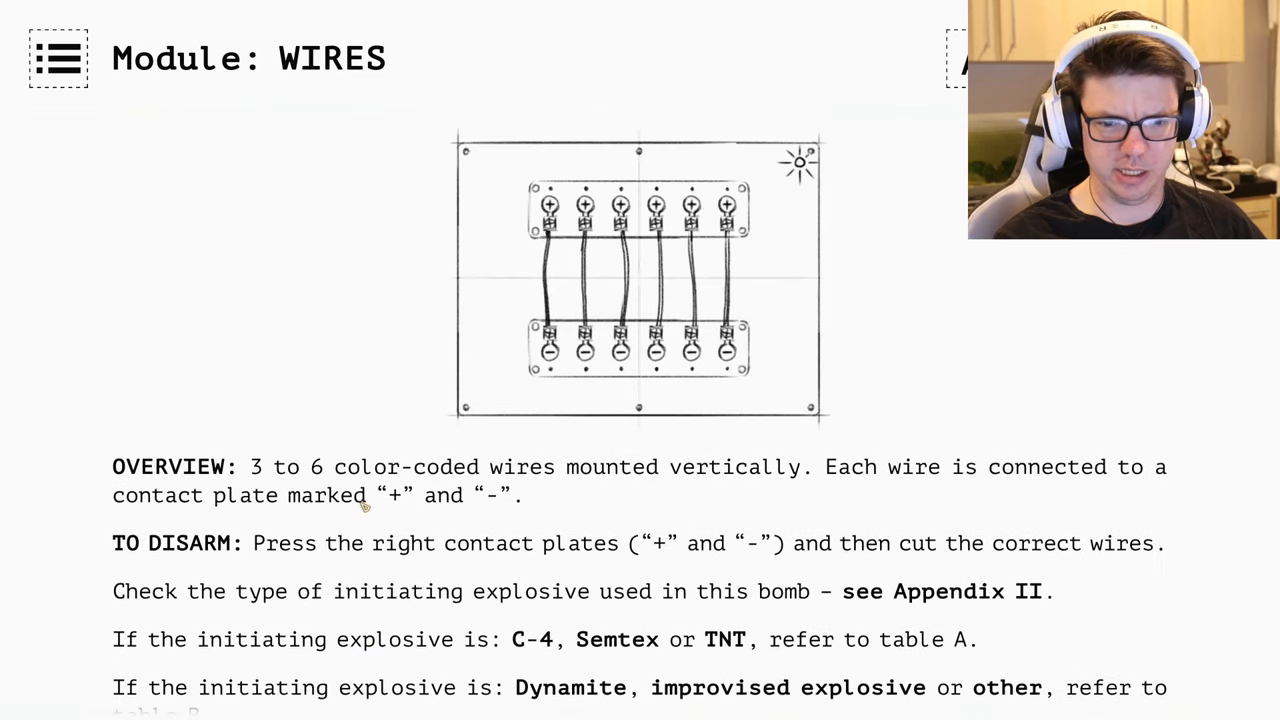
scroll(down, 3)
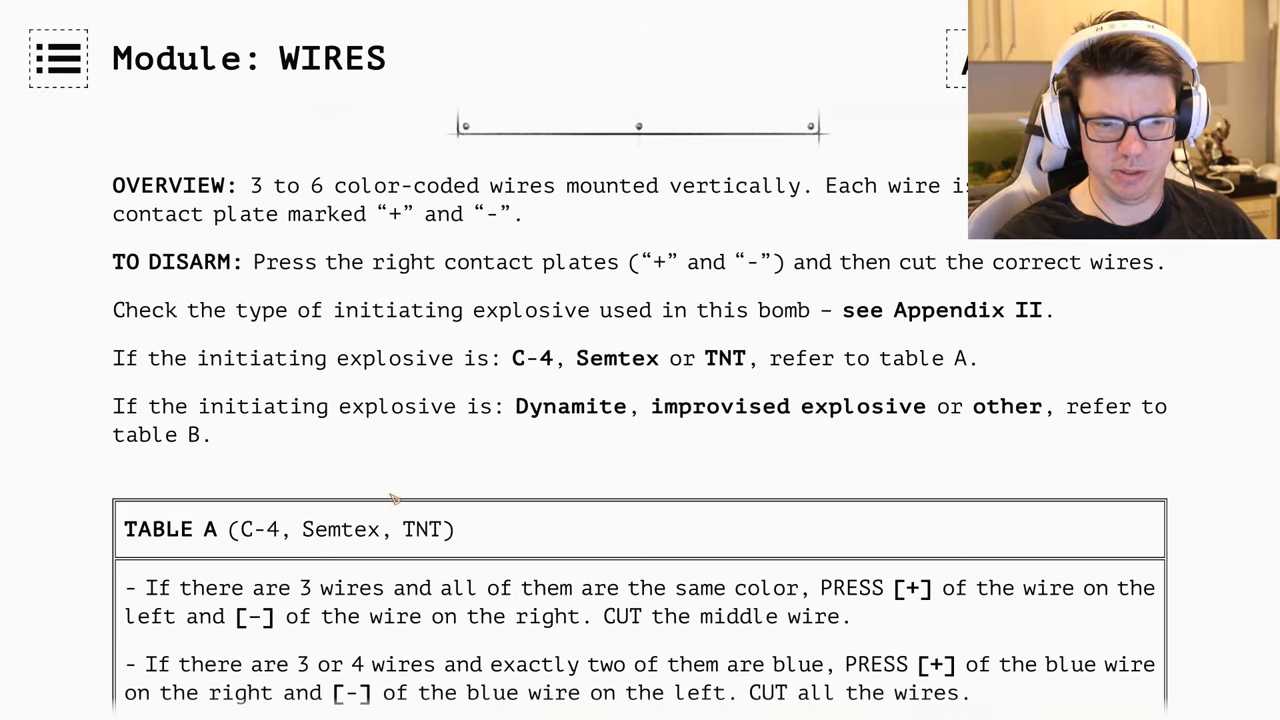
scroll(down, 3)
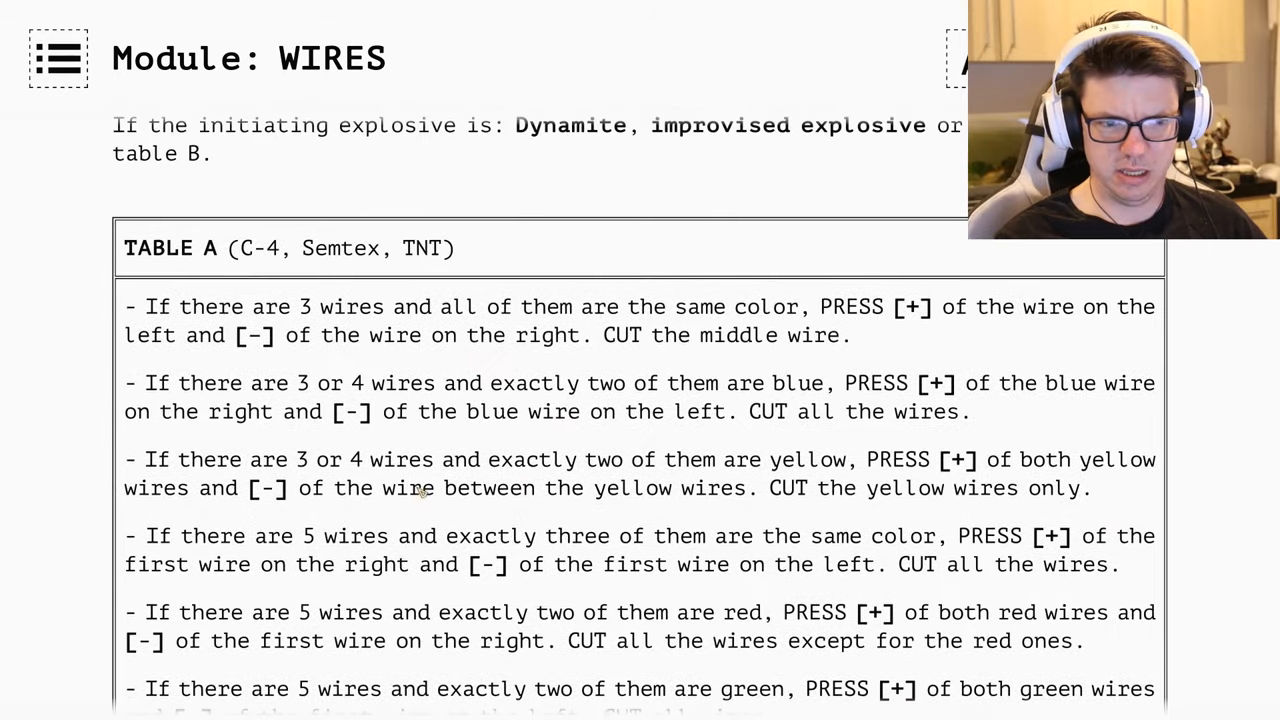
scroll(down, 3)
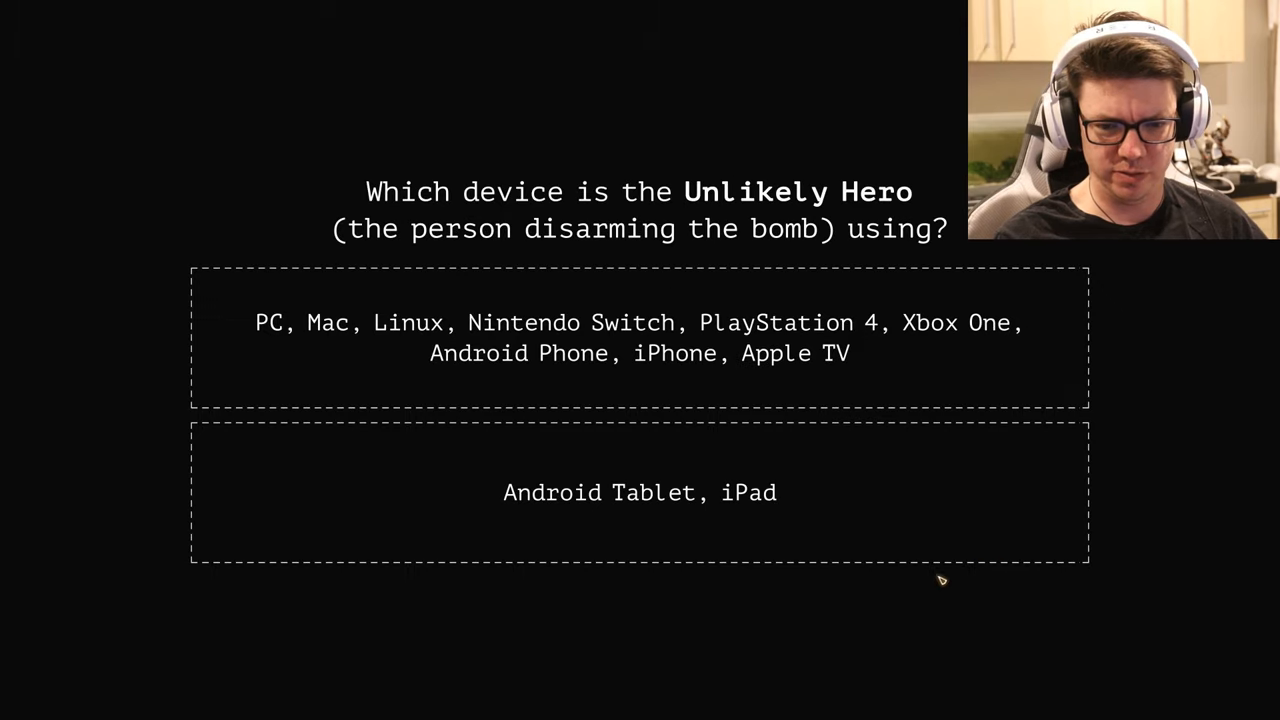
click(640, 338)
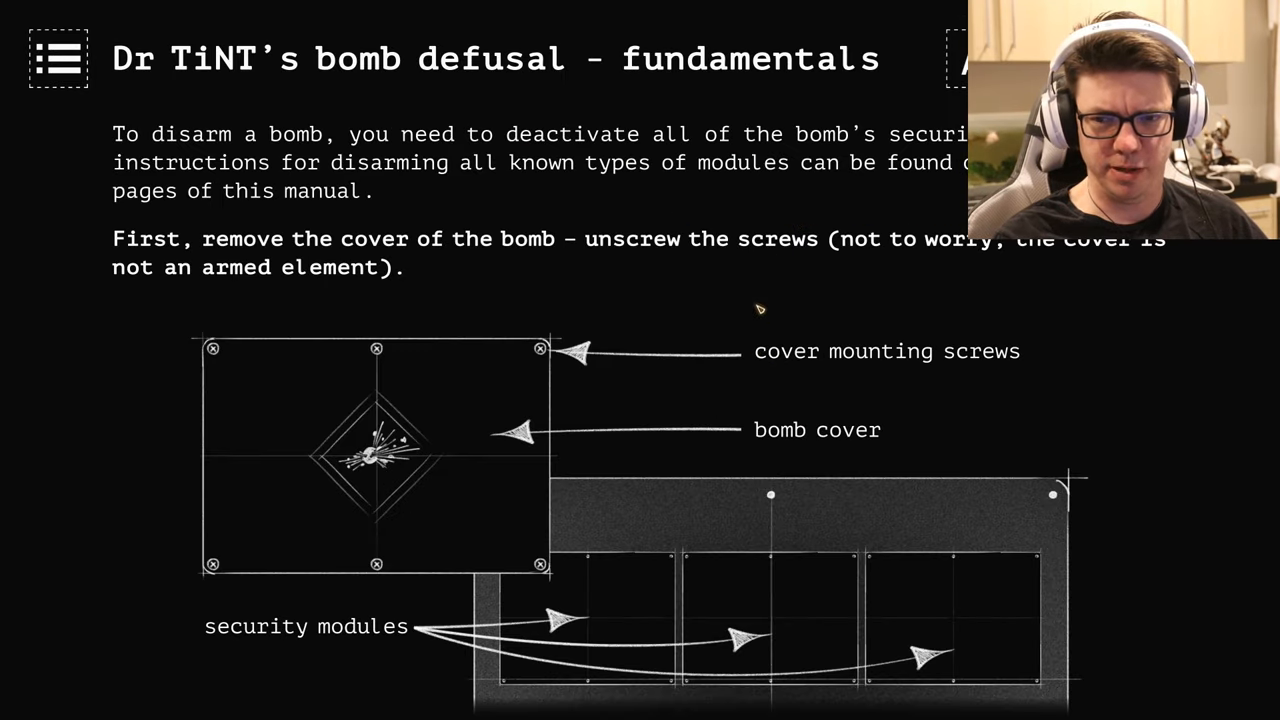
mouse_move(680, 318)
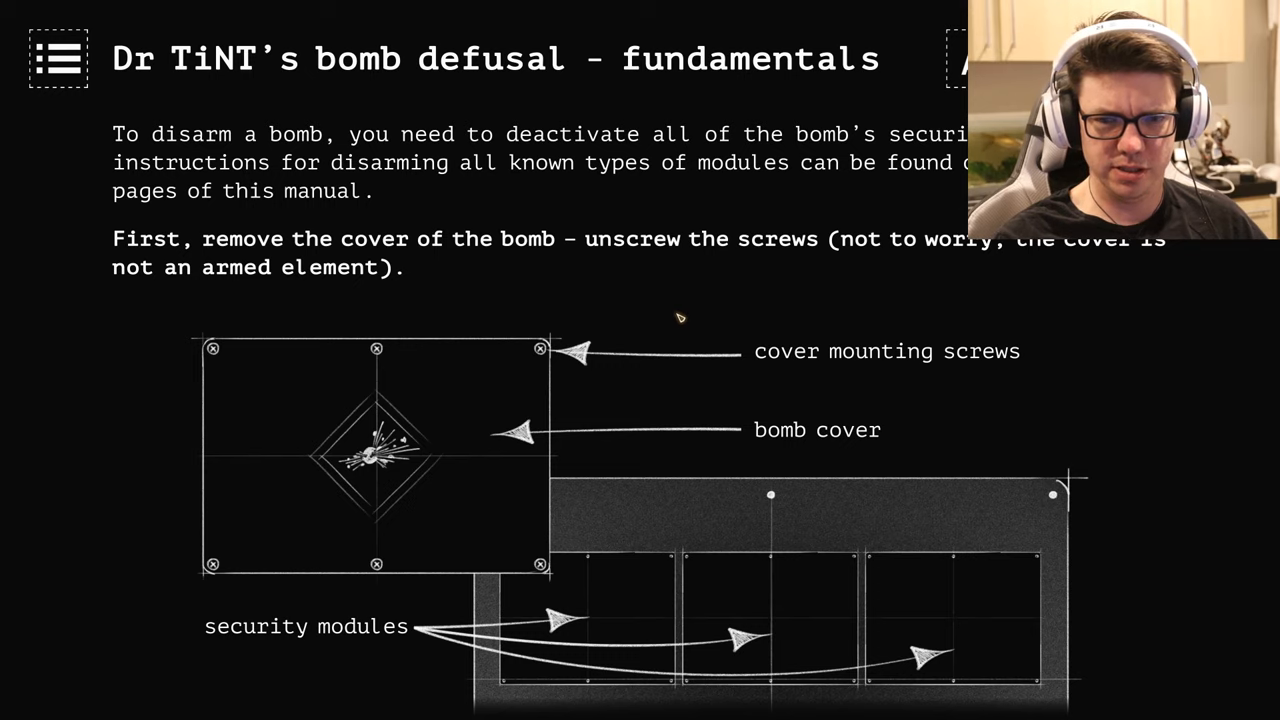
scroll(down, 3)
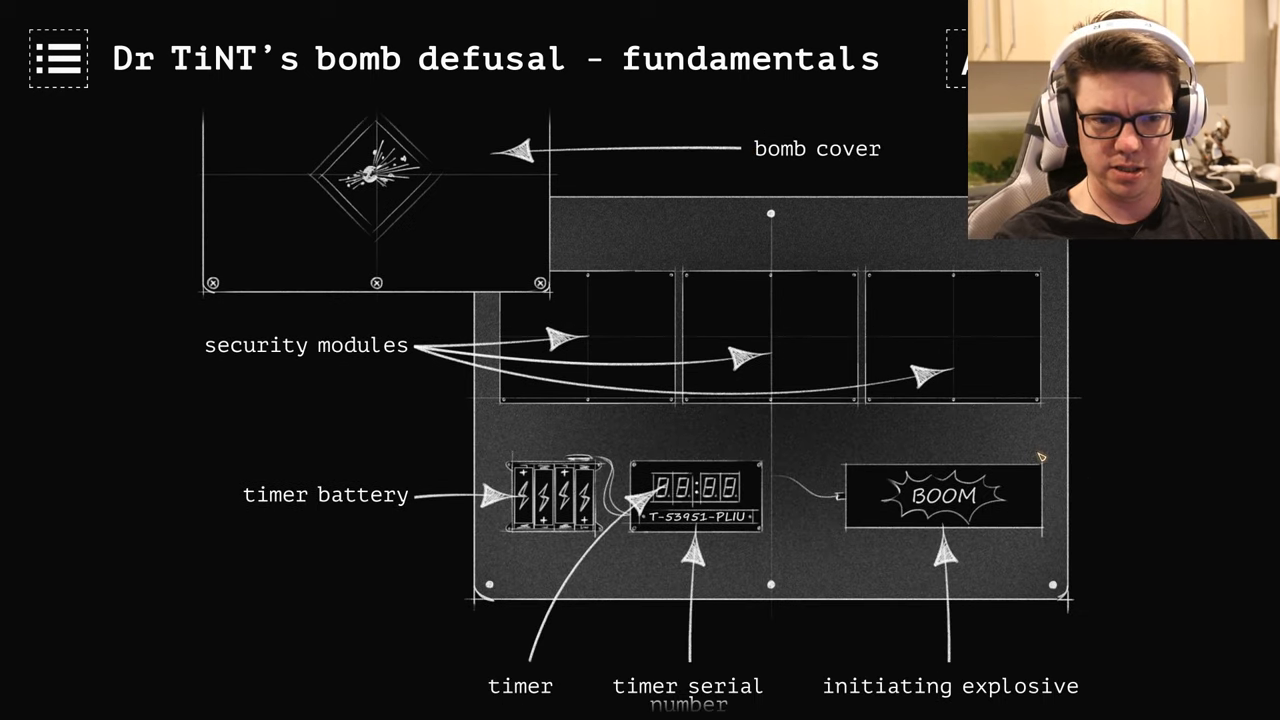
mouse_move(775, 562)
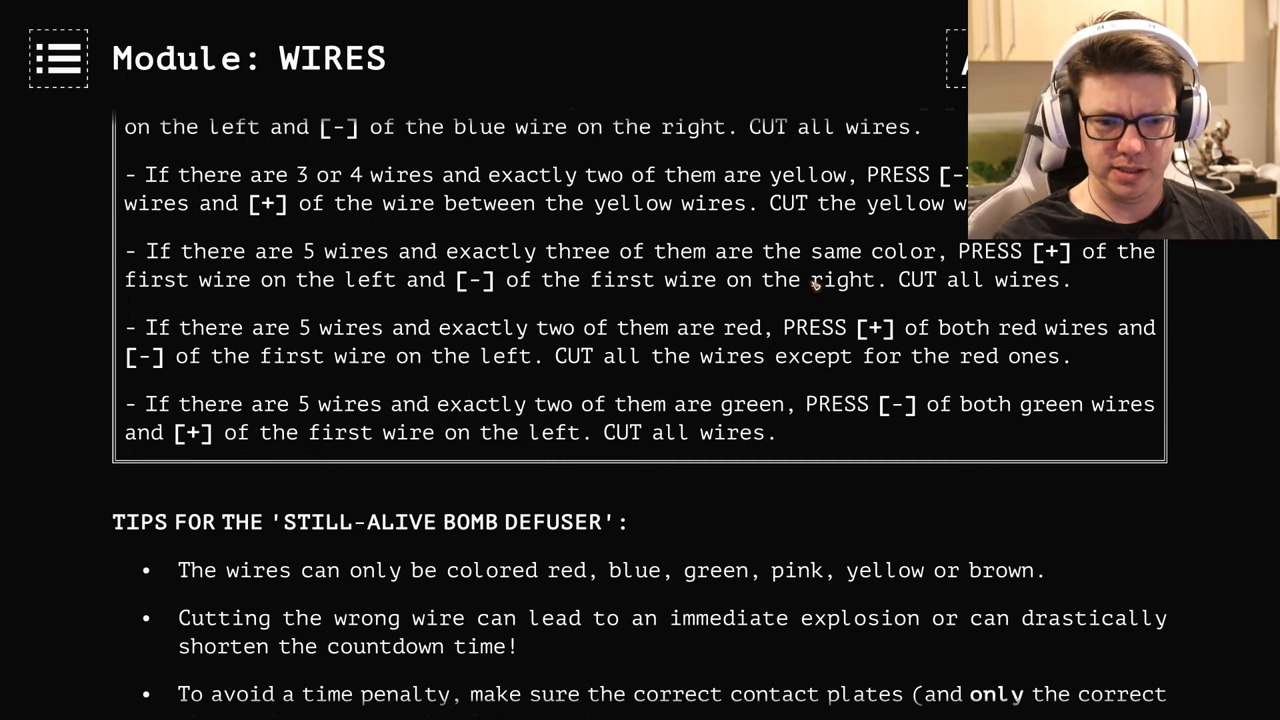
scroll(down, 3)
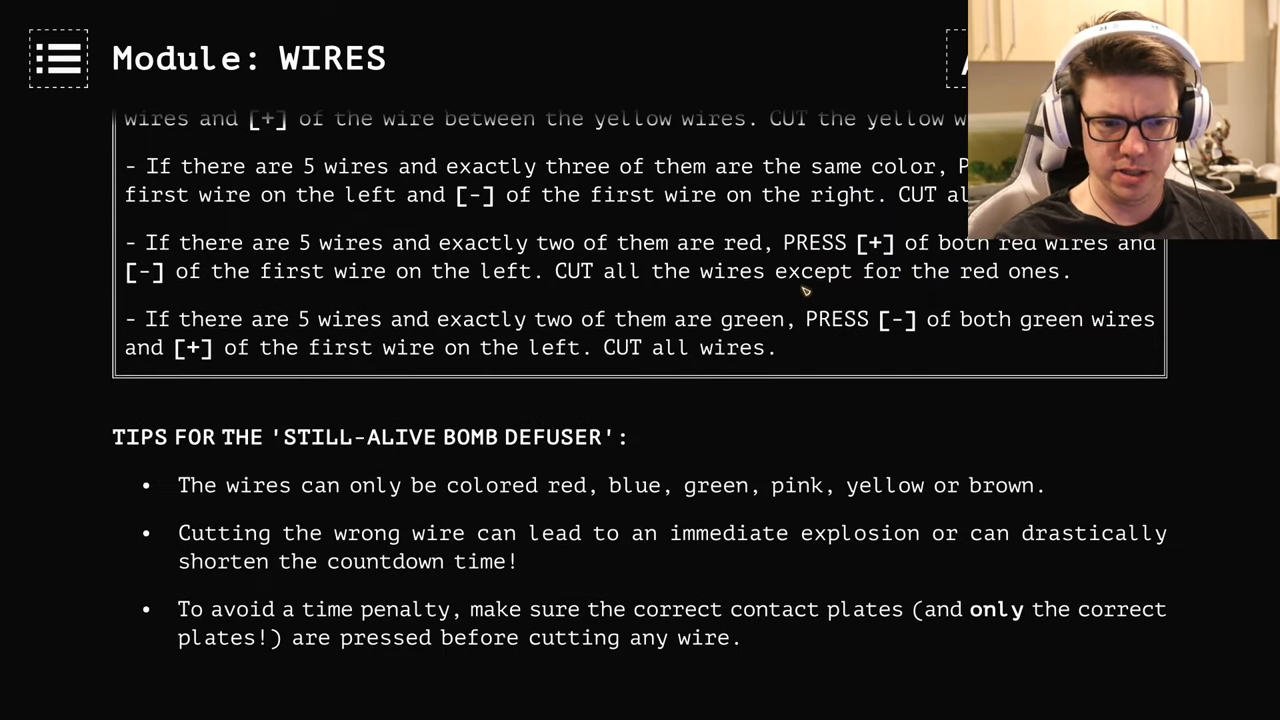
mouse_move(575, 463)
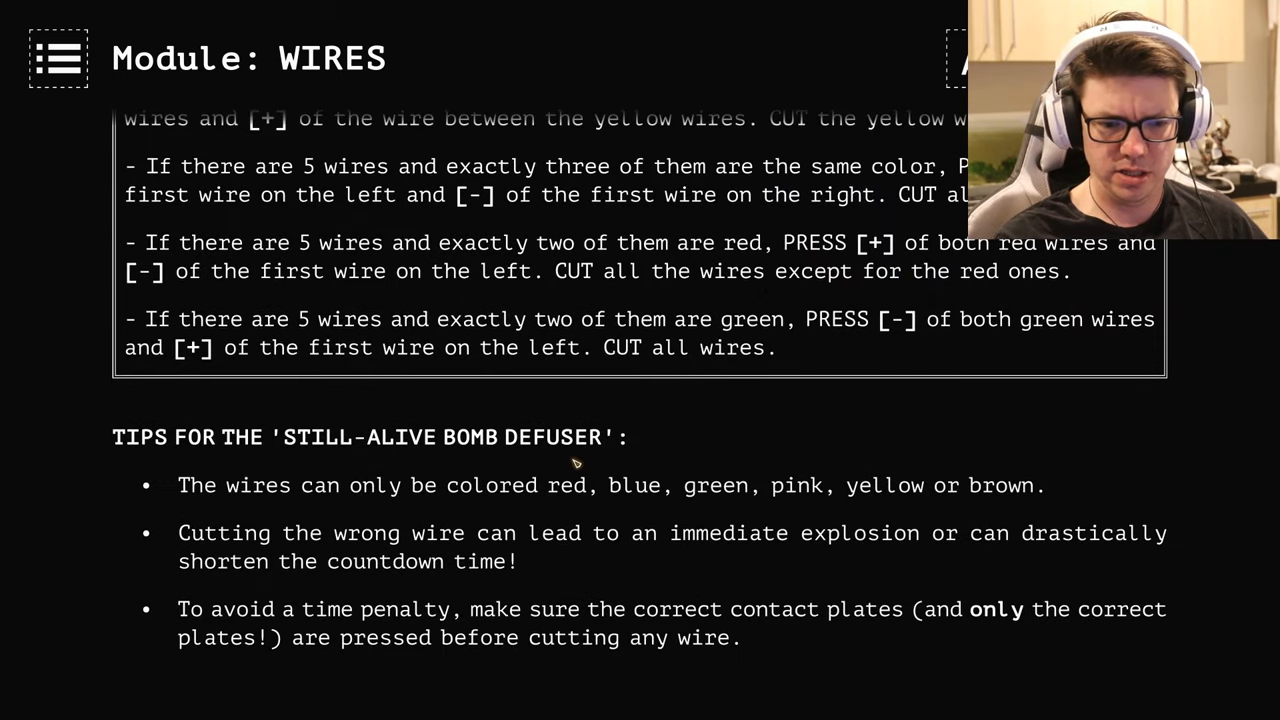
mouse_move(57, 57)
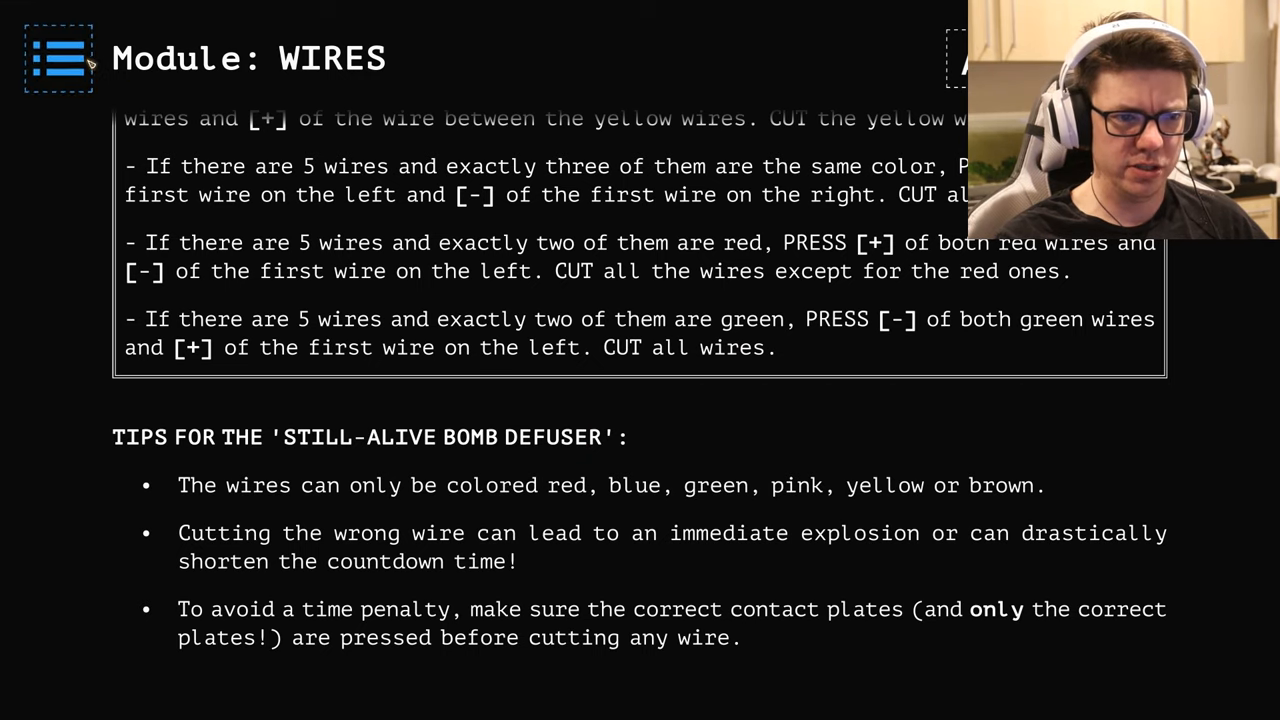
Leave the manual, page through How to play on the Experts' downloadable manual, and return.
click(57, 57)
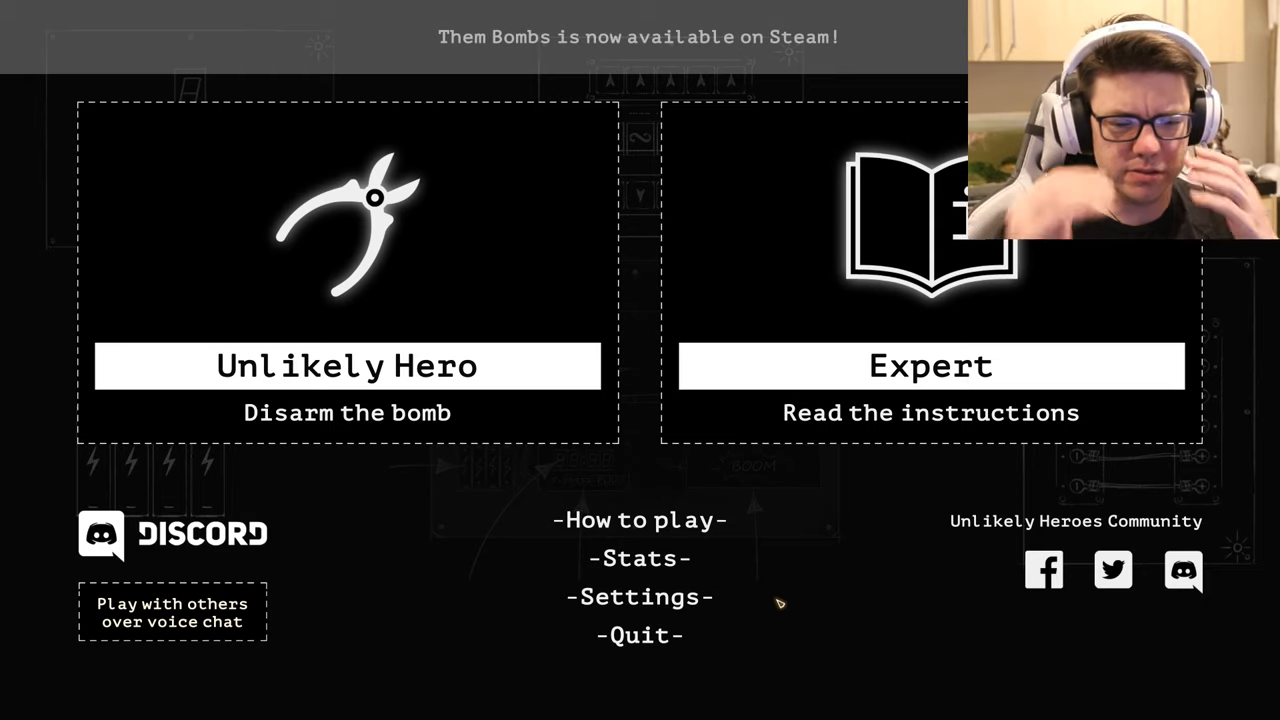
mouse_move(640, 520)
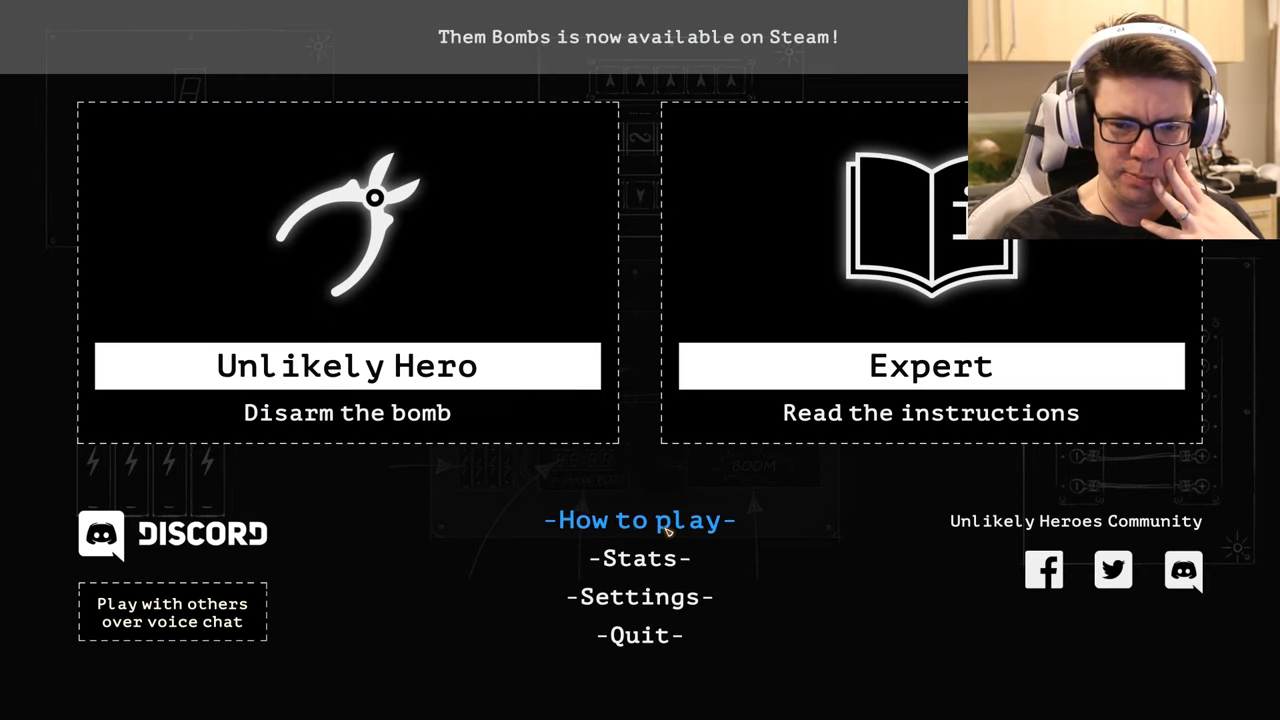
click(639, 520)
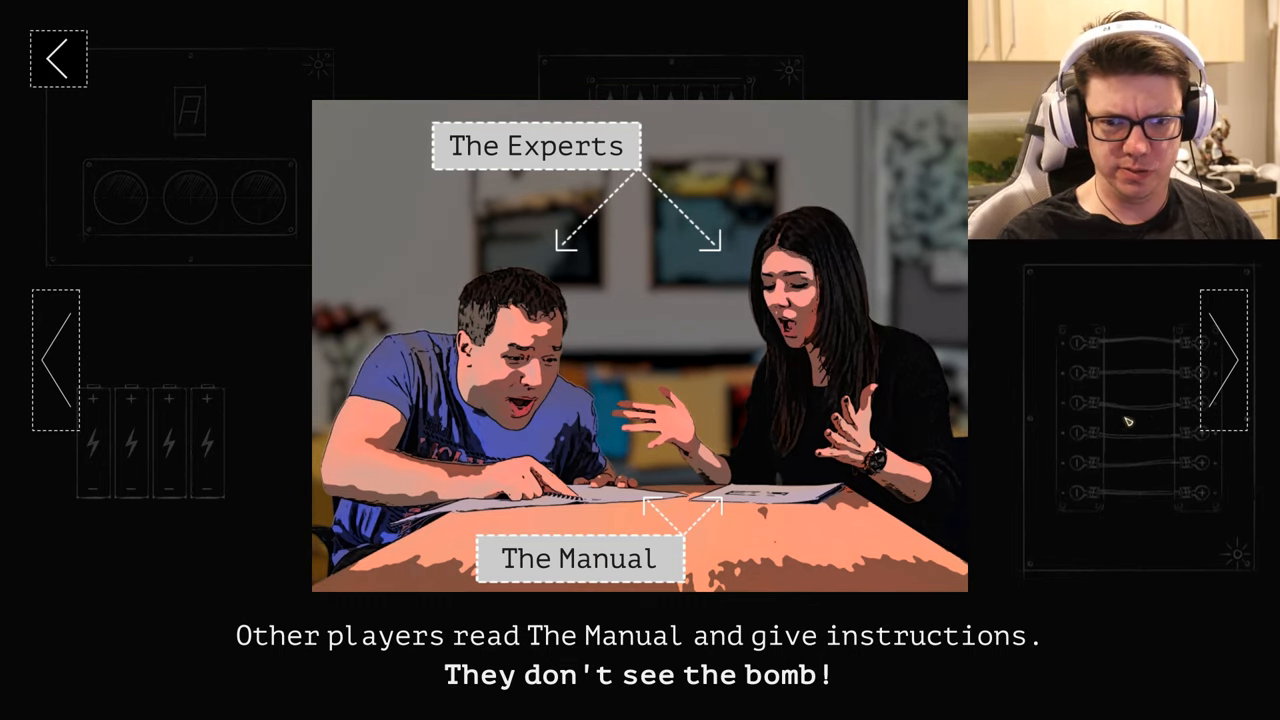
click(1230, 360)
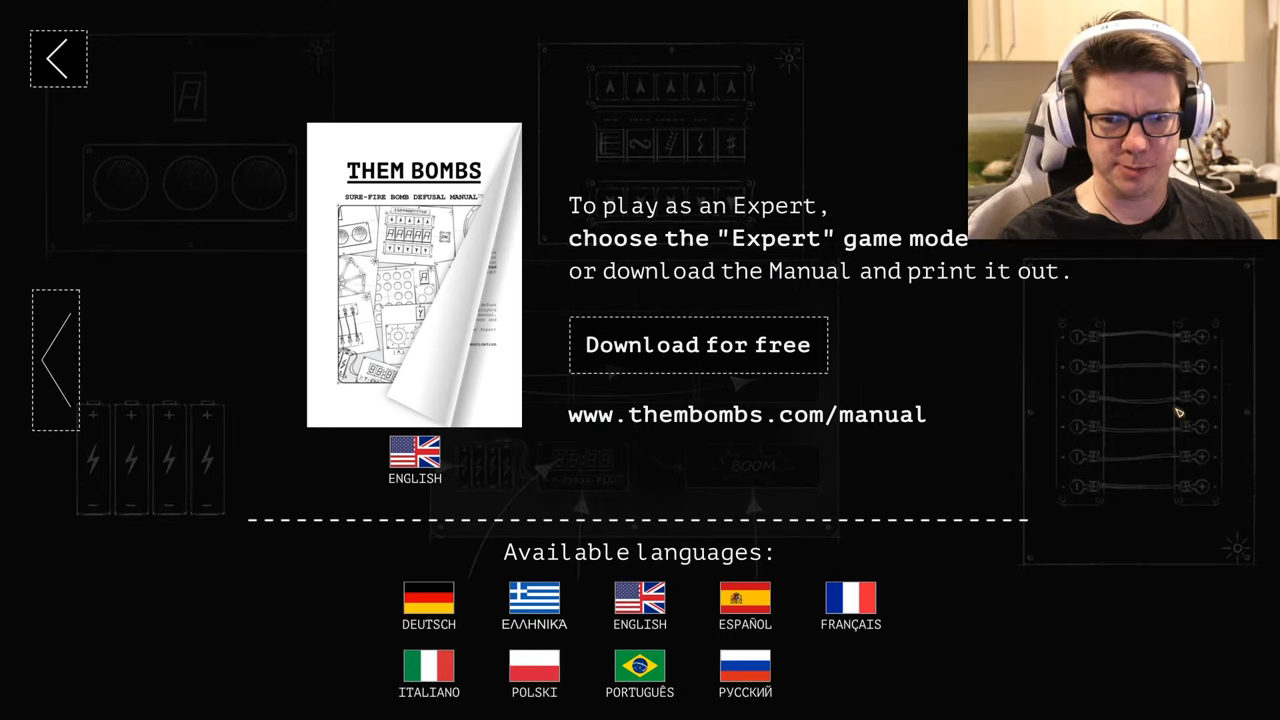
mouse_move(1150, 425)
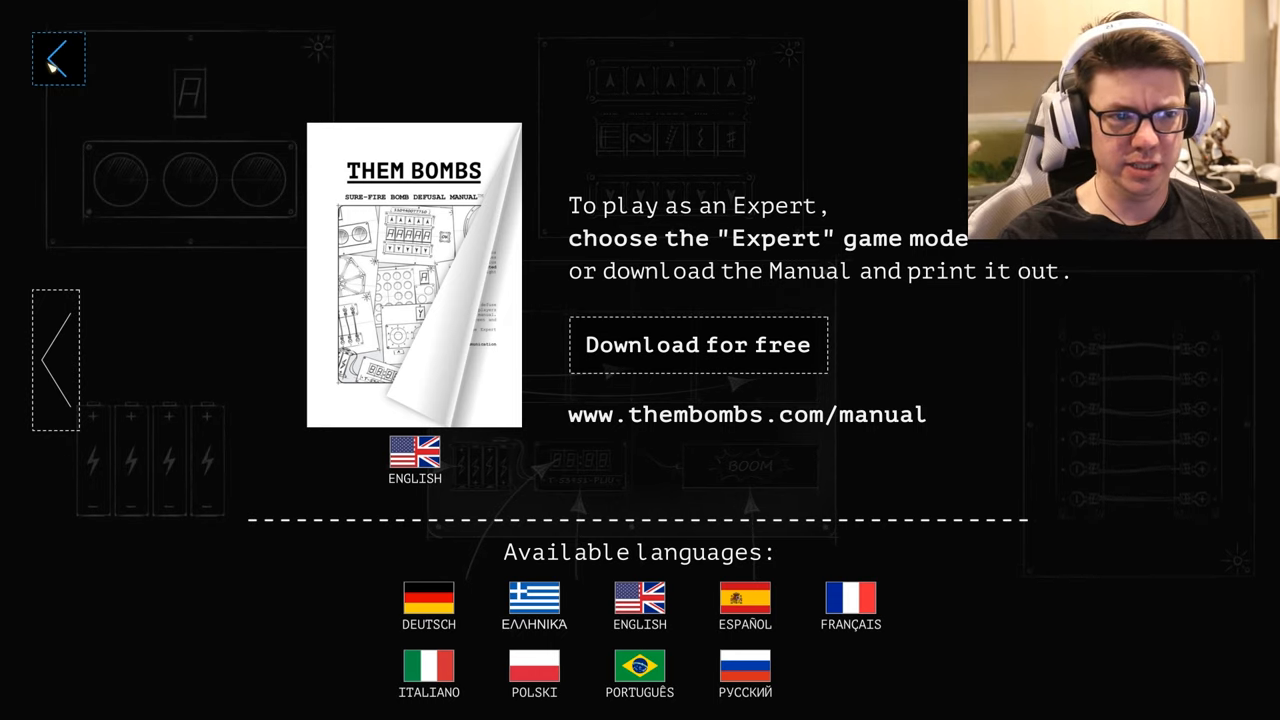
click(57, 57)
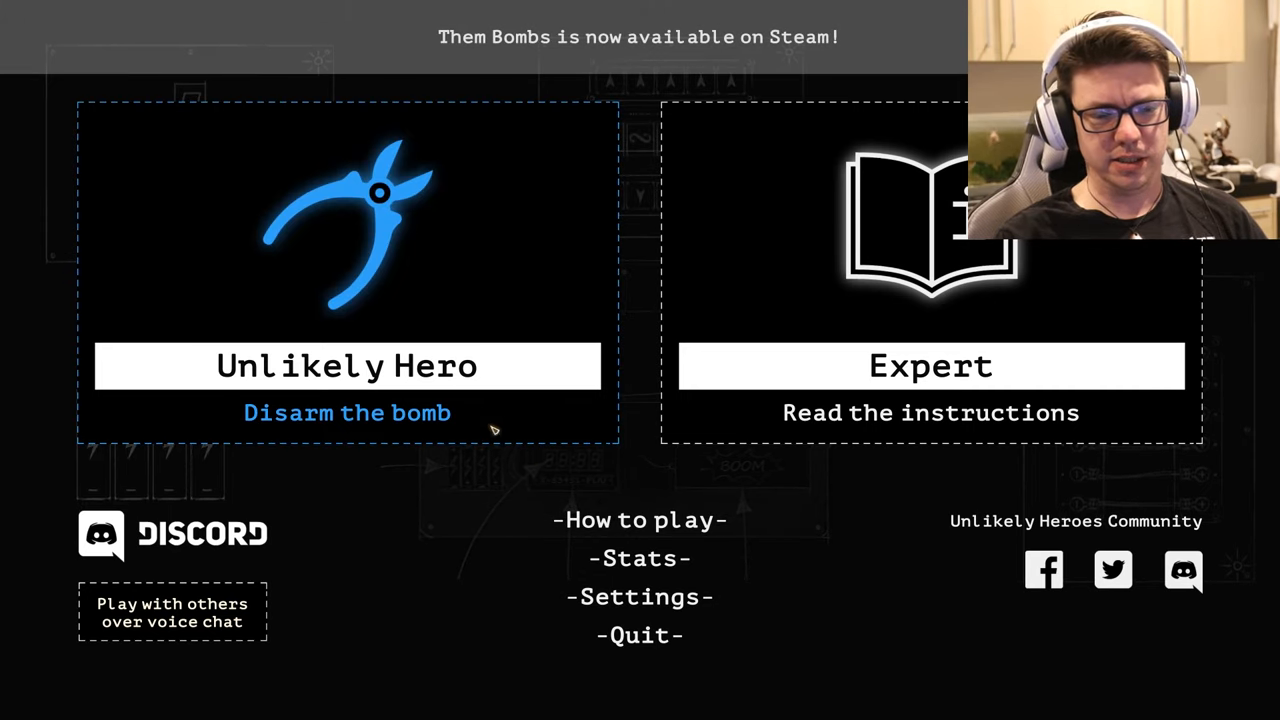
mouse_move(435, 580)
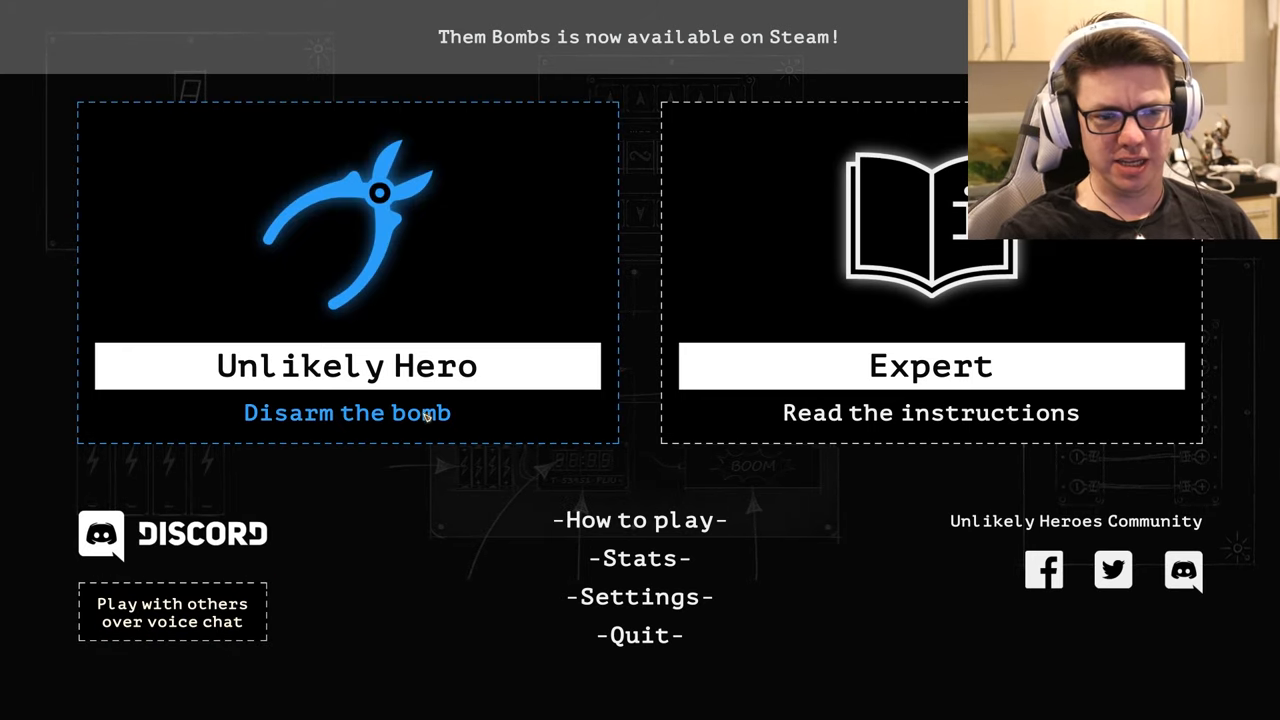
mouse_move(440, 462)
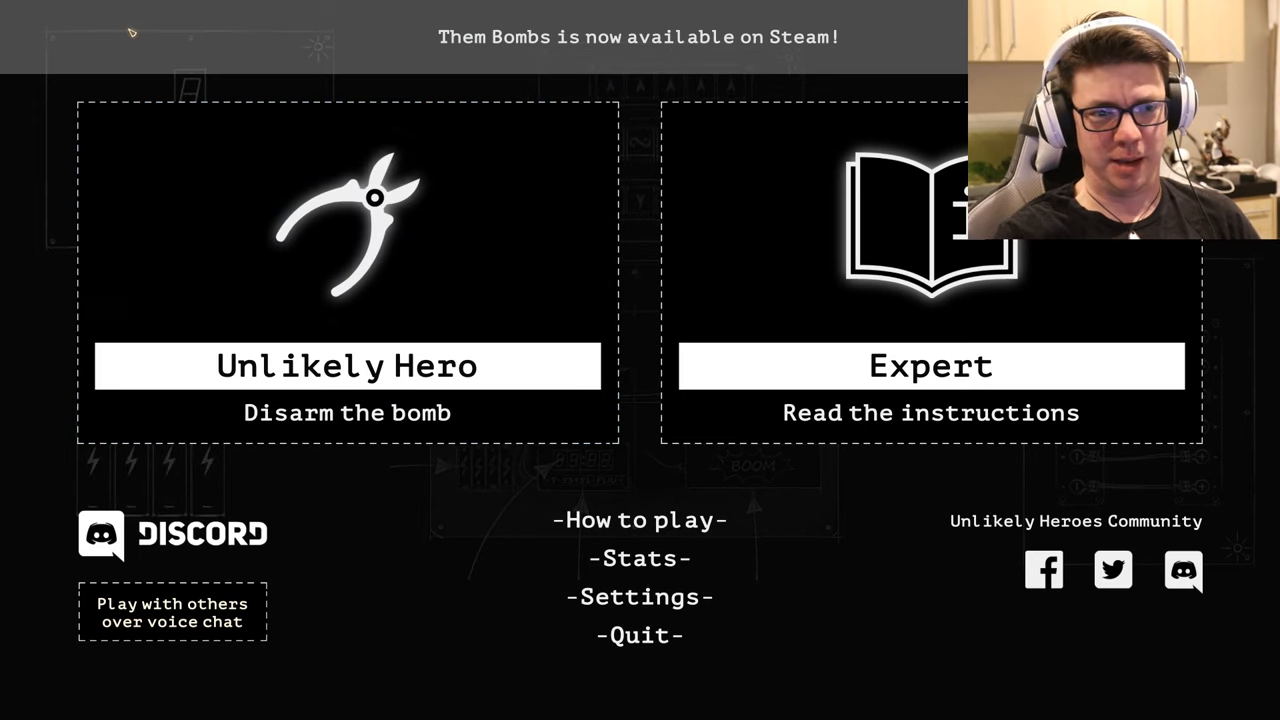
mouse_move(425, 360)
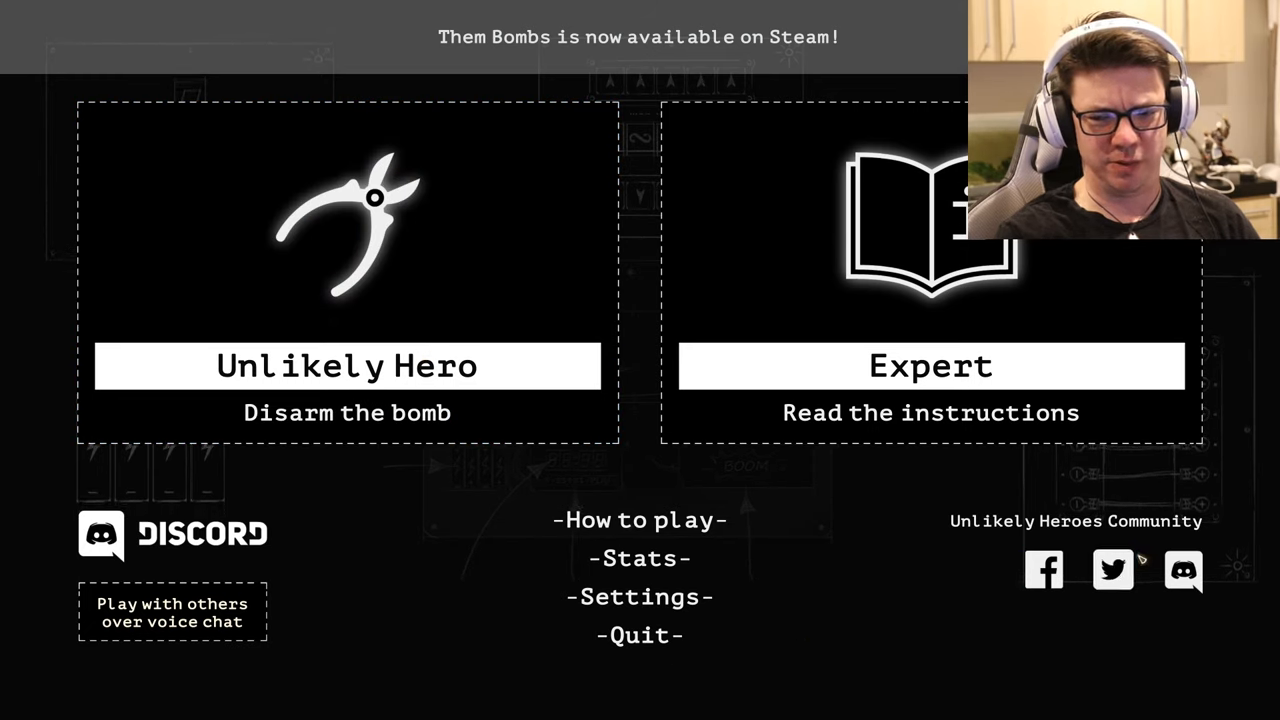
mouse_move(575, 60)
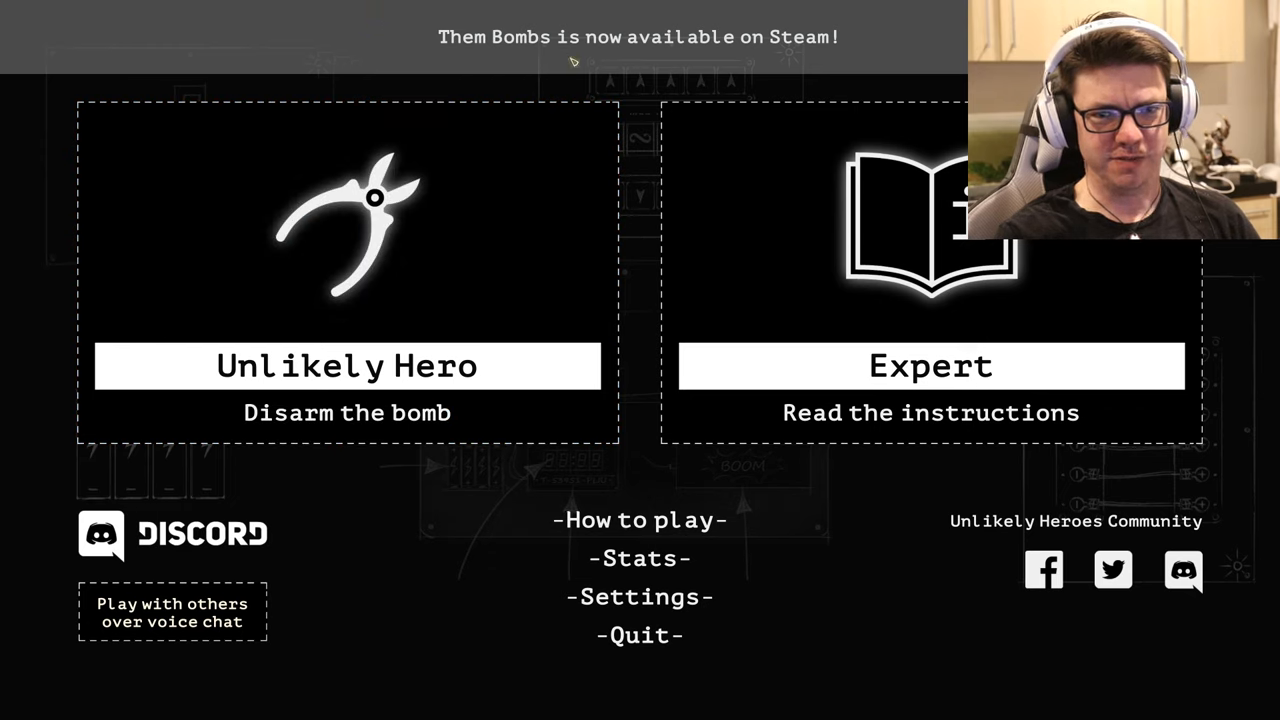
mouse_move(347, 375)
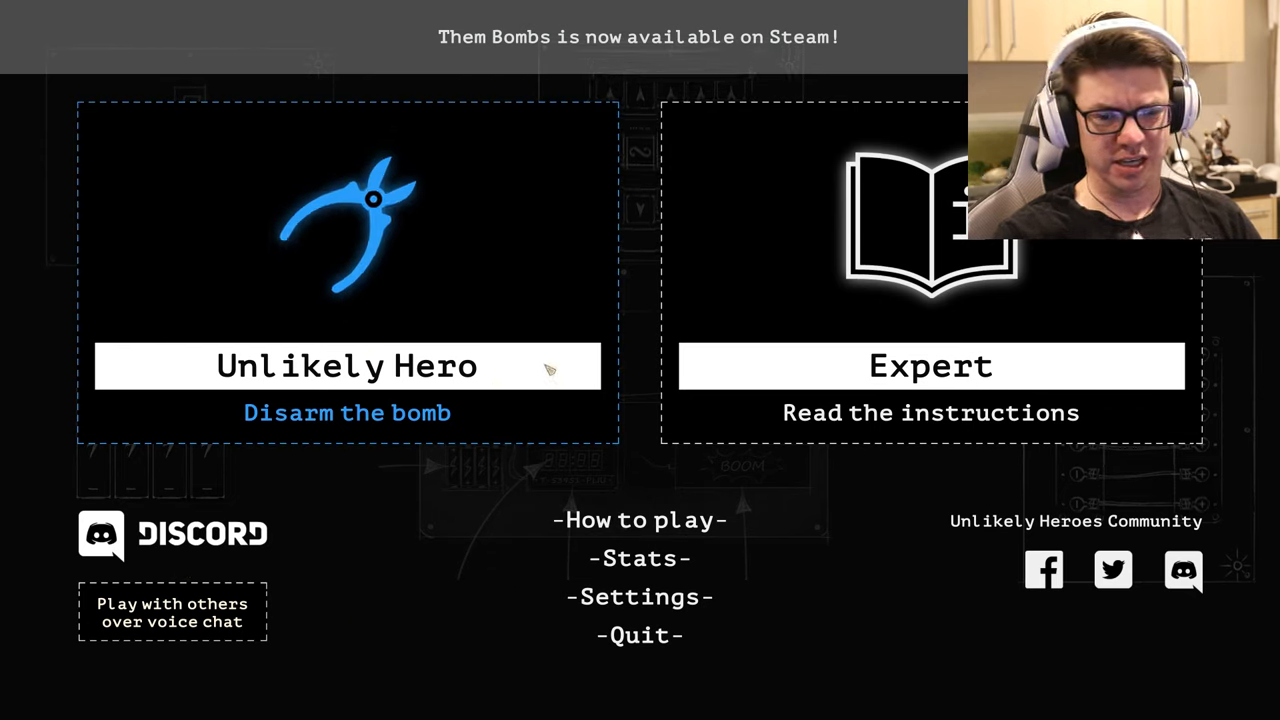
Start an Unlikely Hero 'Disarm the bomb' game to get Dr. TiNT's airplane-tour briefing.
click(347, 366)
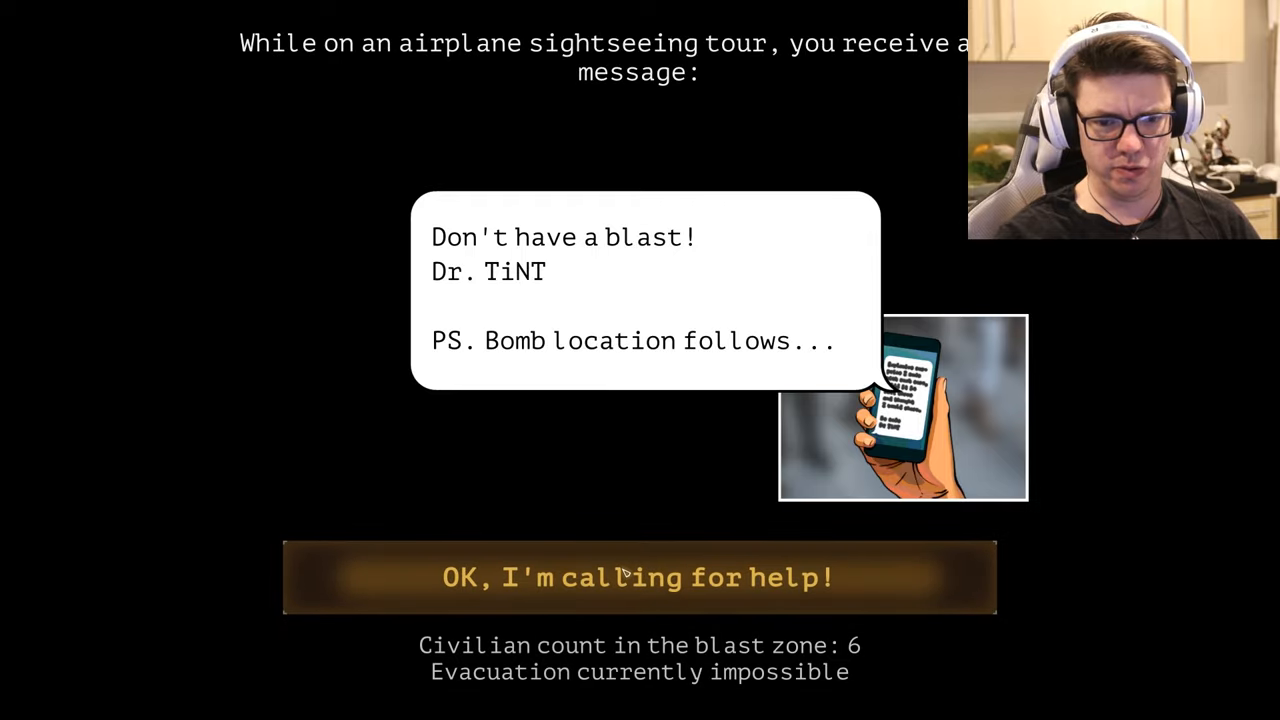
Acknowledge the bomb threat and continue to the full bomb board at 10:00.
click(638, 577)
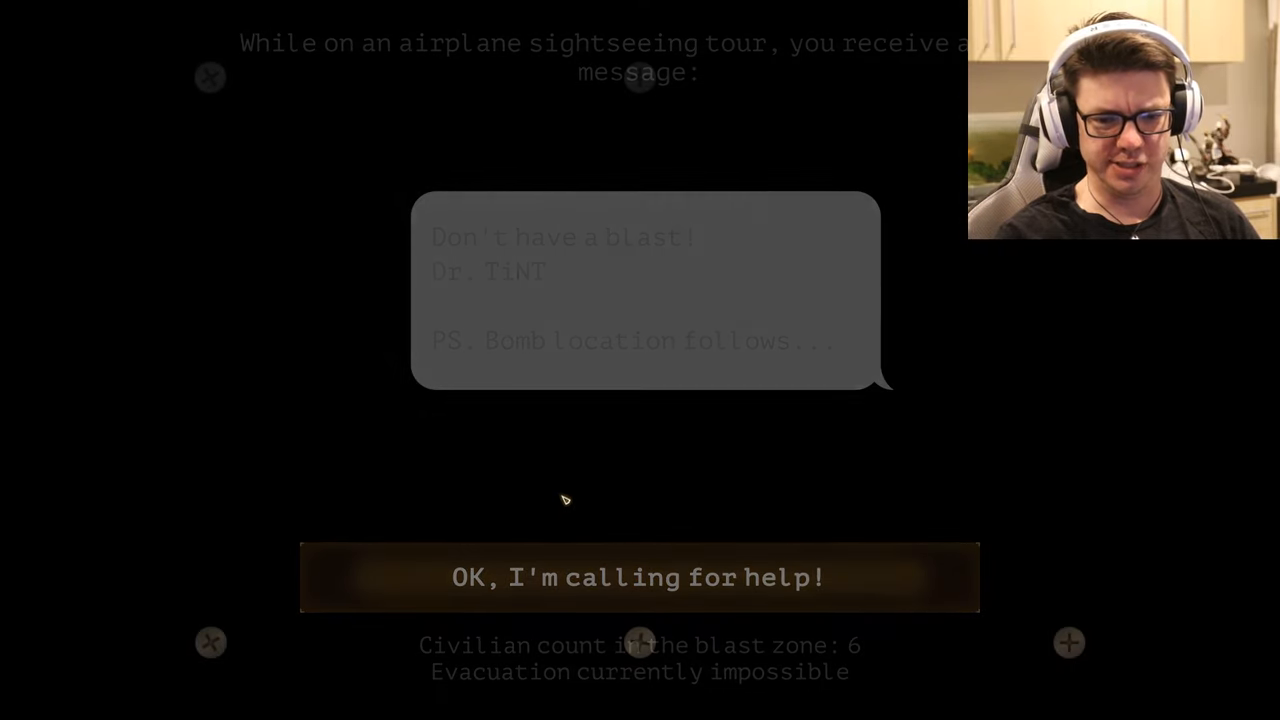
click(639, 577)
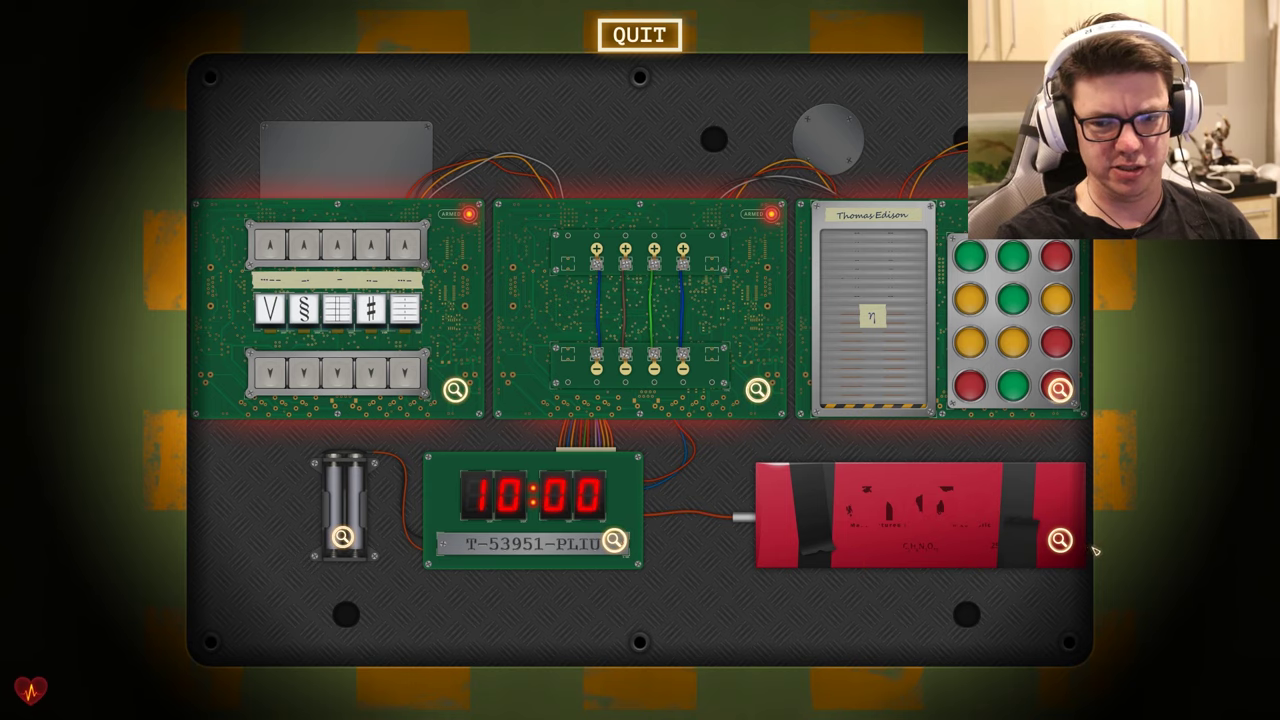
Start the new bomb's countdown, leaving every module untouched.
click(1057, 537)
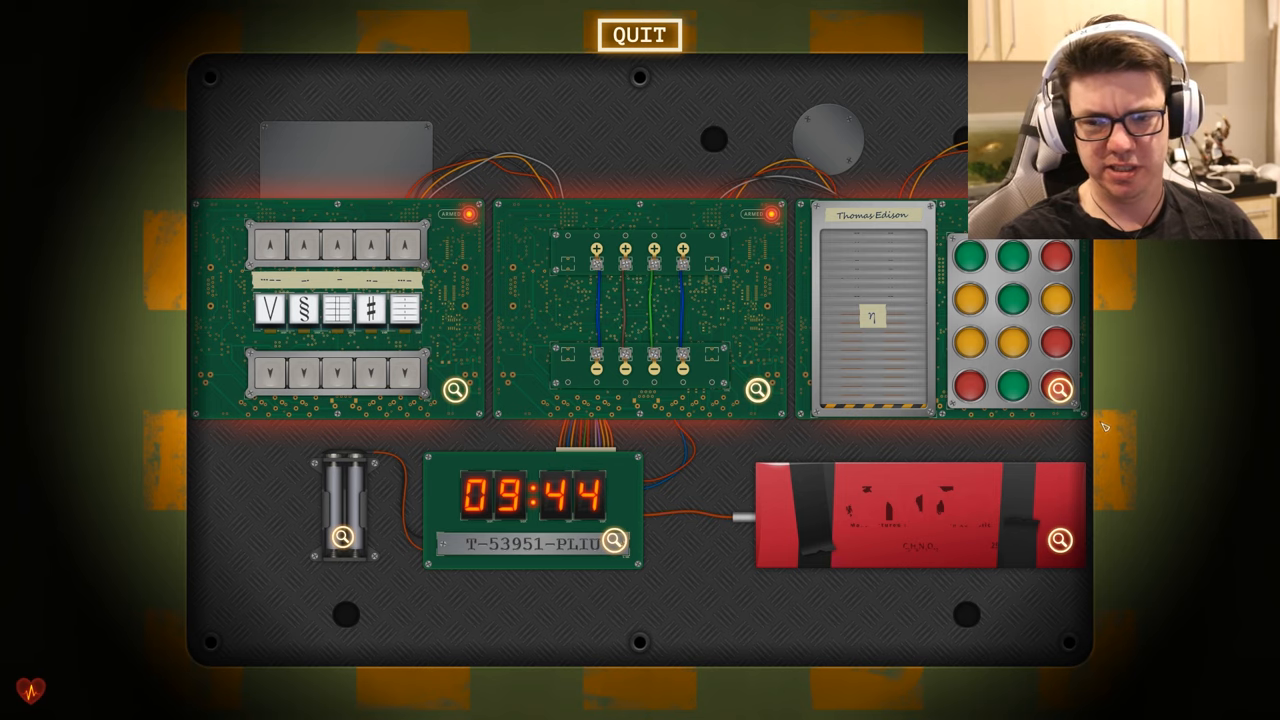
mouse_move(617, 127)
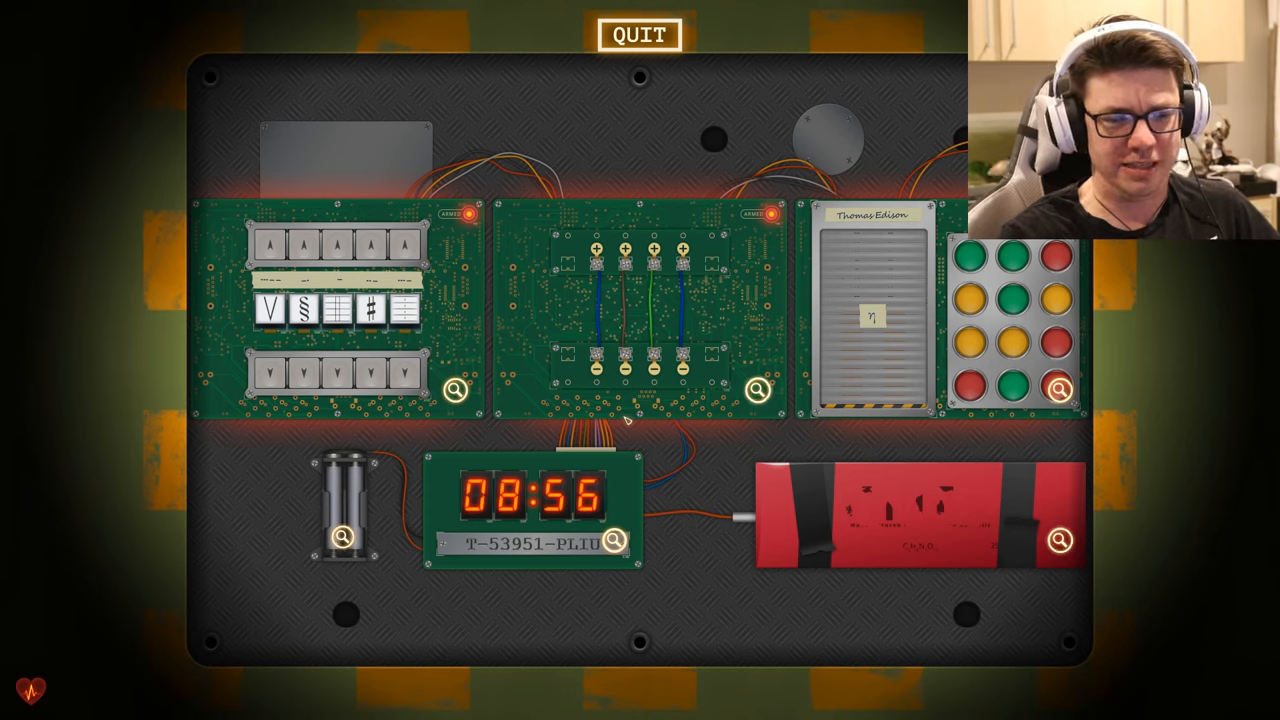
mouse_move(747, 67)
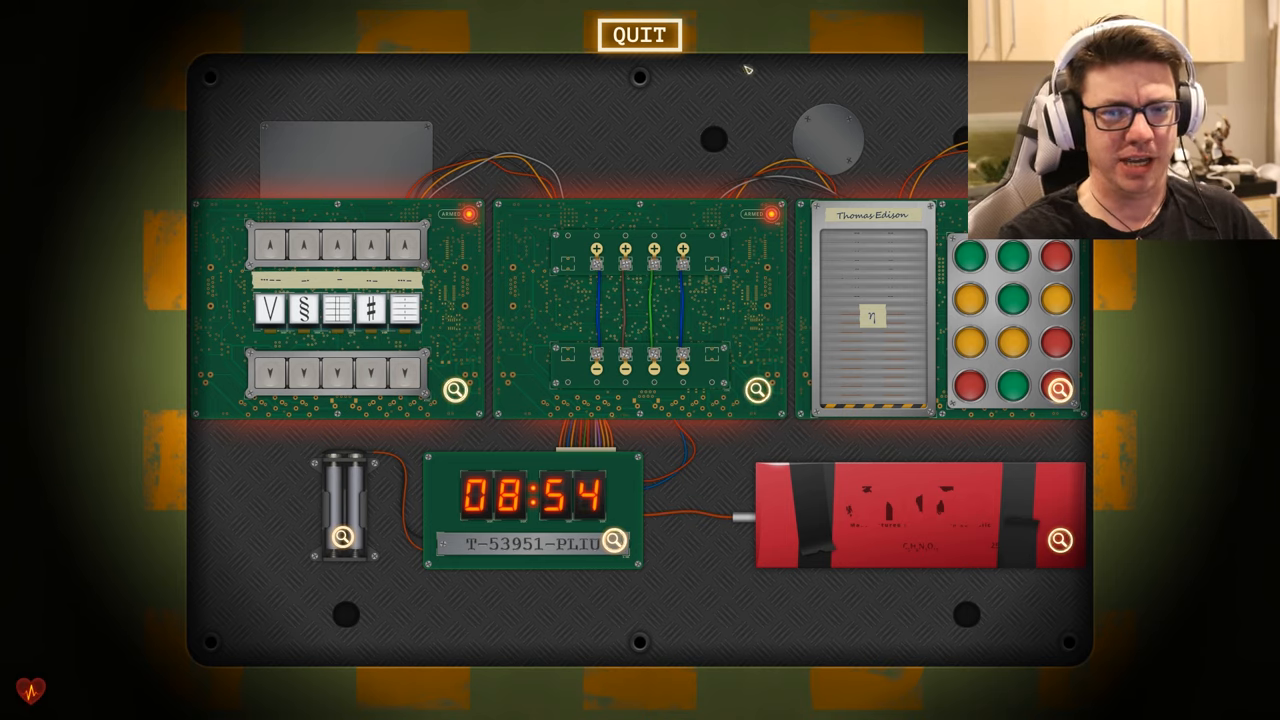
Quit the unfinished bomb game, confirming with 'Yes, run away!'.
click(637, 35)
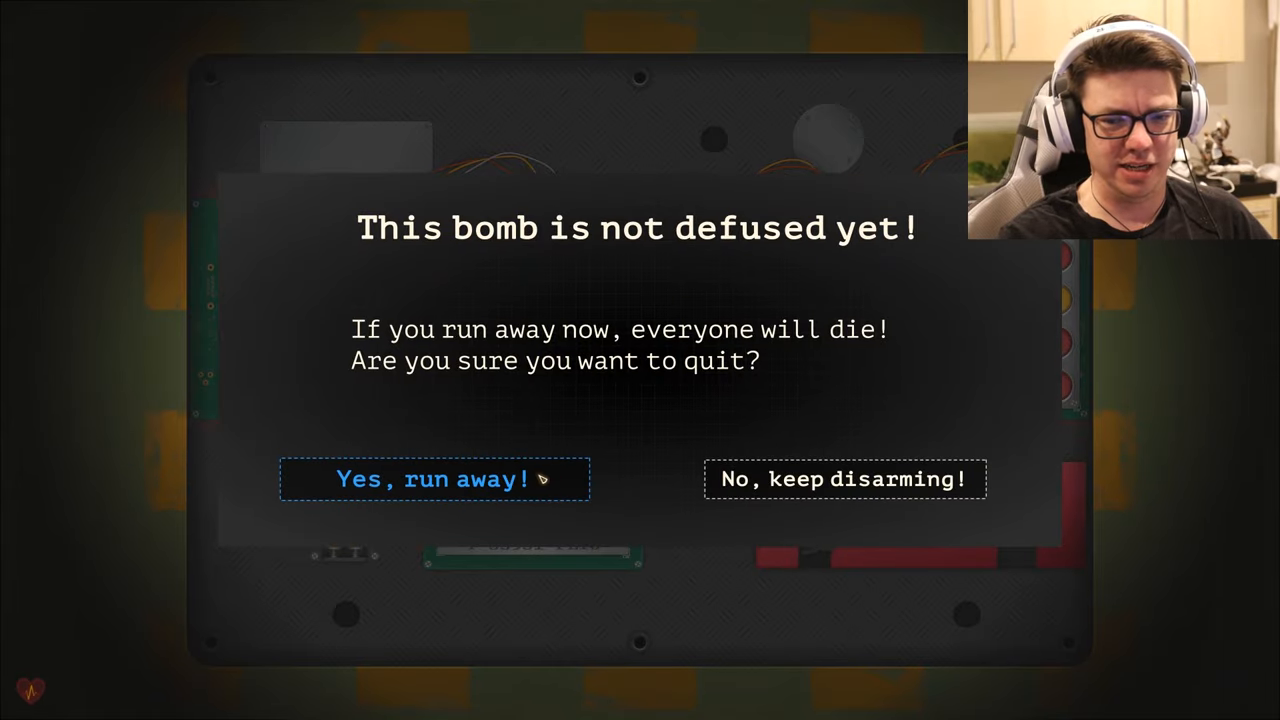
click(434, 479)
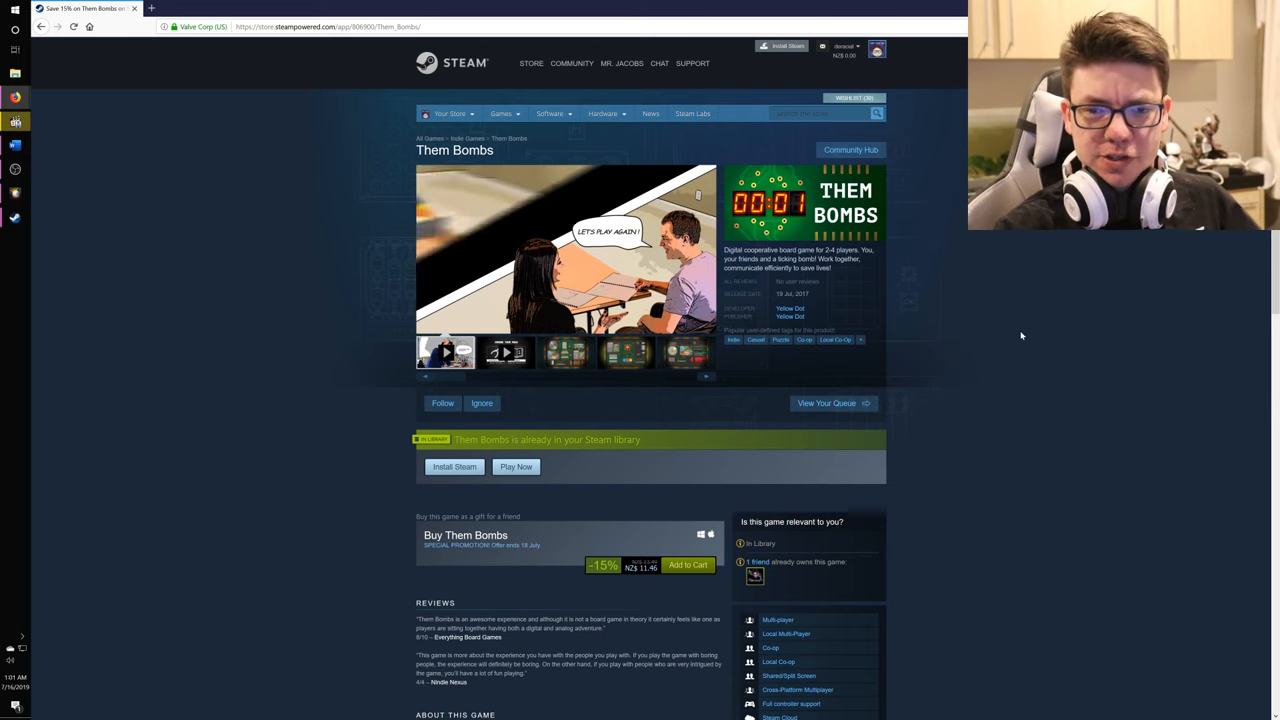
Skim the Them Bombs store page and play the game's trailer.
scroll(down, 3)
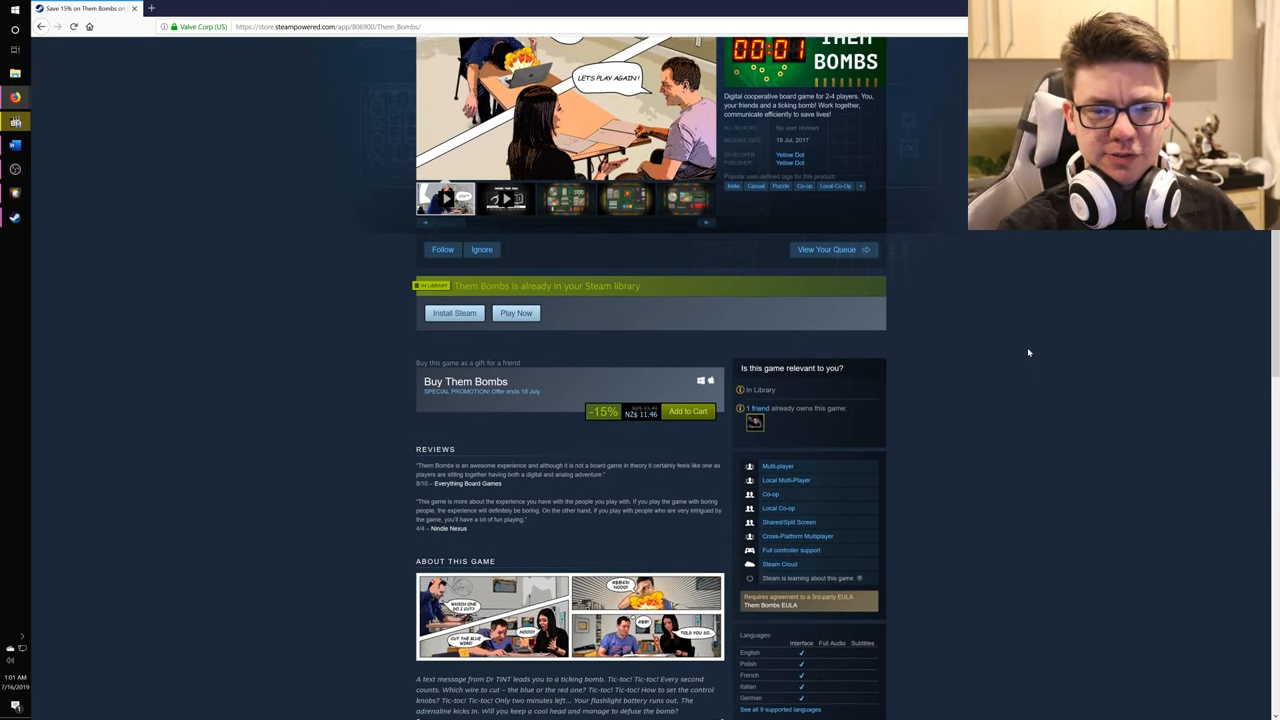
scroll(up, 3)
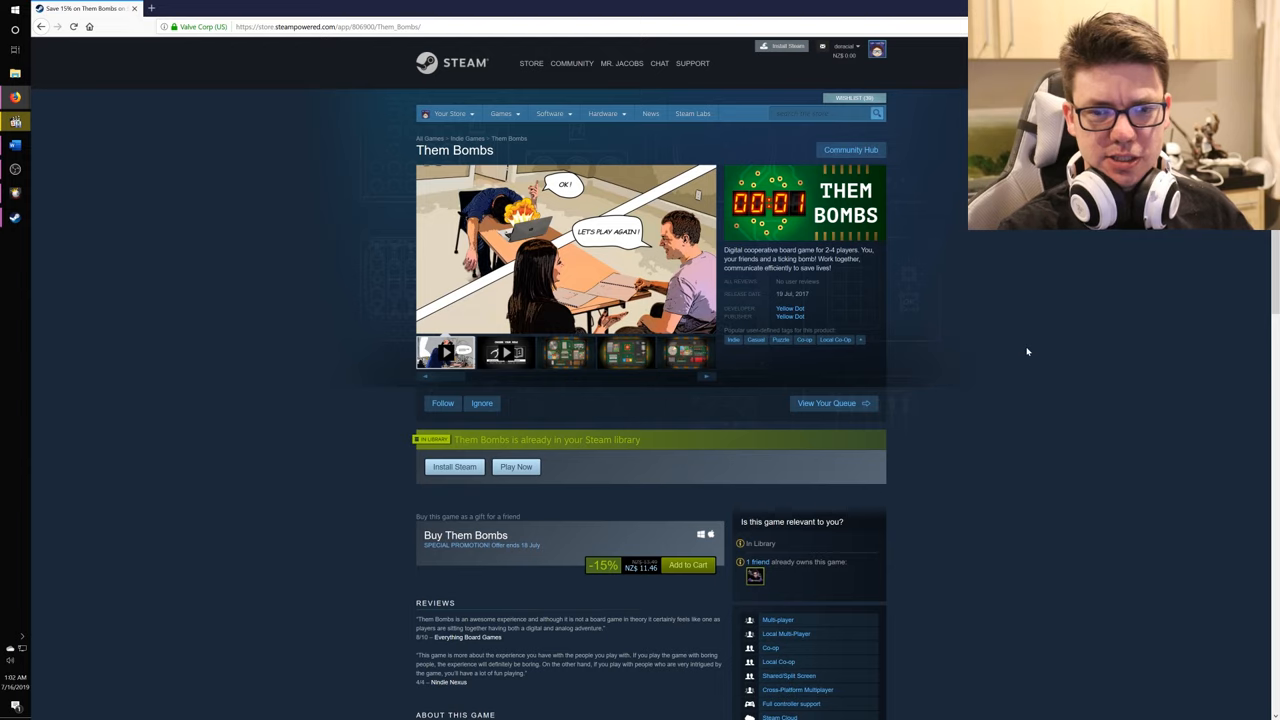
click(565, 250)
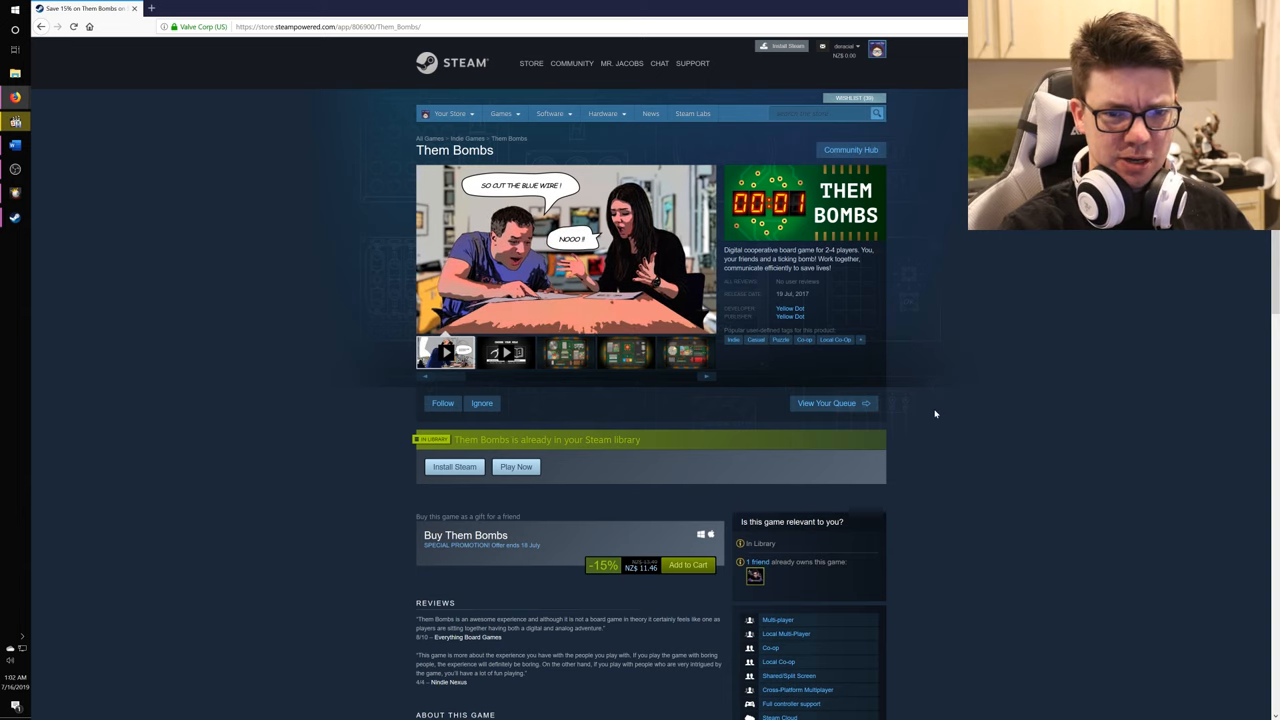
Read through the store page, then play the second gameplay video.
scroll(down, 3)
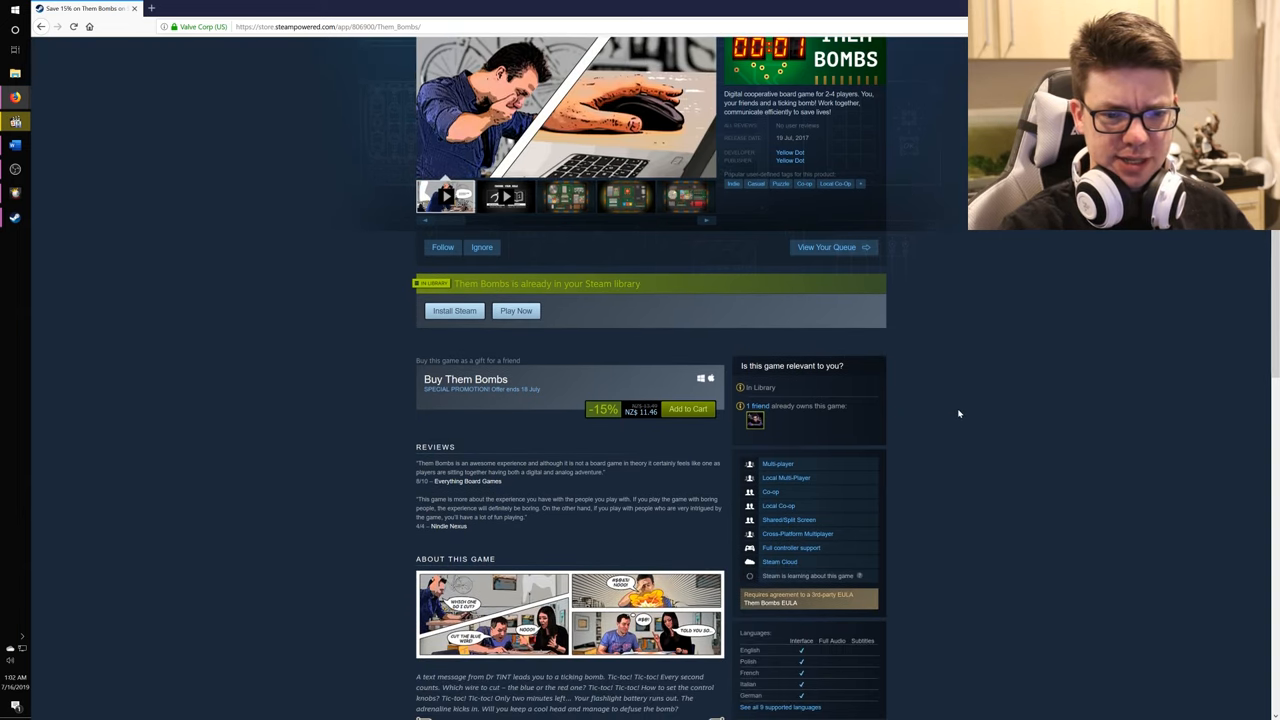
scroll(down, 3)
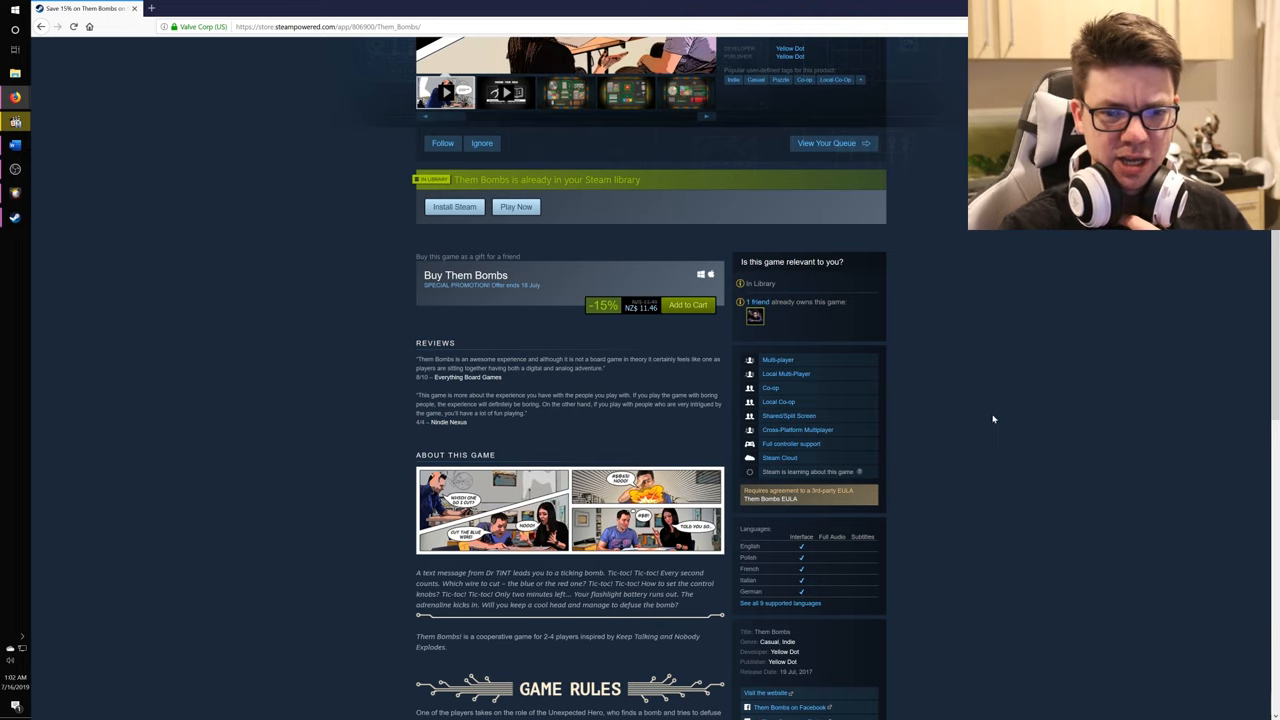
mouse_move(1023, 507)
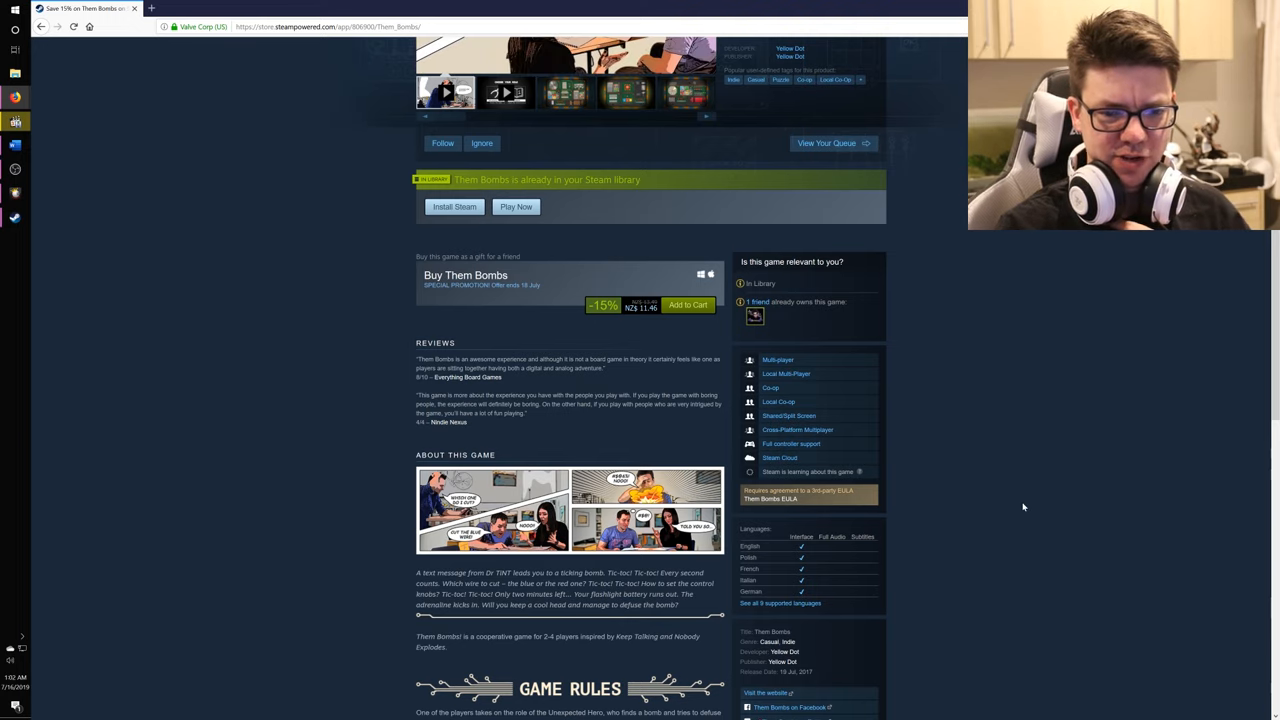
scroll(up, 3)
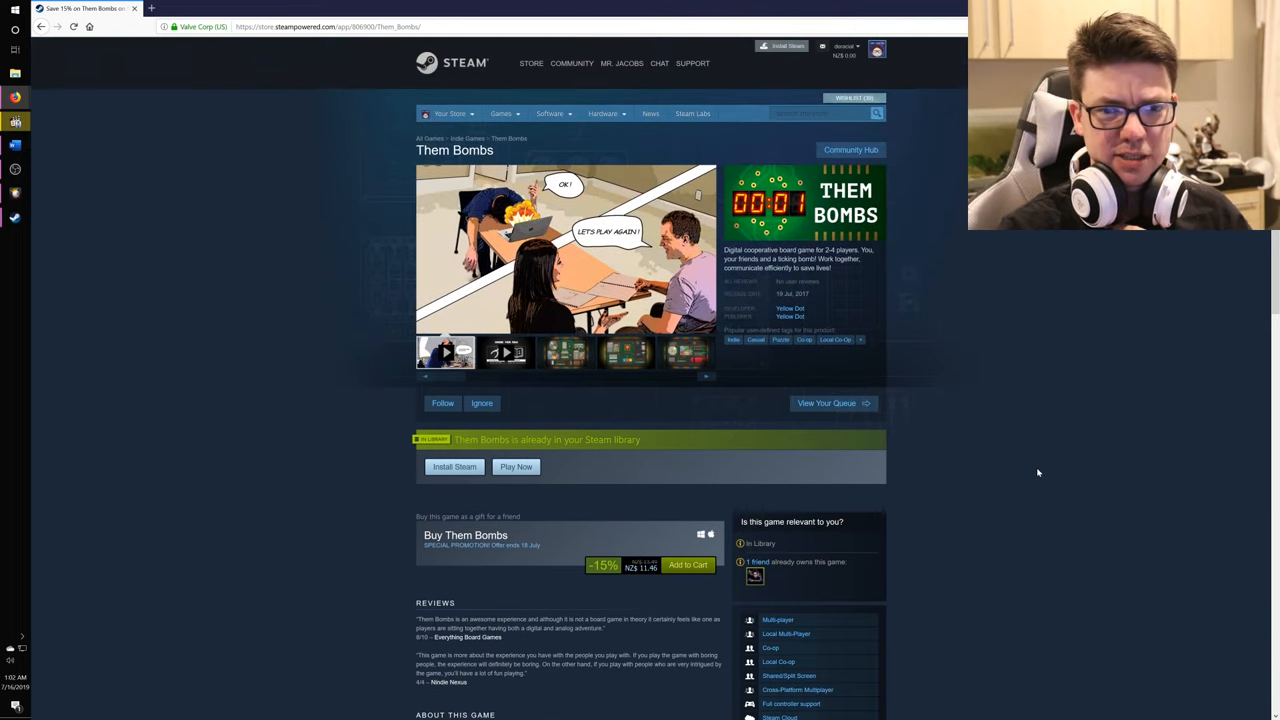
scroll(down, 3)
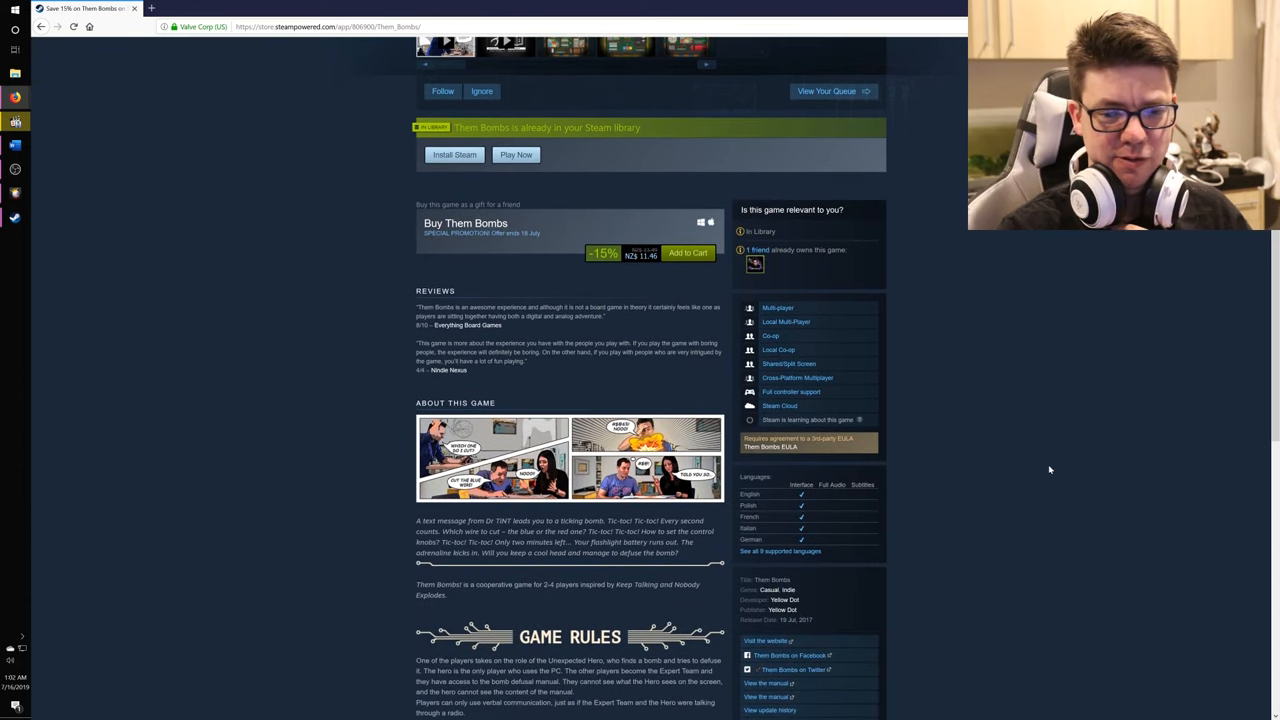
scroll(down, 3)
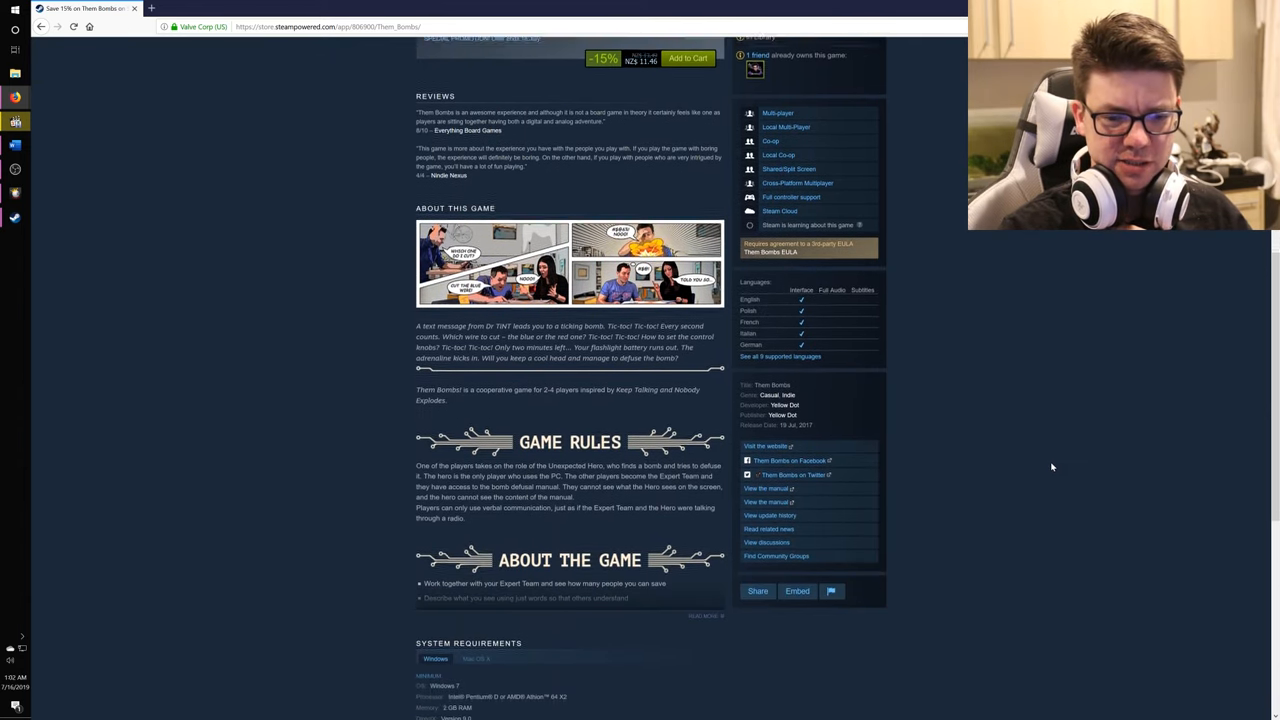
scroll(down, 3)
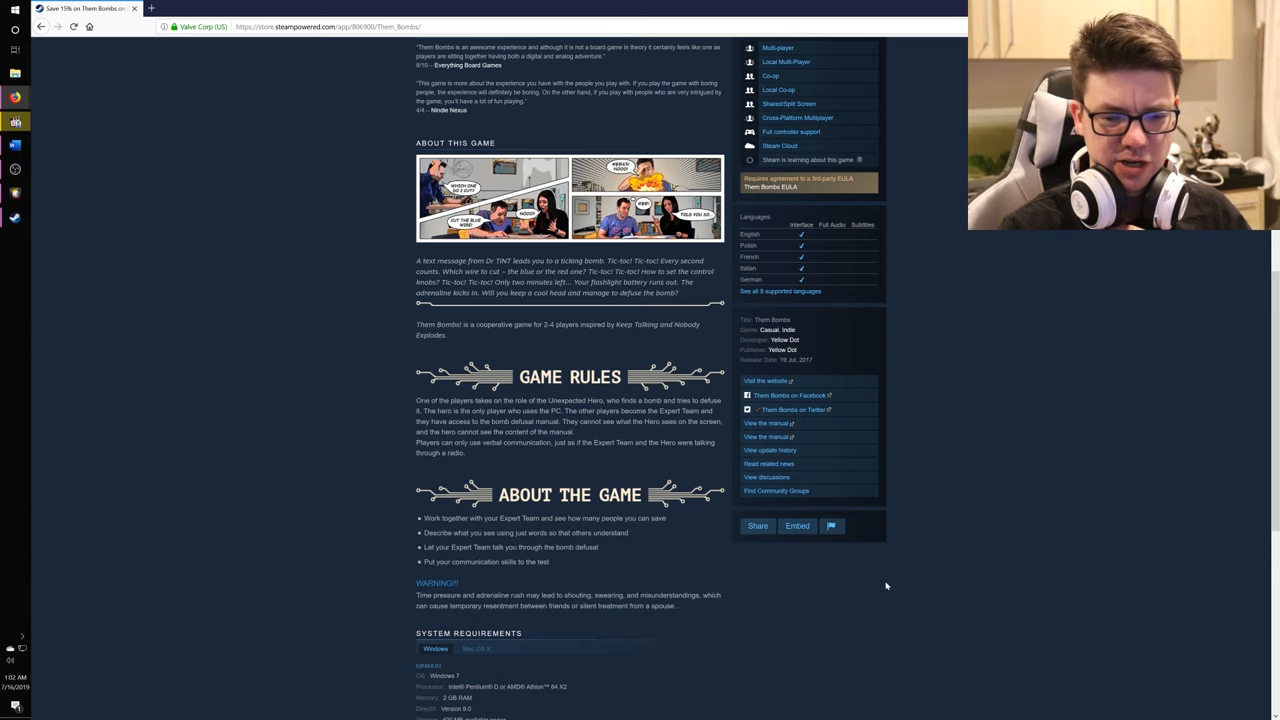
scroll(up, 3)
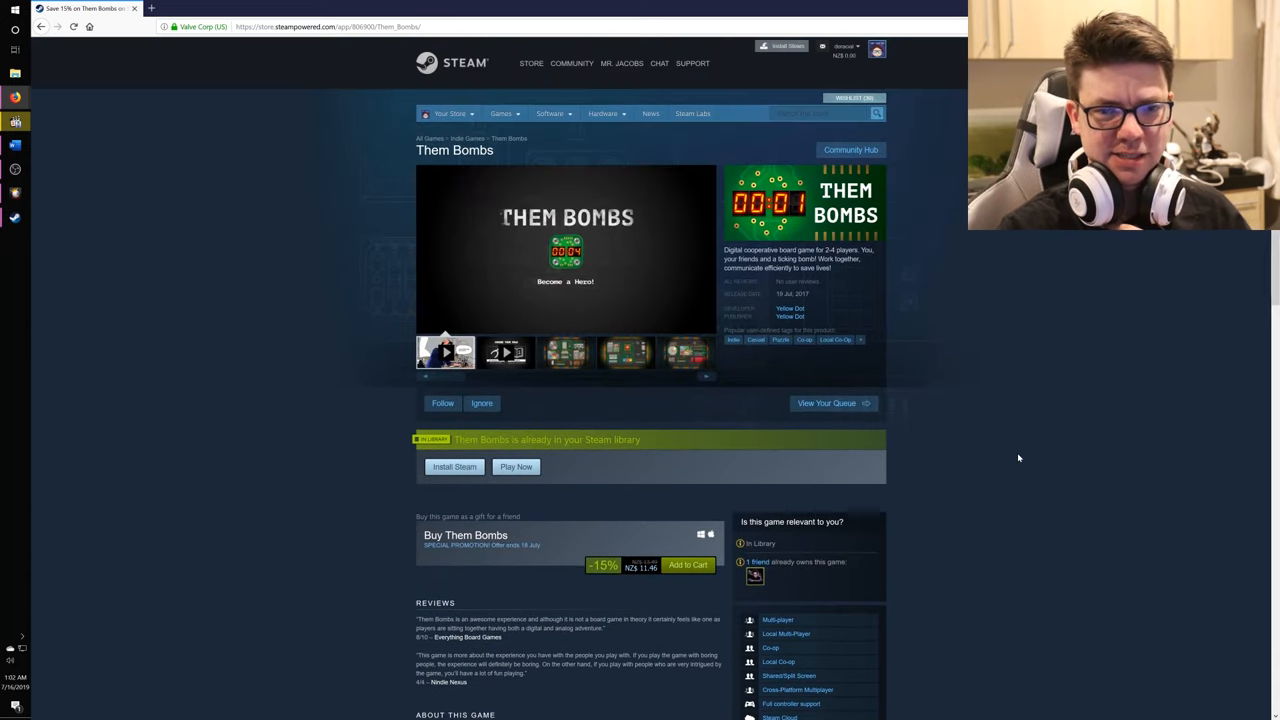
mouse_move(1032, 467)
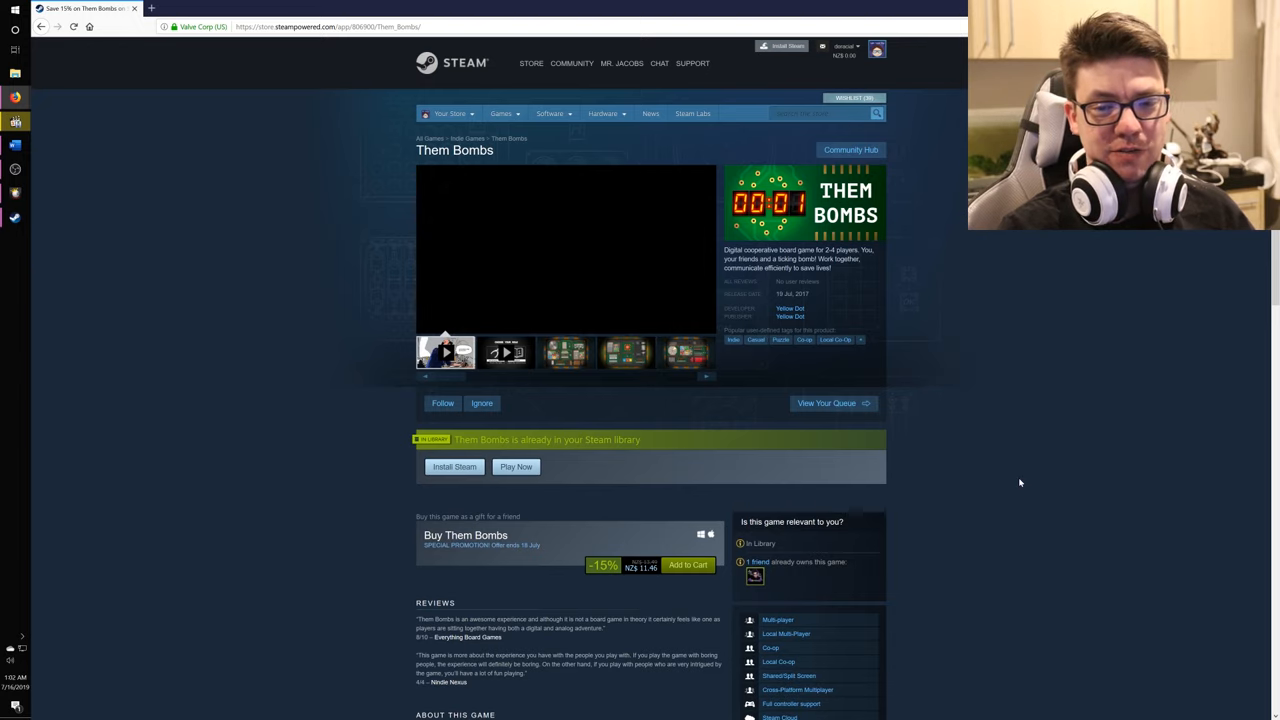
click(505, 352)
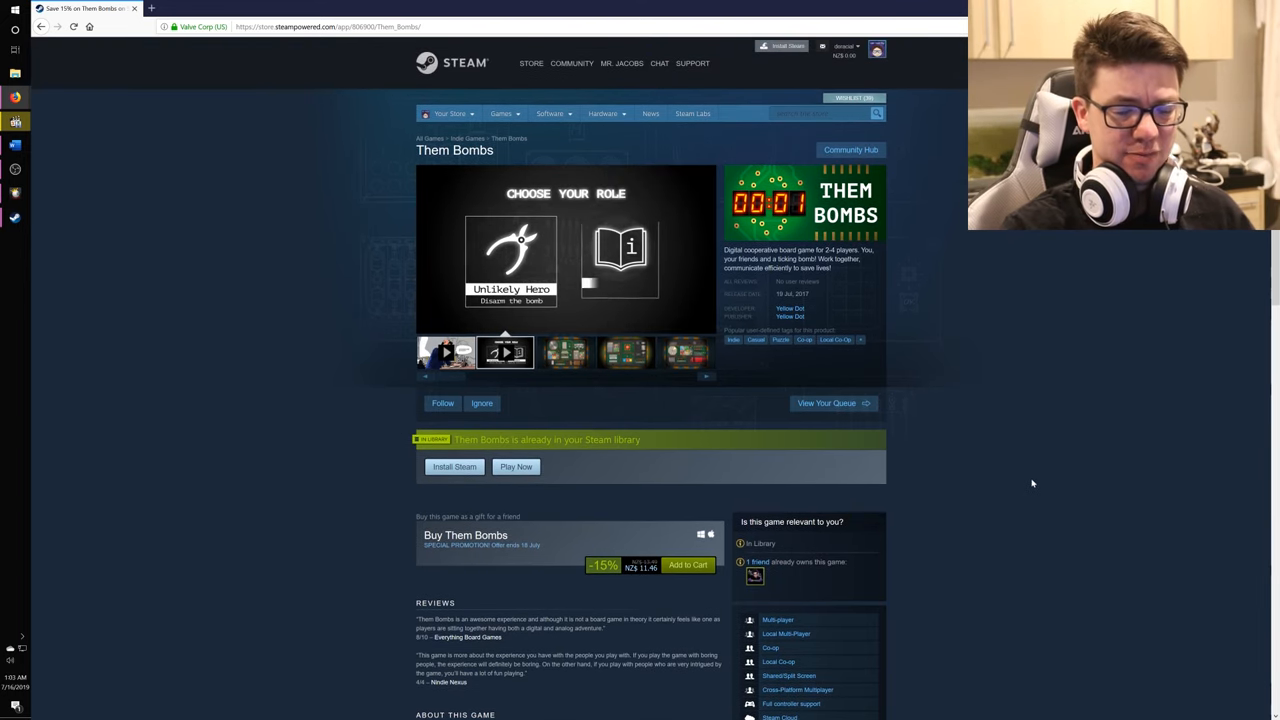
scroll(down, 3)
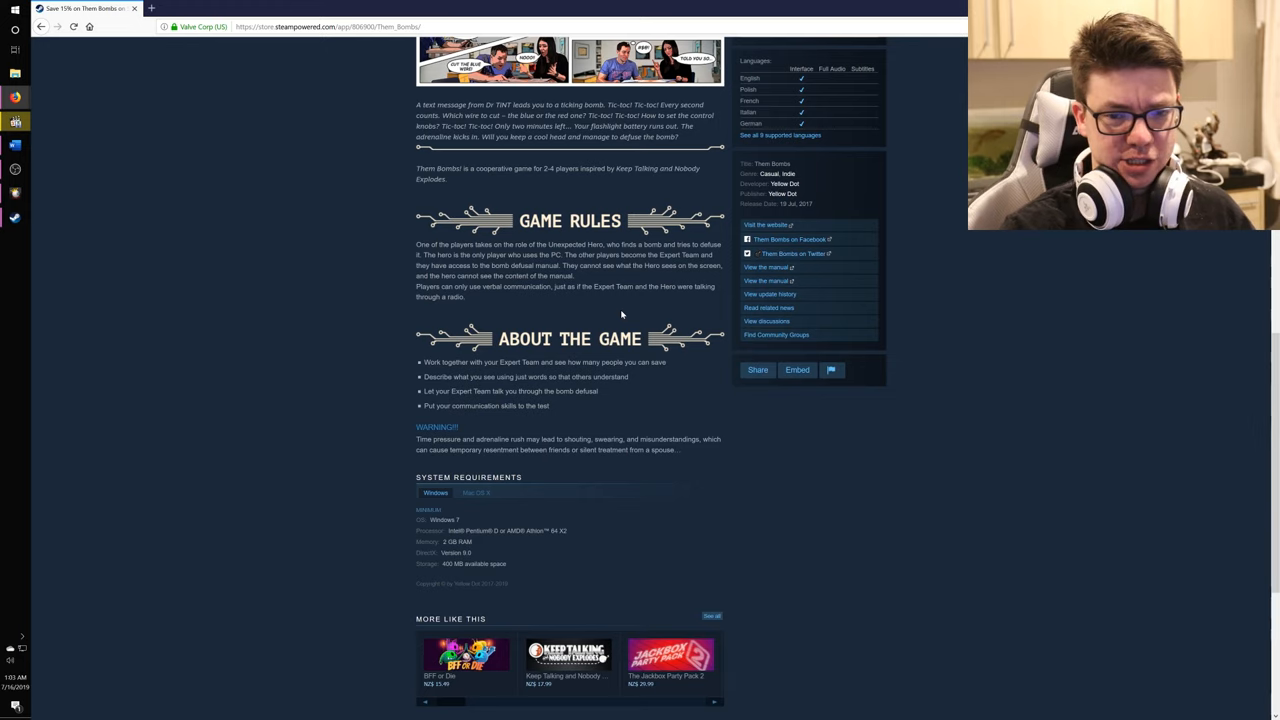
mouse_move(600, 405)
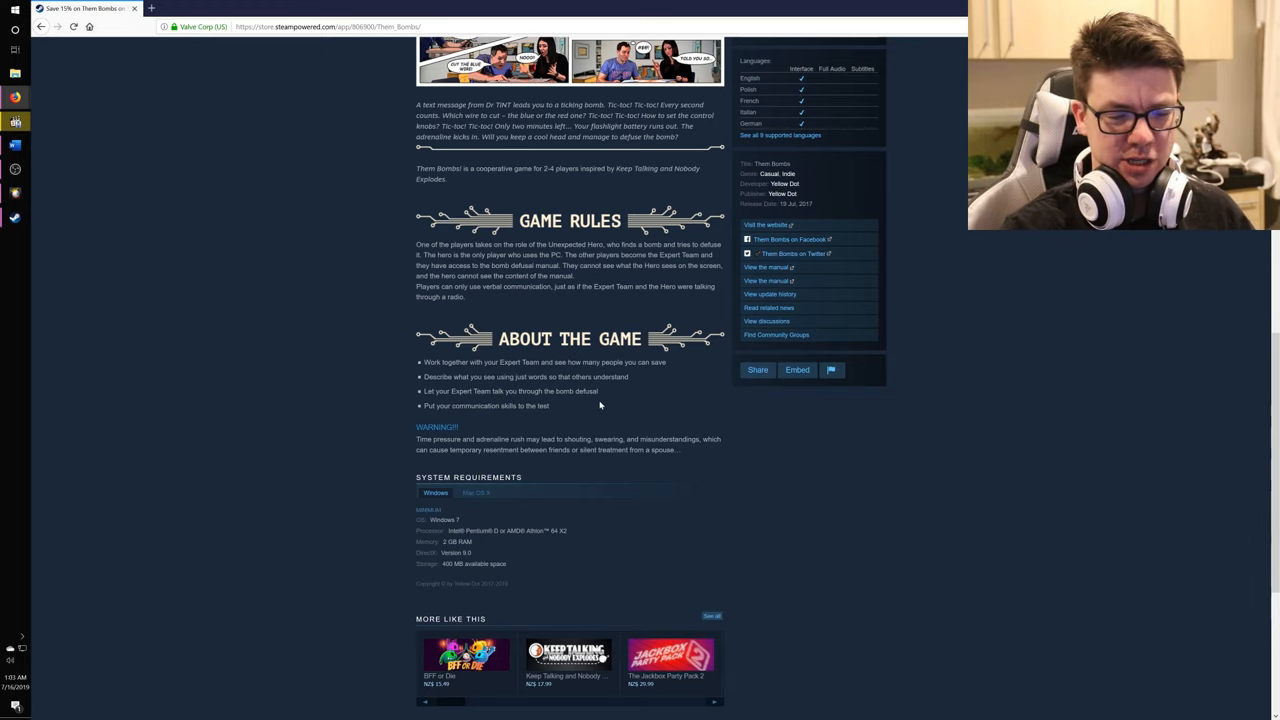
mouse_move(692, 538)
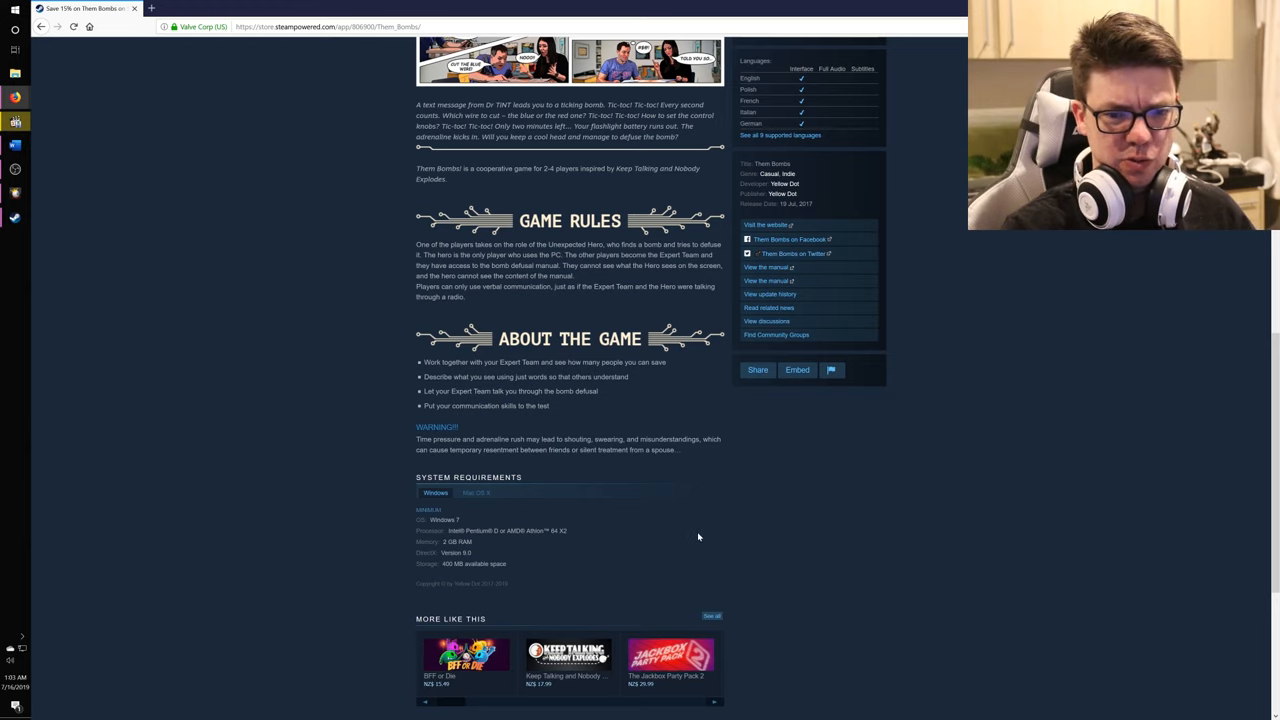
mouse_move(714, 530)
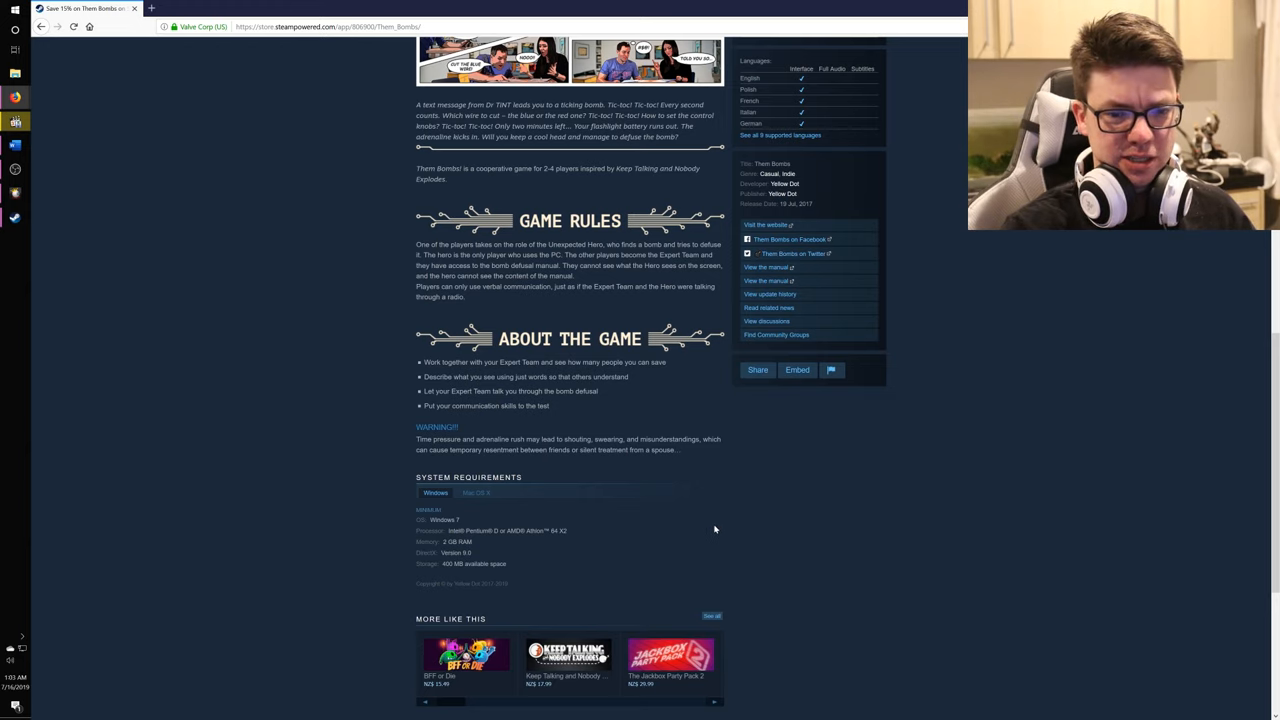
mouse_move(722, 519)
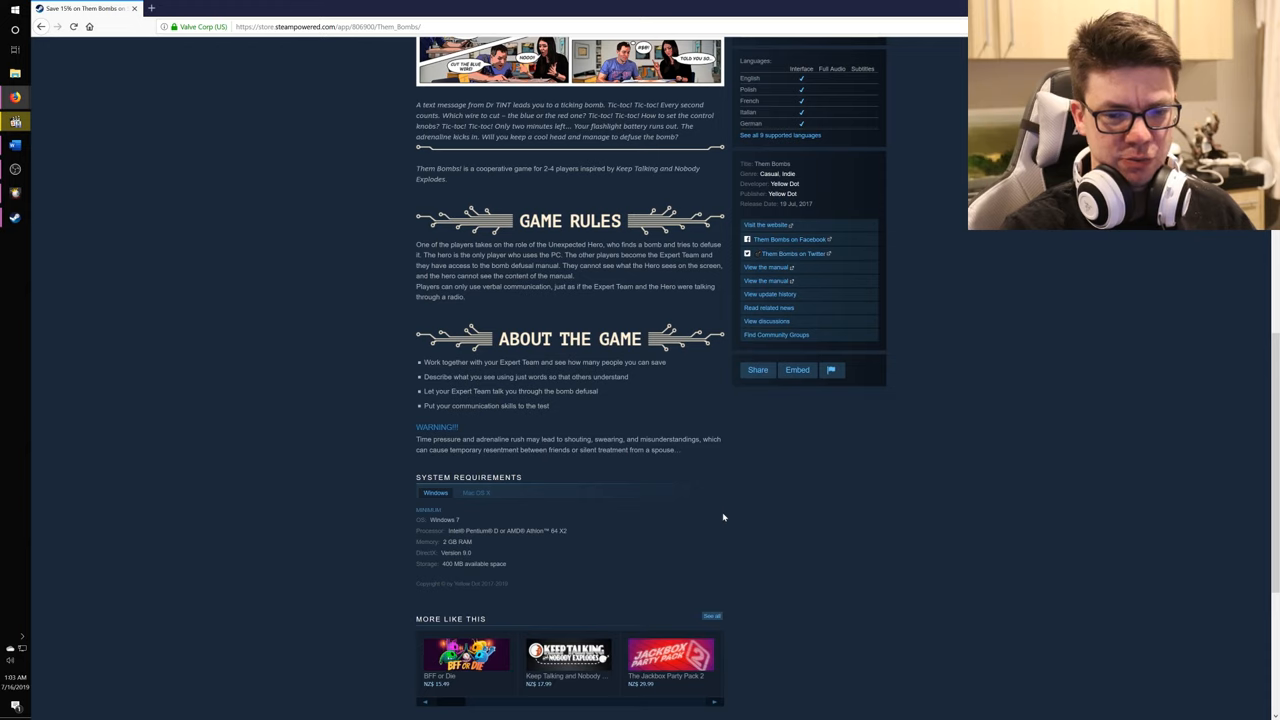
mouse_move(845, 460)
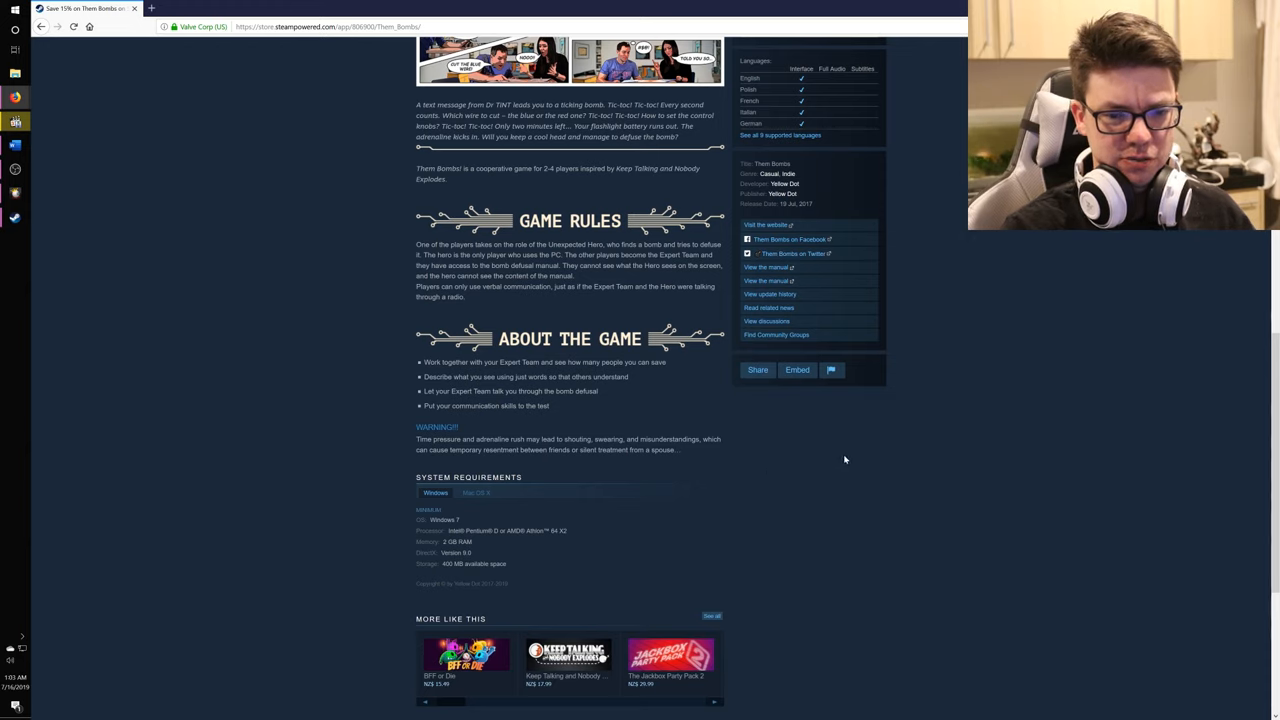
mouse_move(949, 435)
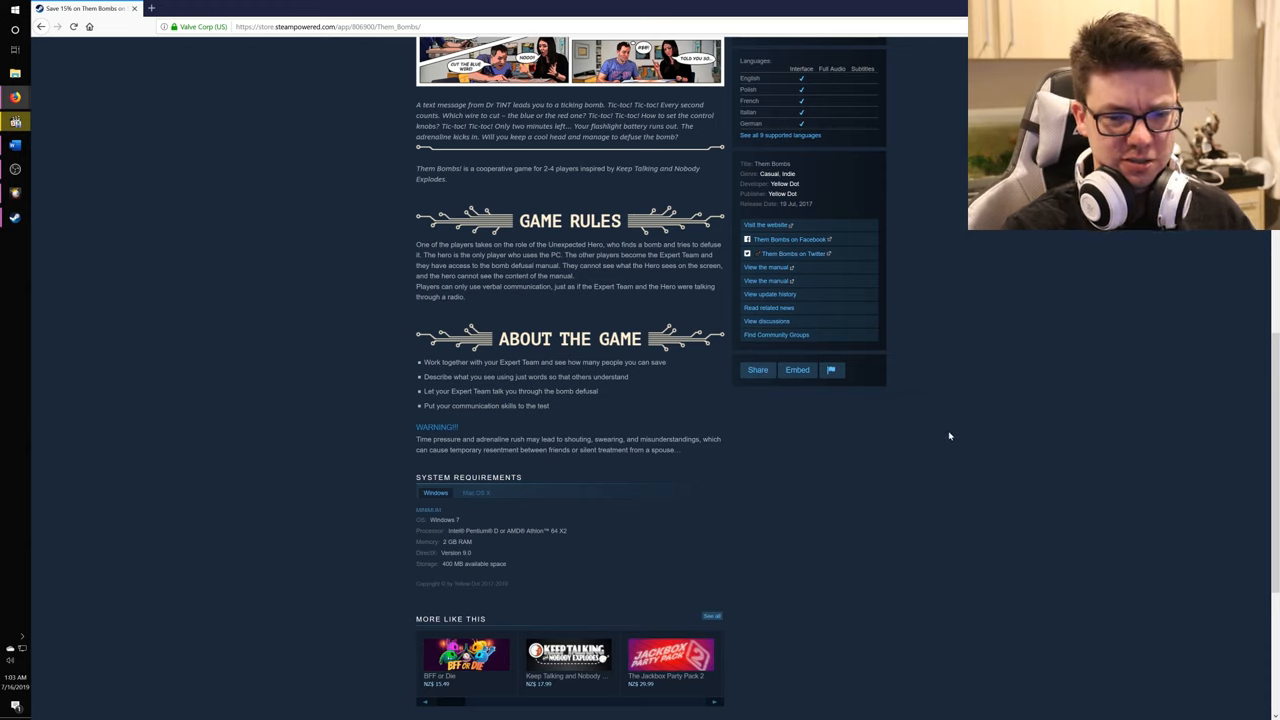
scroll(down, 3)
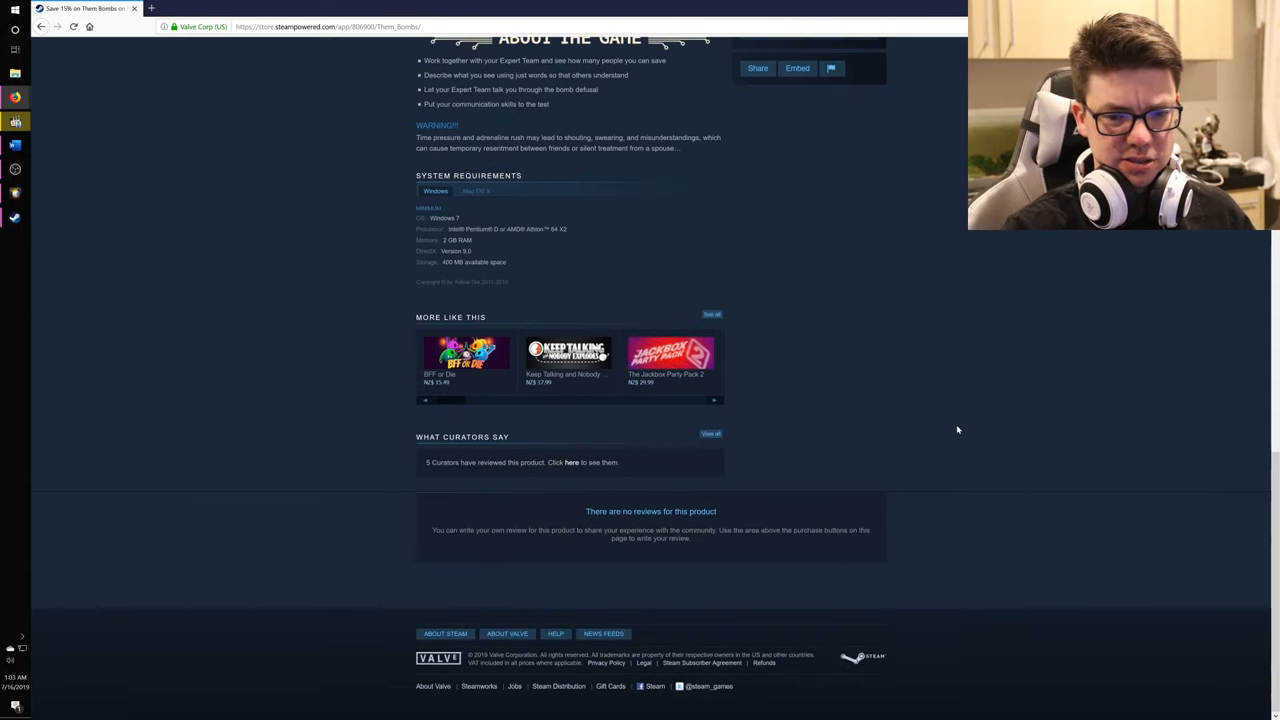
scroll(up, 3)
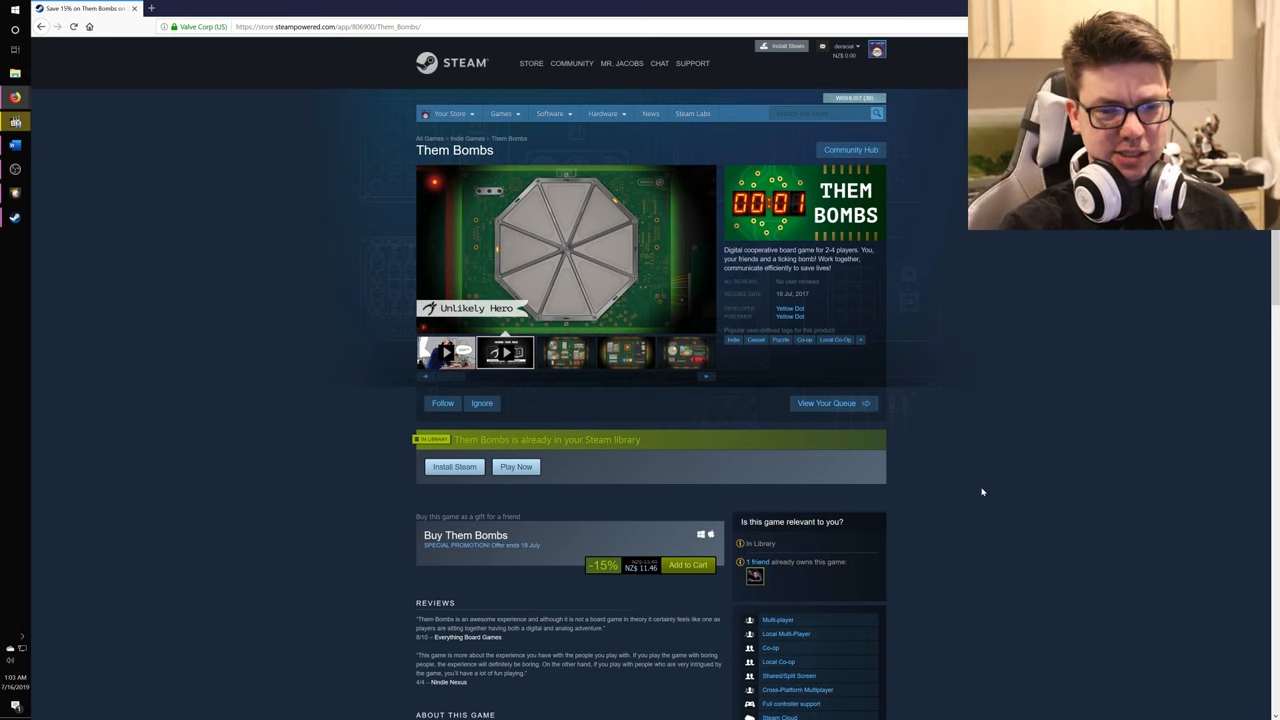
mouse_move(1052, 491)
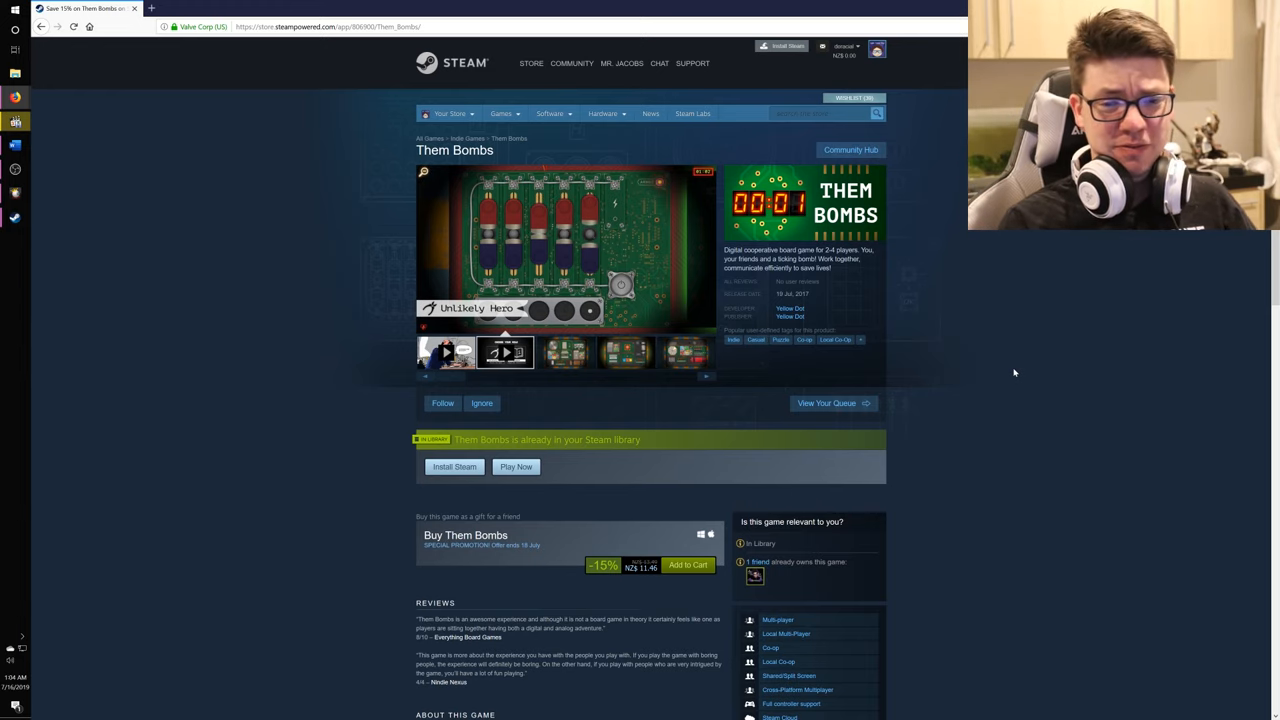
mouse_move(942, 419)
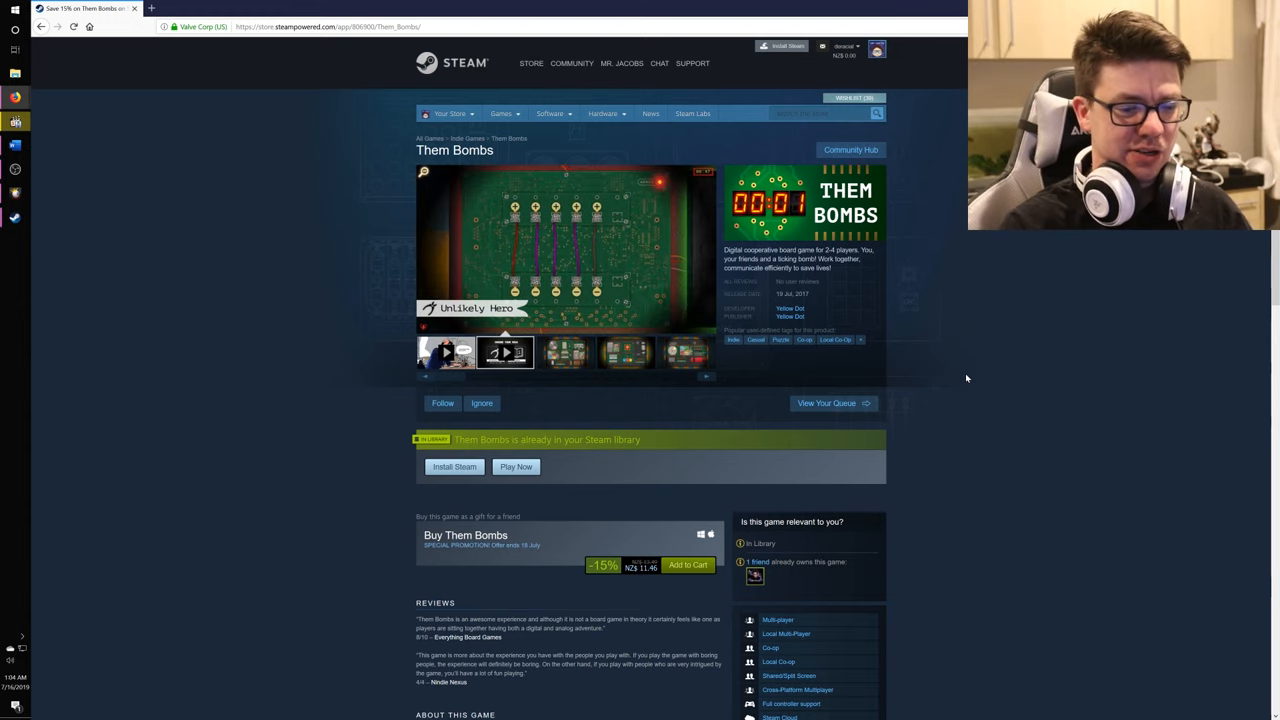
click(505, 352)
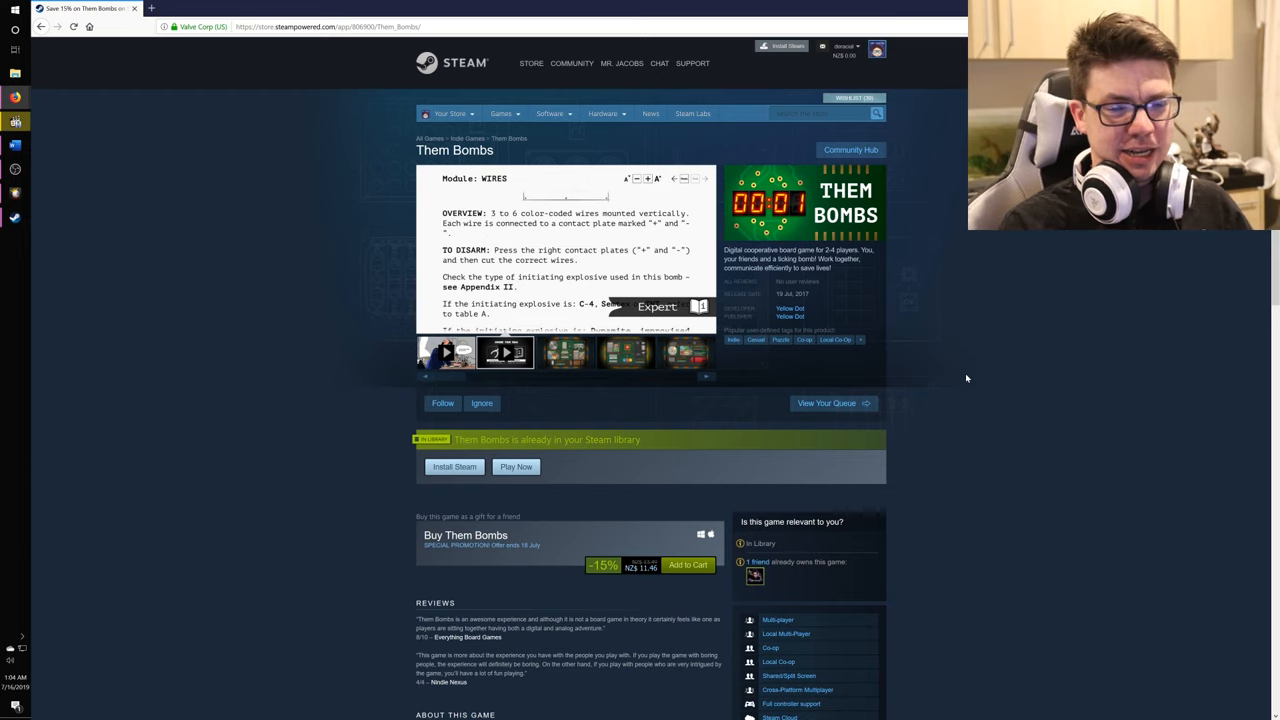
scroll(down, 3)
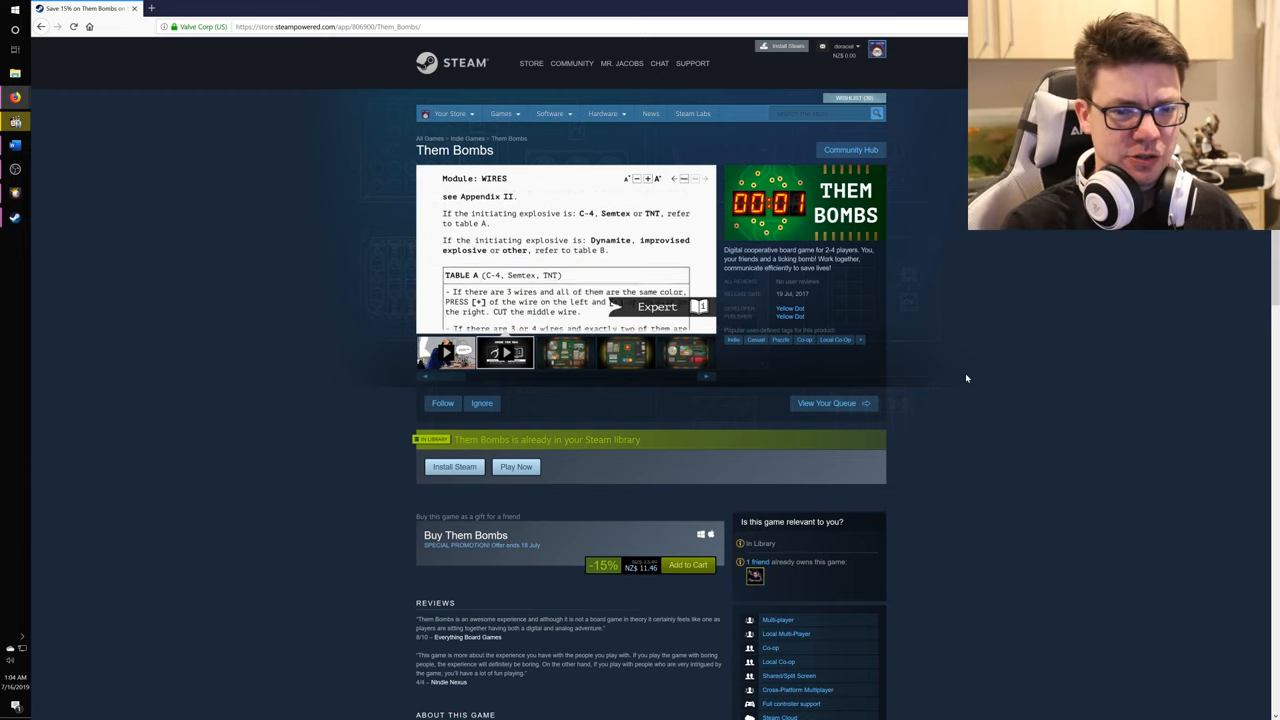
click(505, 352)
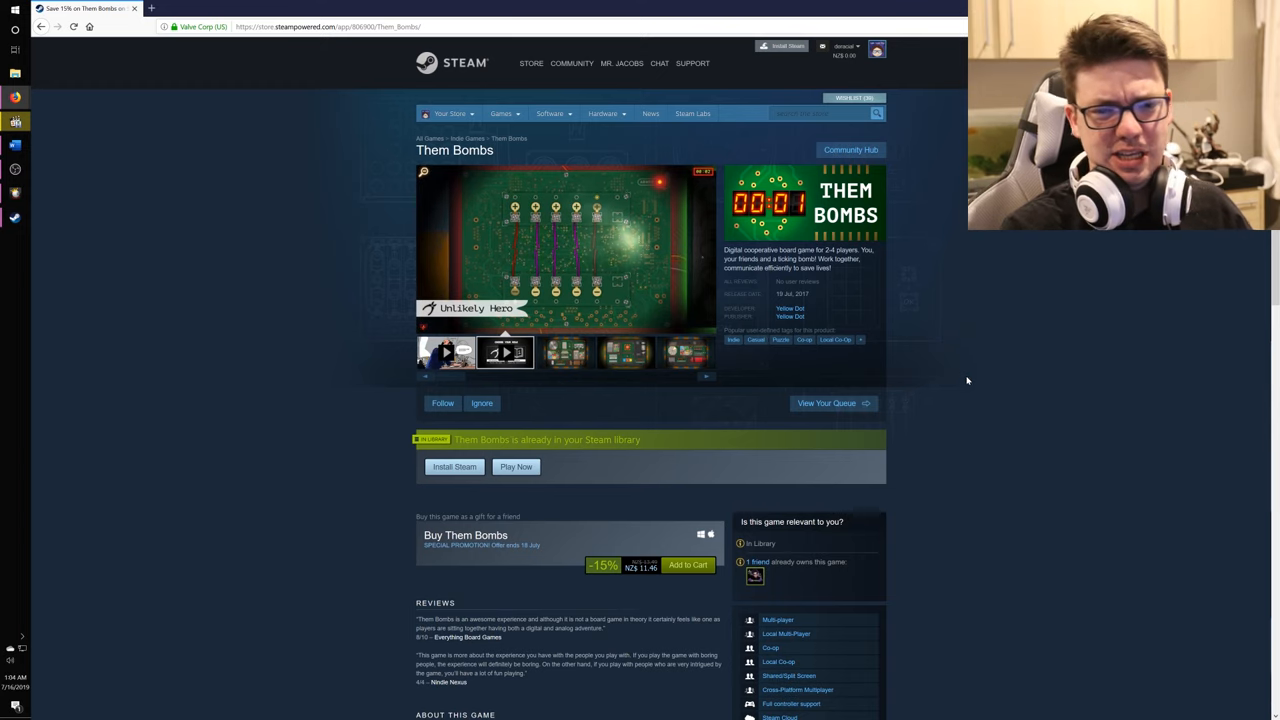
scroll(down, 3)
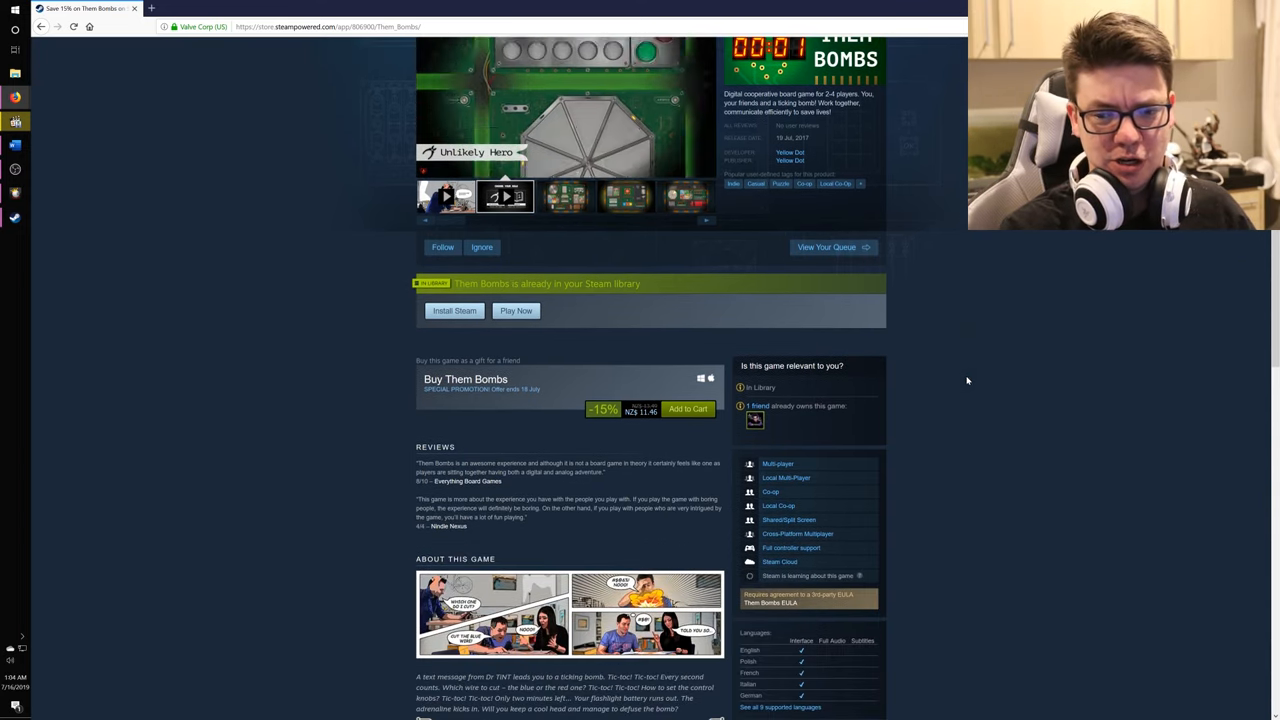
scroll(down, 3)
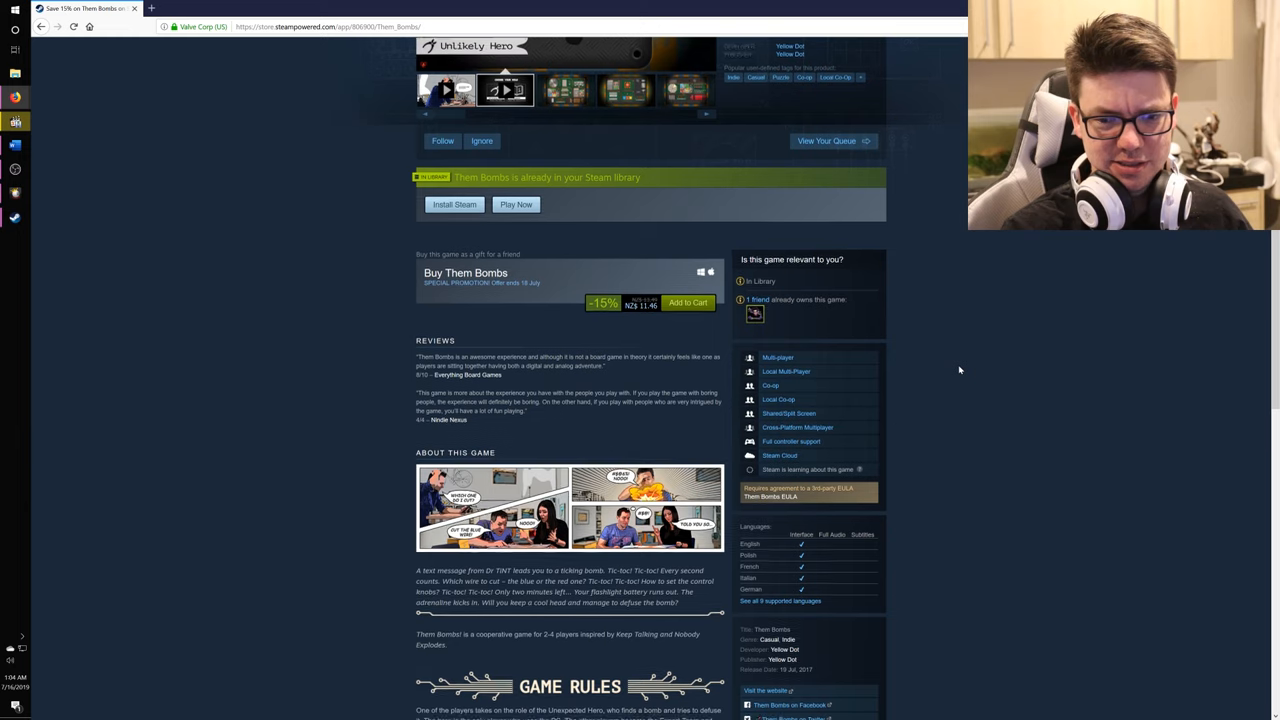
scroll(down, 3)
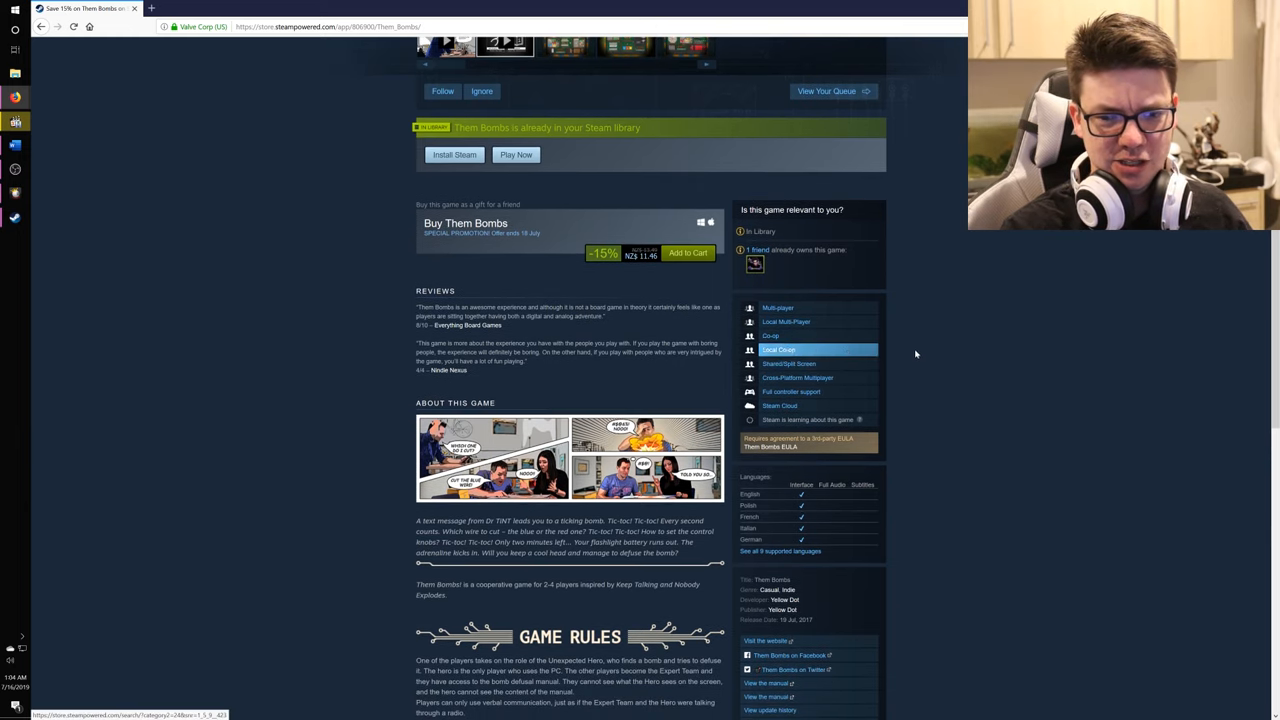
mouse_move(958, 344)
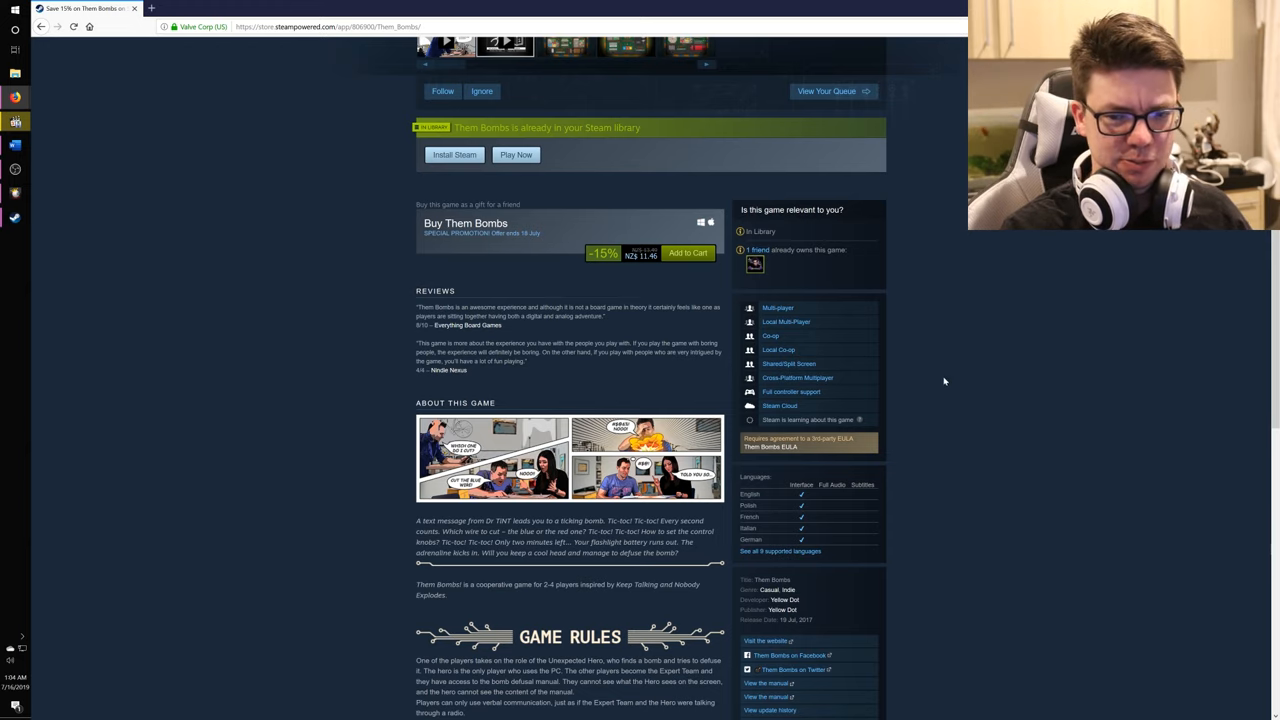
mouse_move(997, 363)
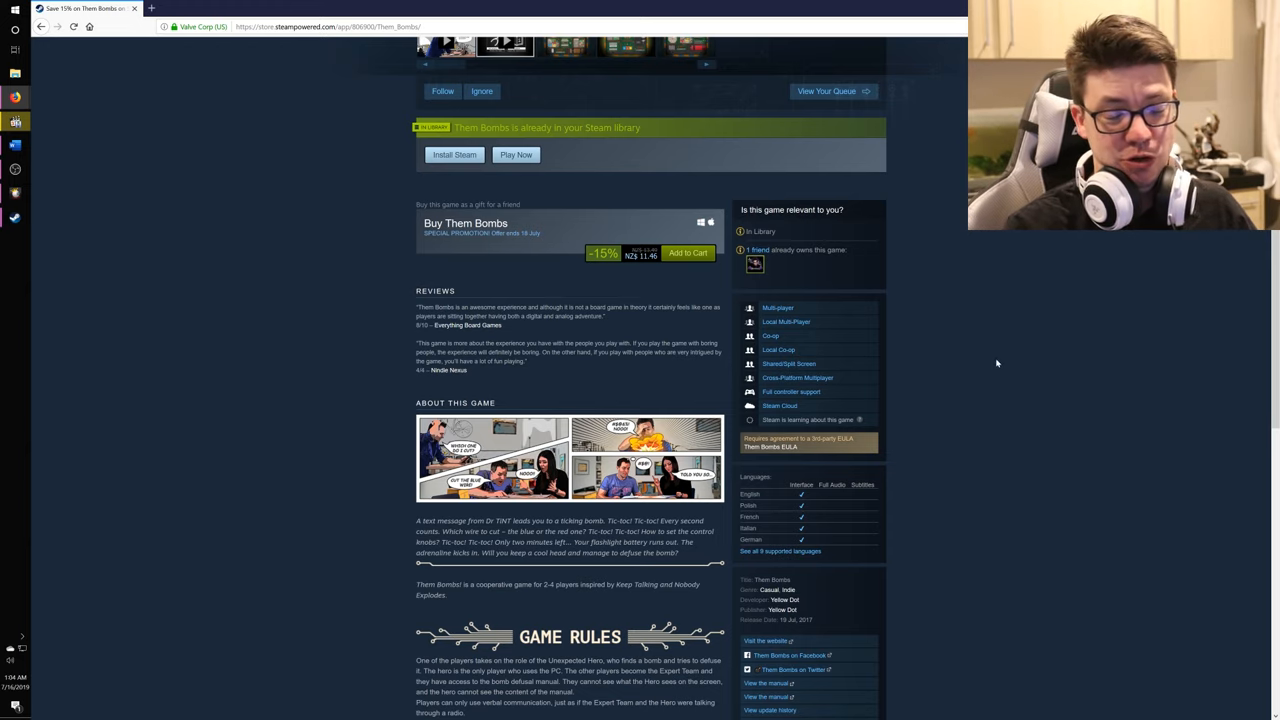
mouse_move(992, 363)
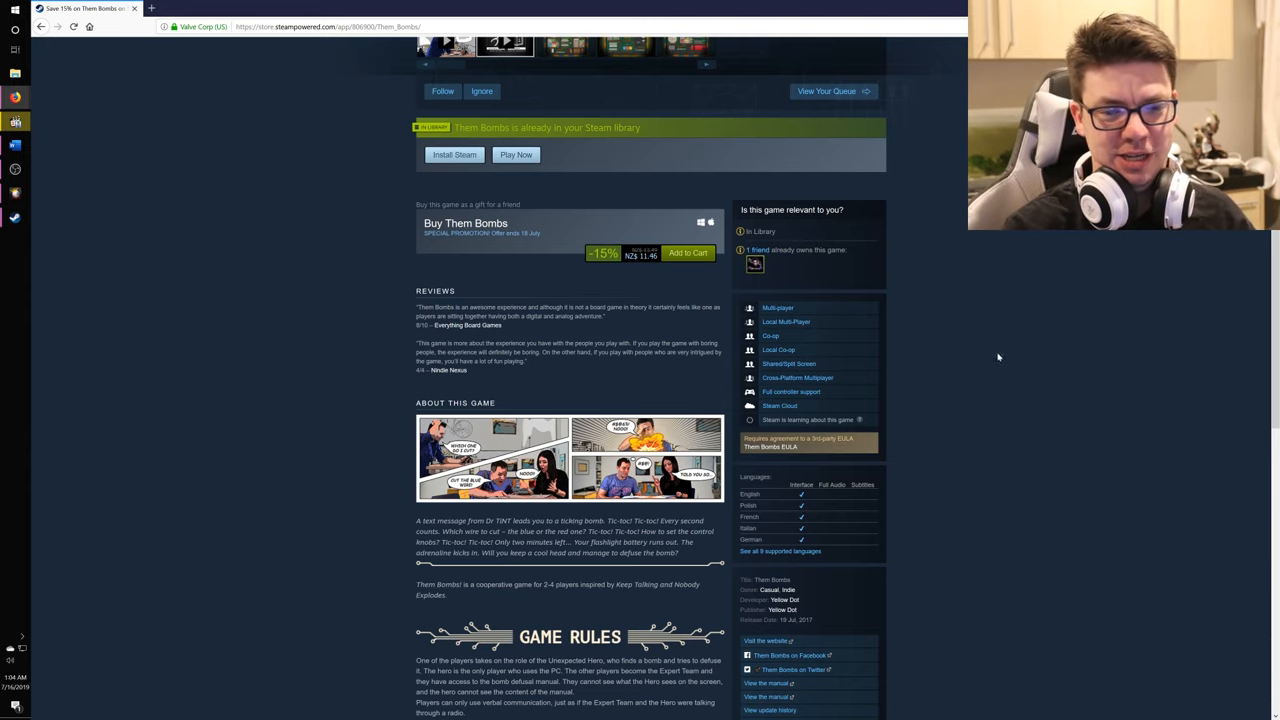
scroll(down, 3)
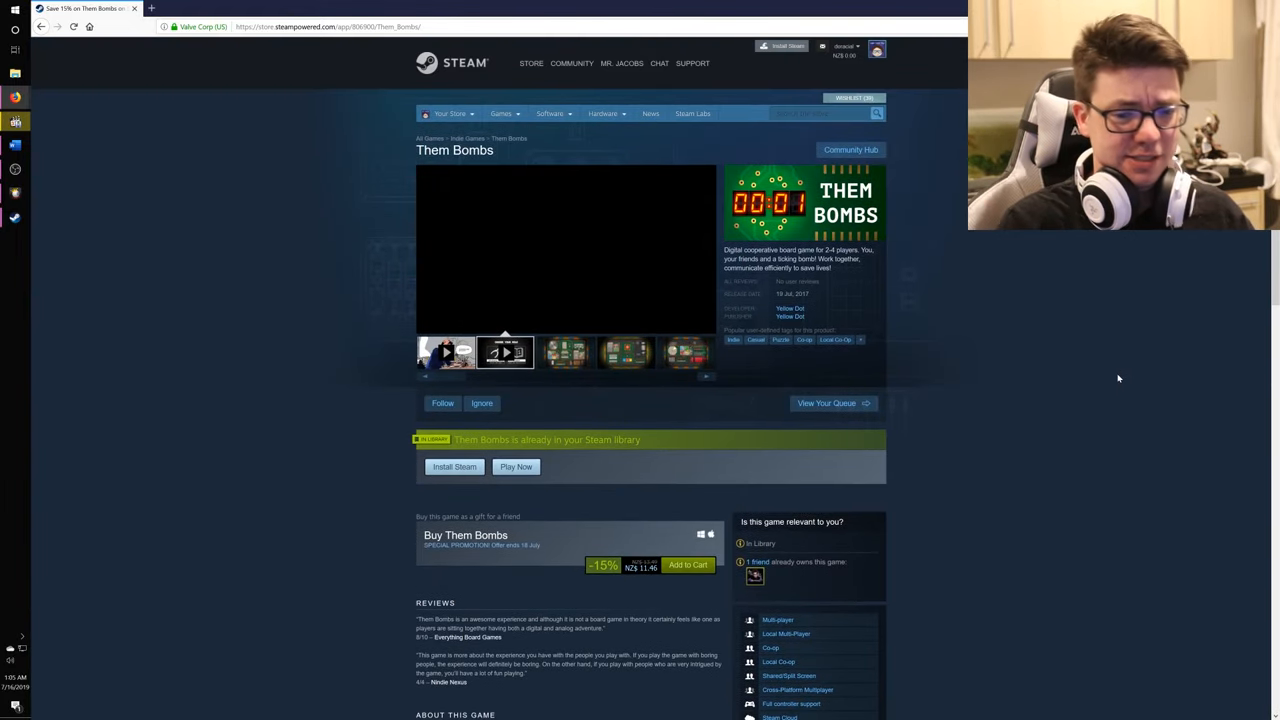
View the fourth and then the fifth gameplay screenshots in the media viewer.
click(564, 352)
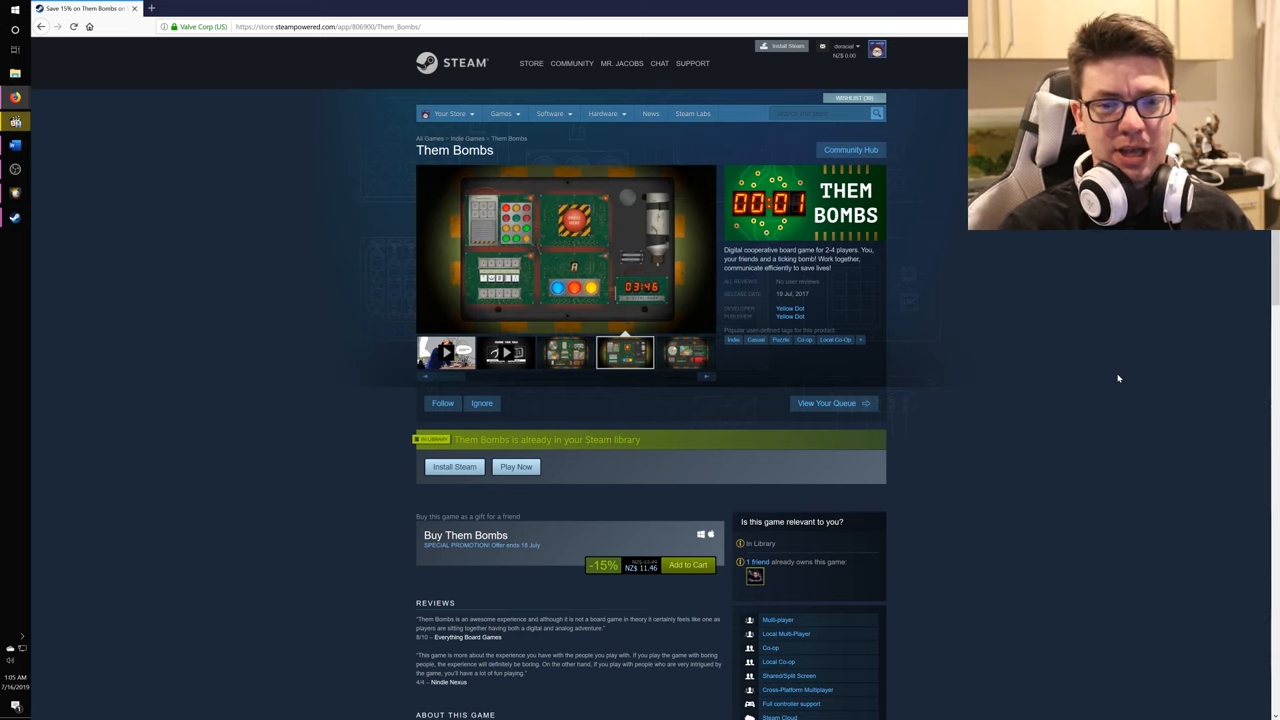
click(685, 352)
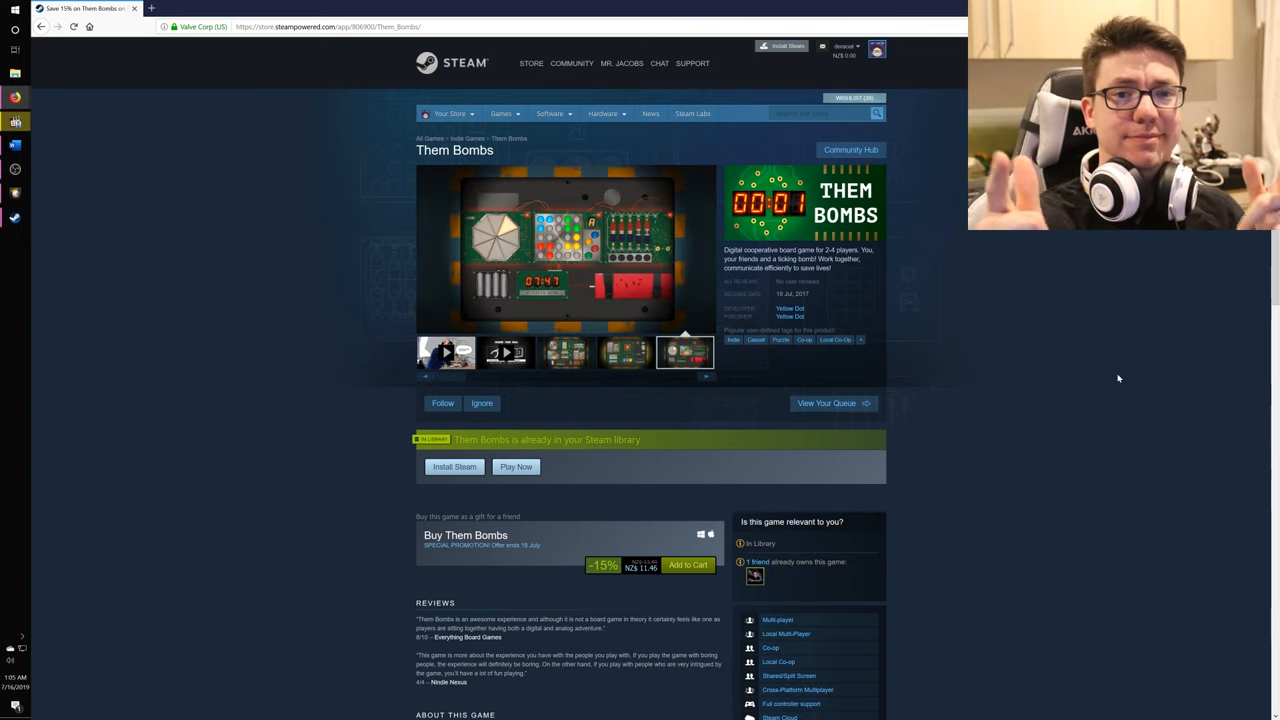